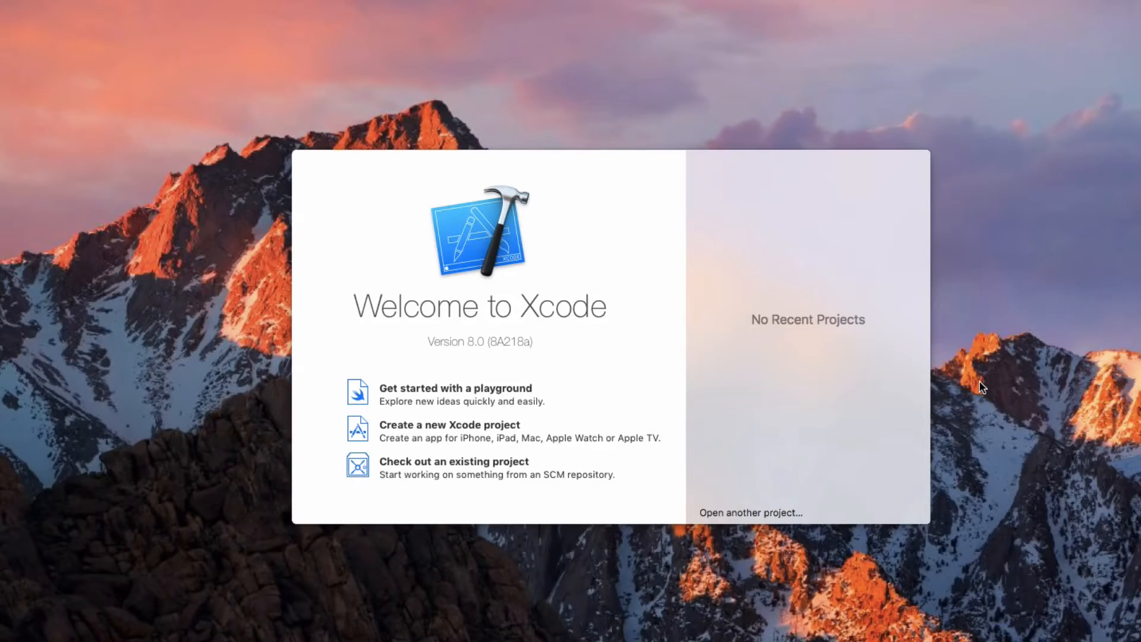
{"action": "mouse_move", "coordinate": [786, 246]}
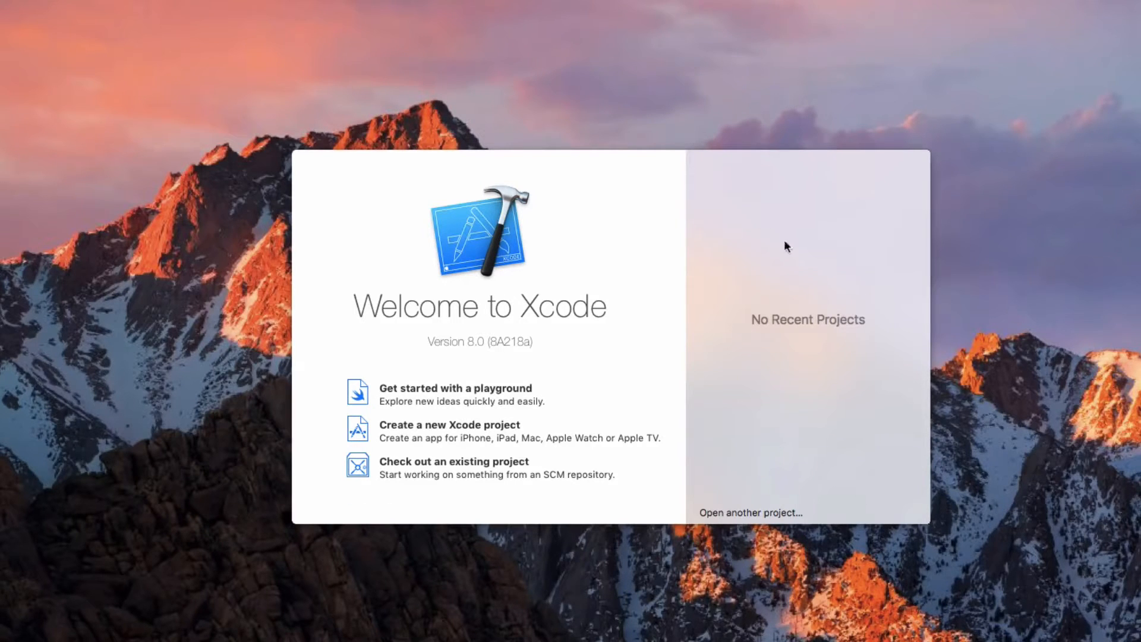
{"action": "mouse_move", "coordinate": [792, 570]}
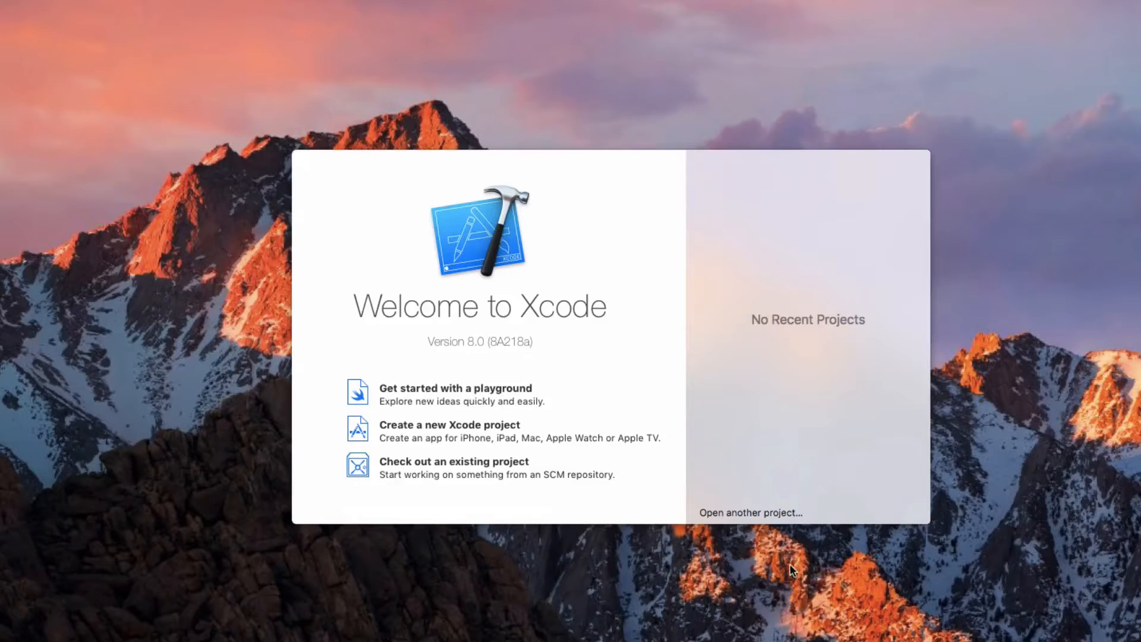
{"action": "mouse_move", "coordinate": [375, 438]}
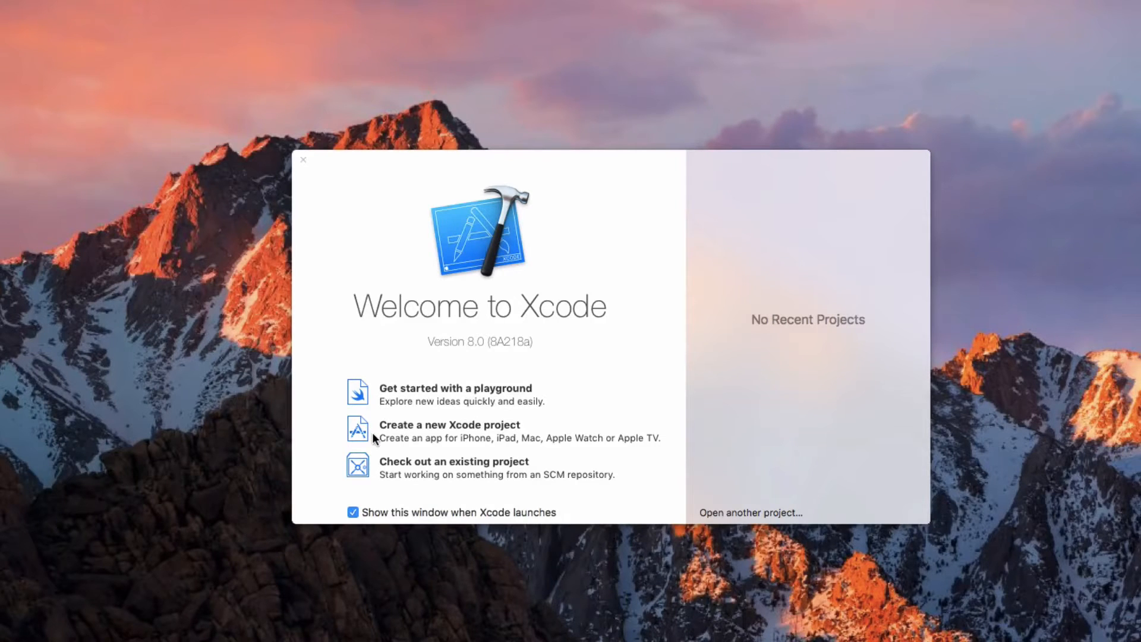
Begin a new Xcode project from the Welcome screen, keeping iOS Single View Application.
{"action": "left_click", "coordinate": [449, 424]}
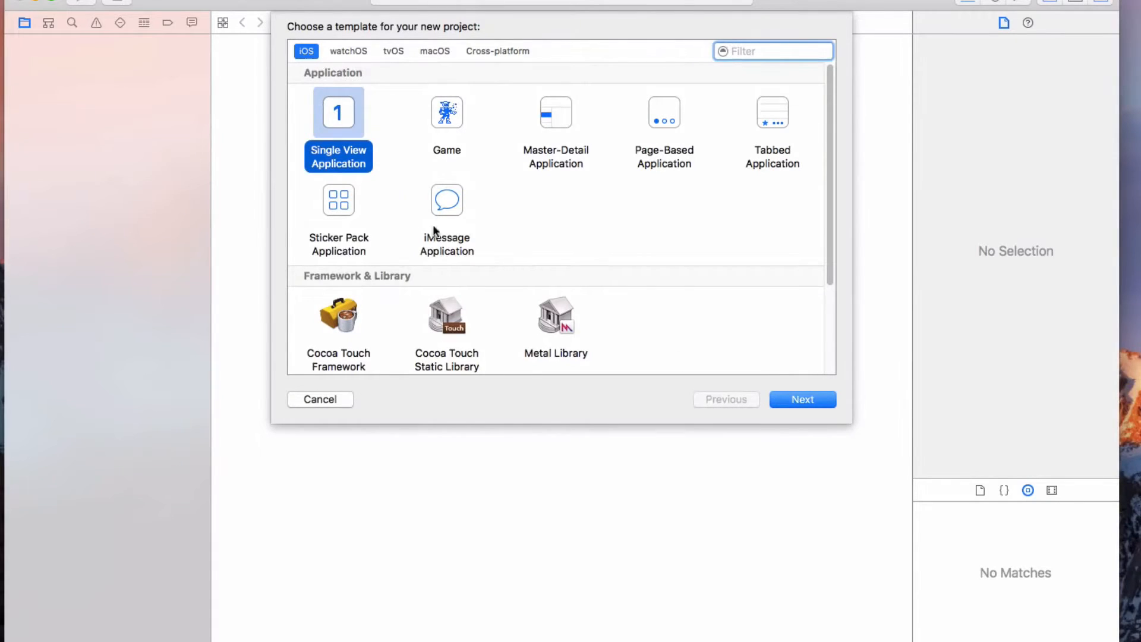
{"action": "mouse_move", "coordinate": [802, 399]}
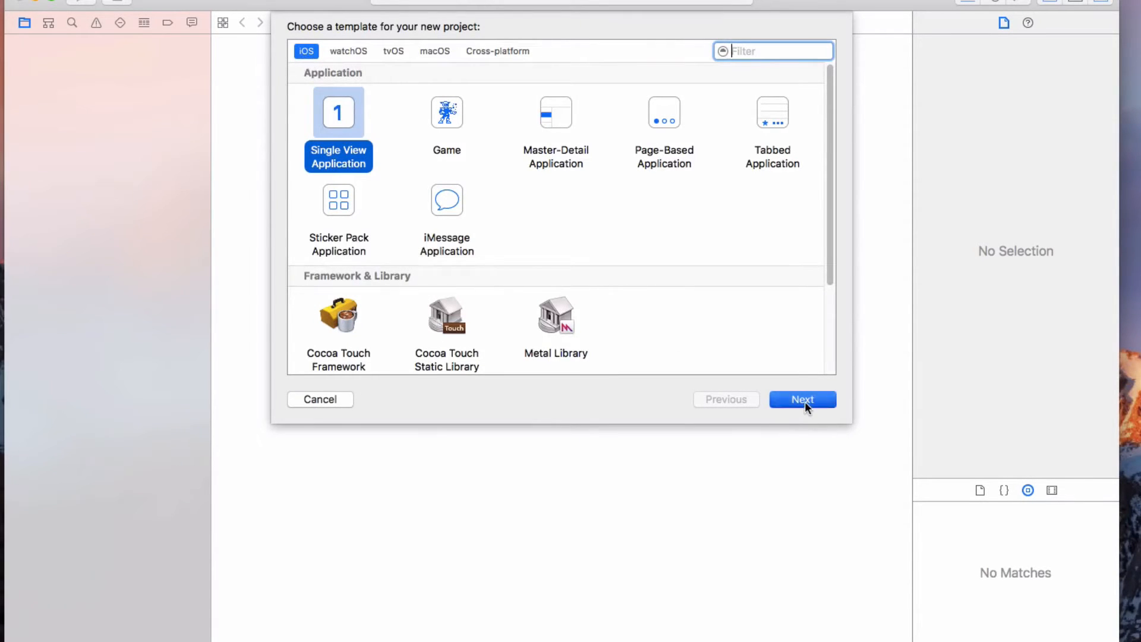
Accept the template and fill in product name Dicee and the London App Brewery organisation name.
{"action": "left_click", "coordinate": [802, 399]}
{"action": "type", "text": "Dicee"}
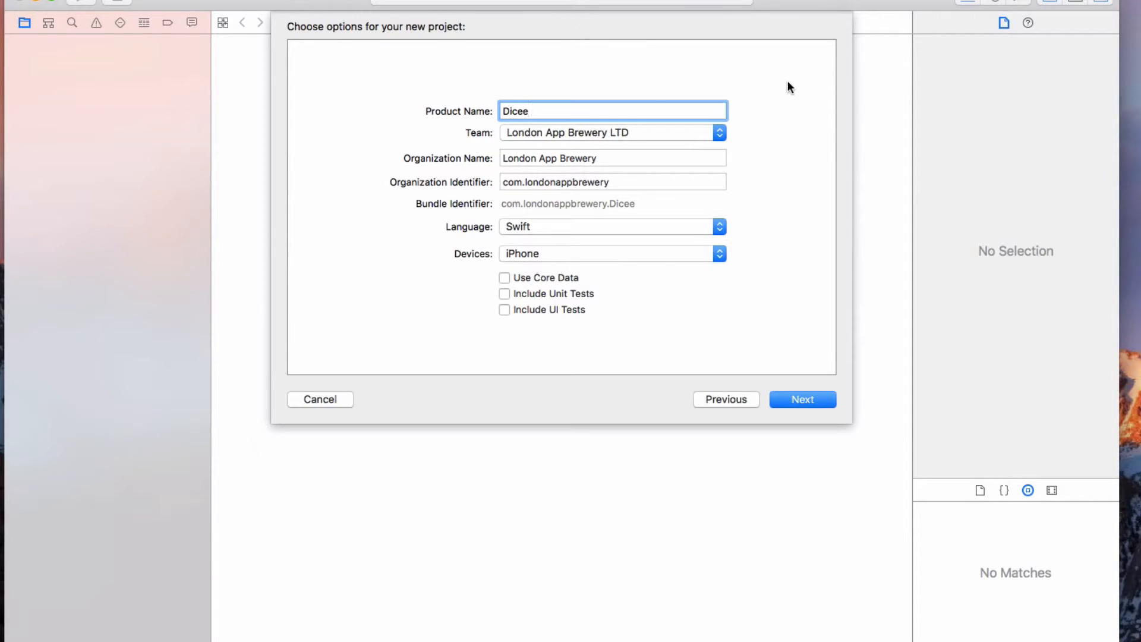
{"action": "left_click", "coordinate": [719, 131]}
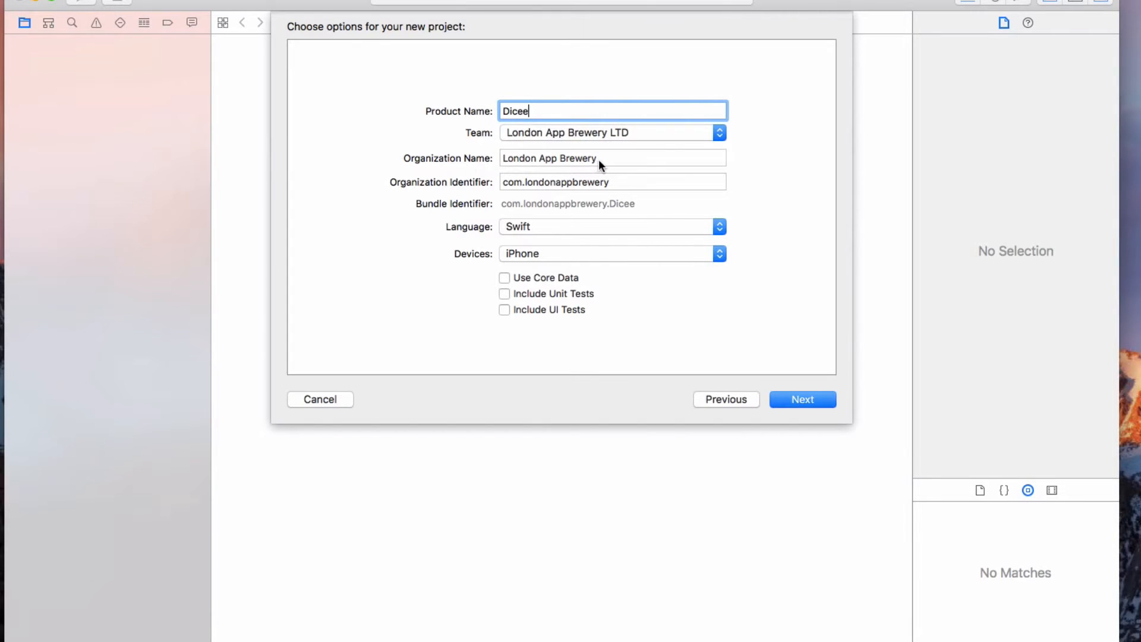
{"action": "left_click", "coordinate": [611, 158]}
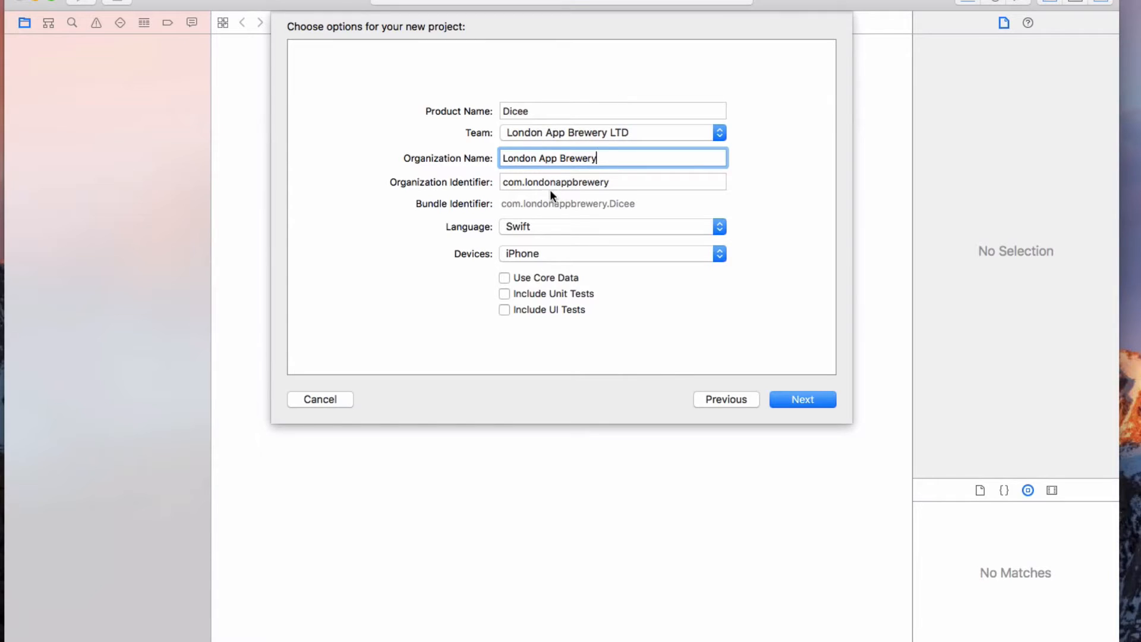
{"action": "mouse_move", "coordinate": [593, 188]}
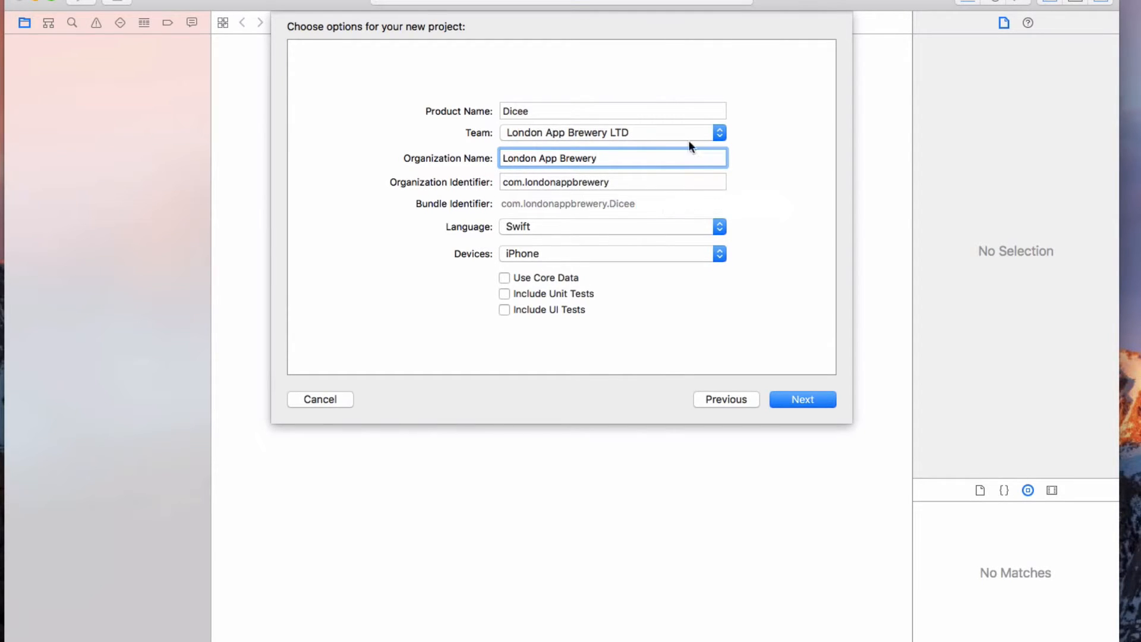
{"action": "mouse_move", "coordinate": [759, 212]}
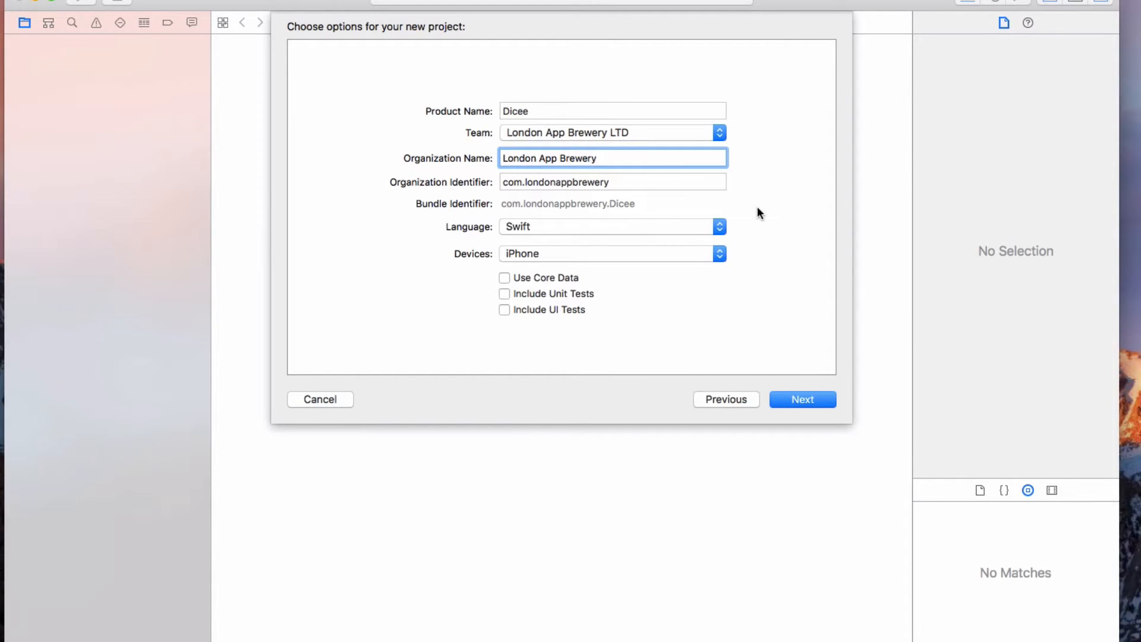
{"action": "left_click", "coordinate": [612, 158]}
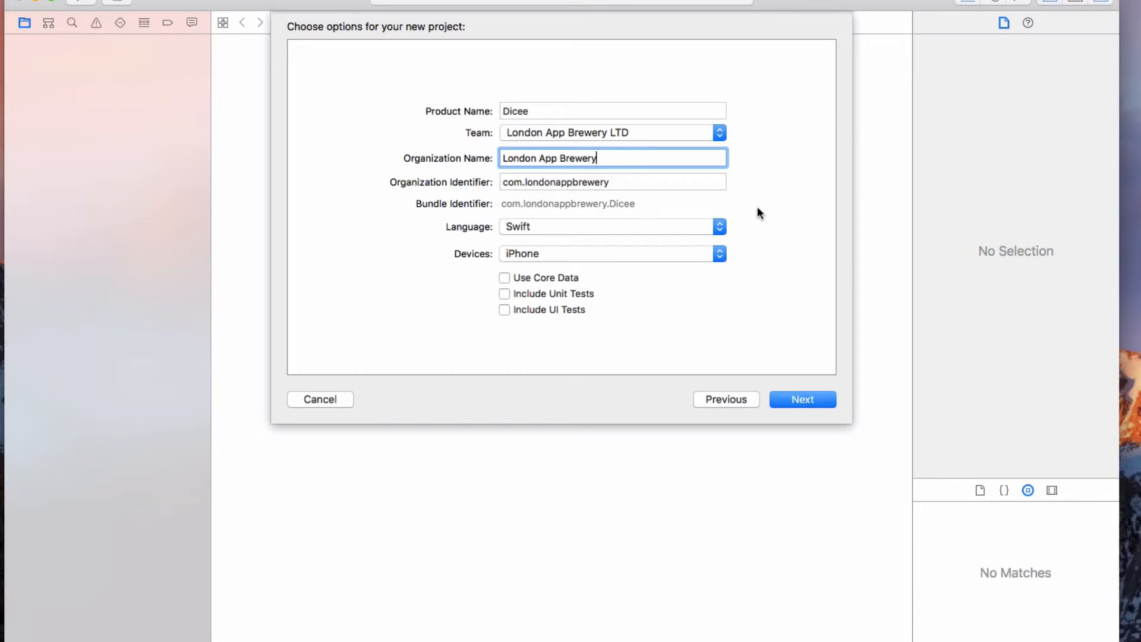
{"action": "mouse_move", "coordinate": [583, 228]}
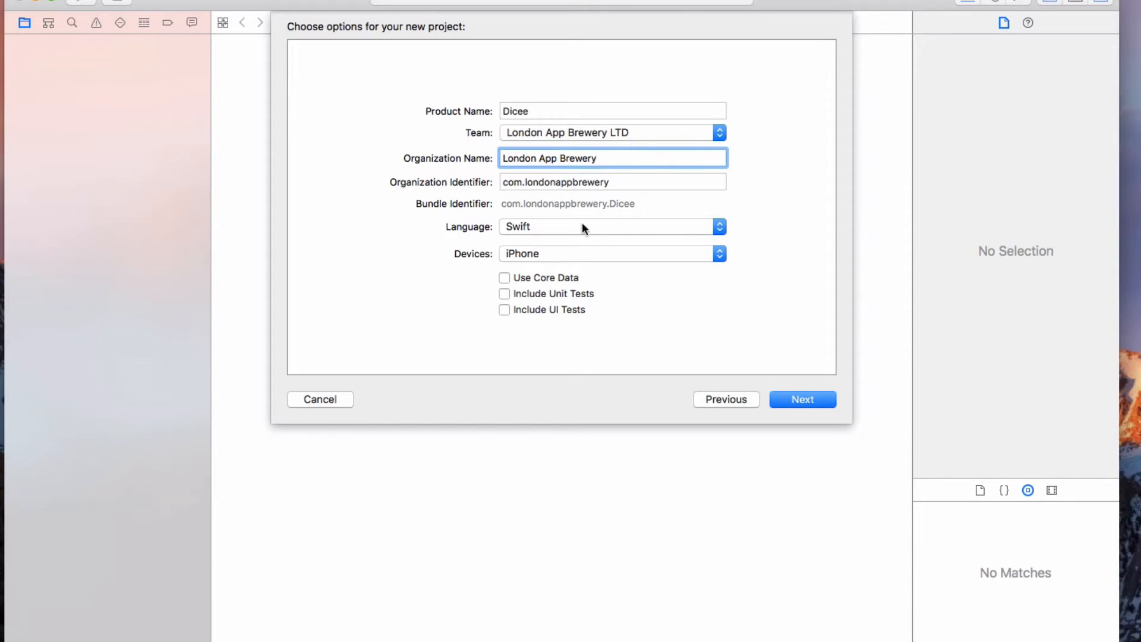
{"action": "mouse_move", "coordinate": [530, 295]}
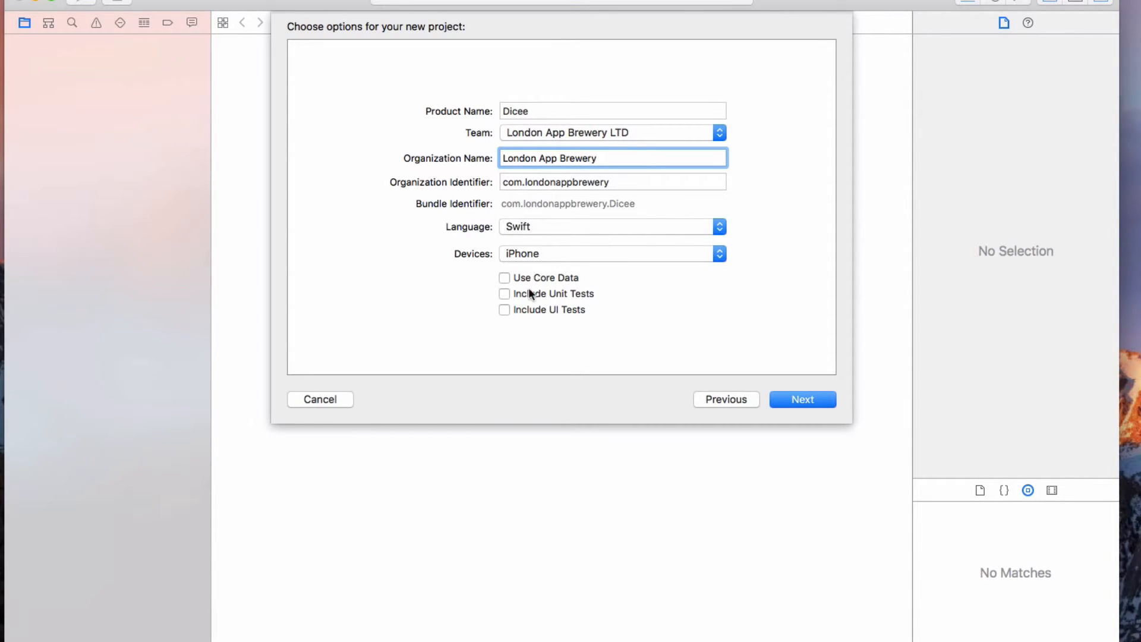
{"action": "mouse_move", "coordinate": [507, 335]}
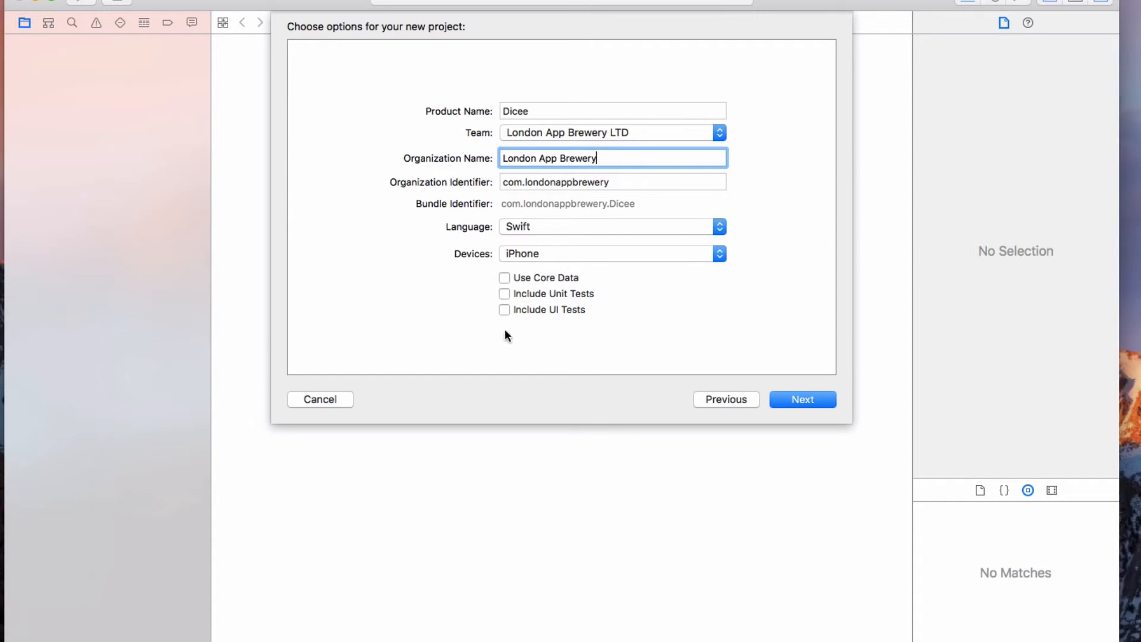
{"action": "mouse_move", "coordinate": [682, 384]}
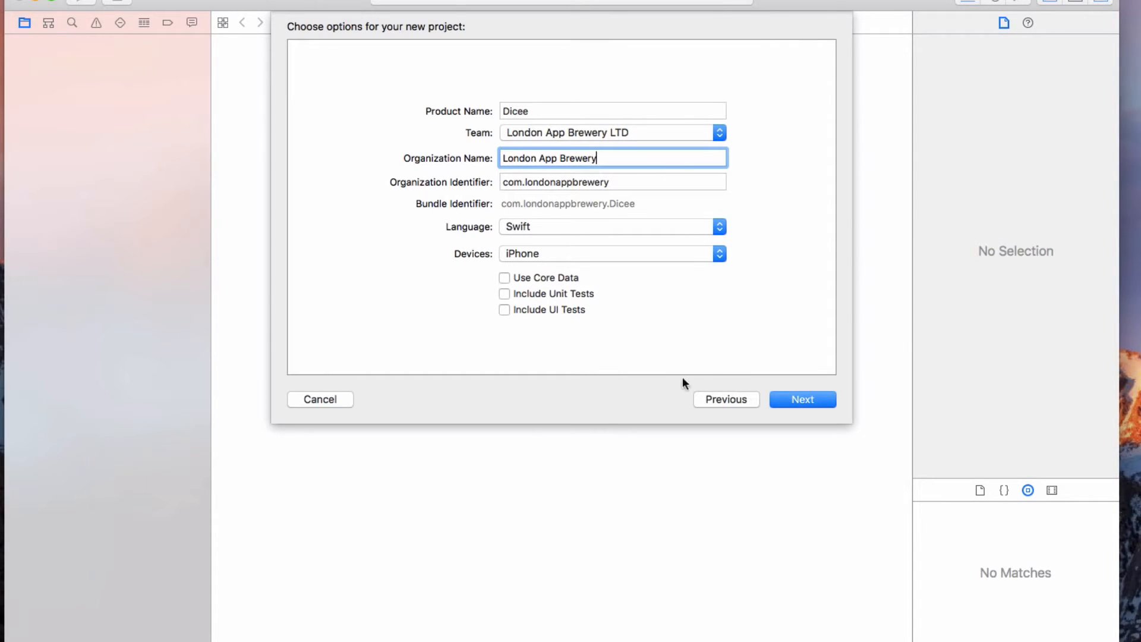
Create the Dicee project on the Desktop, landing on its general settings.
{"action": "left_click", "coordinate": [802, 399]}
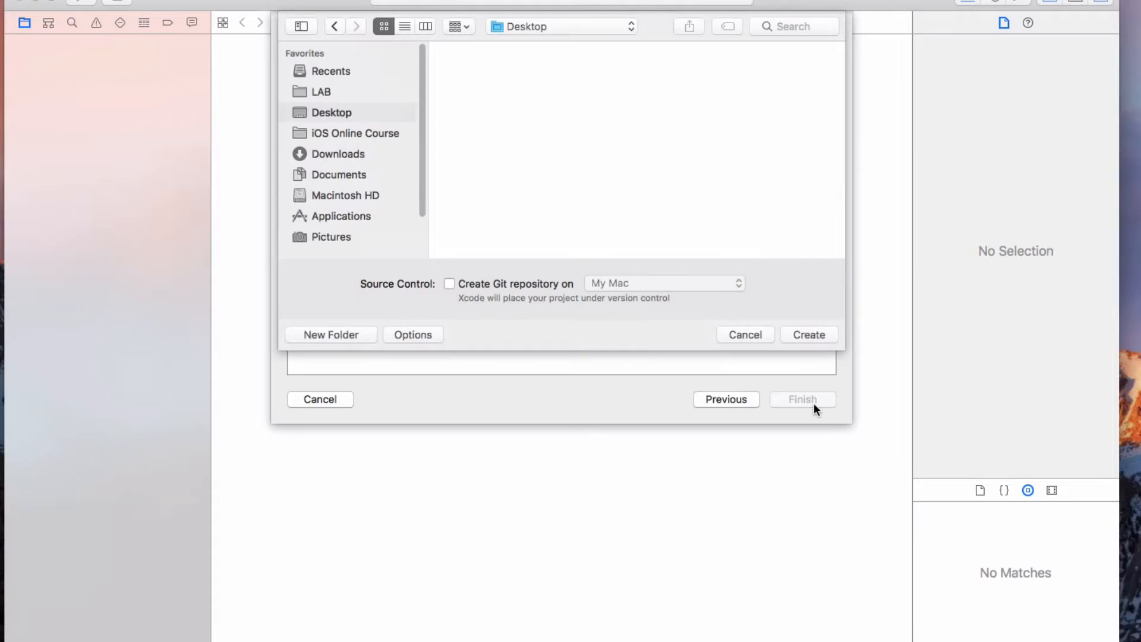
{"action": "mouse_move", "coordinate": [499, 58]}
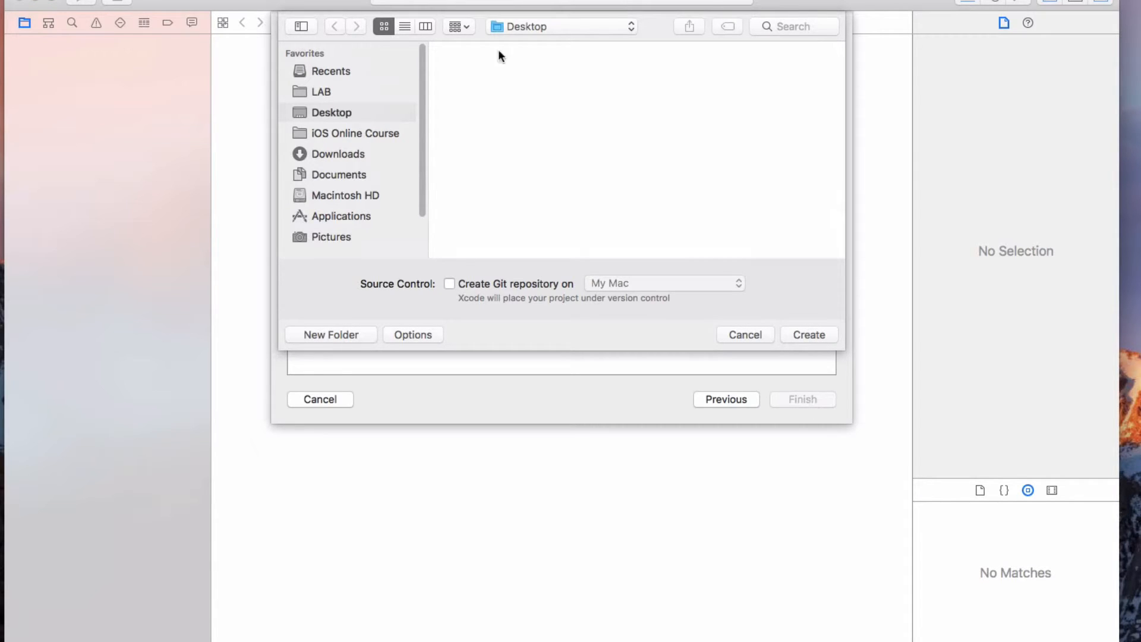
{"action": "mouse_move", "coordinate": [514, 307]}
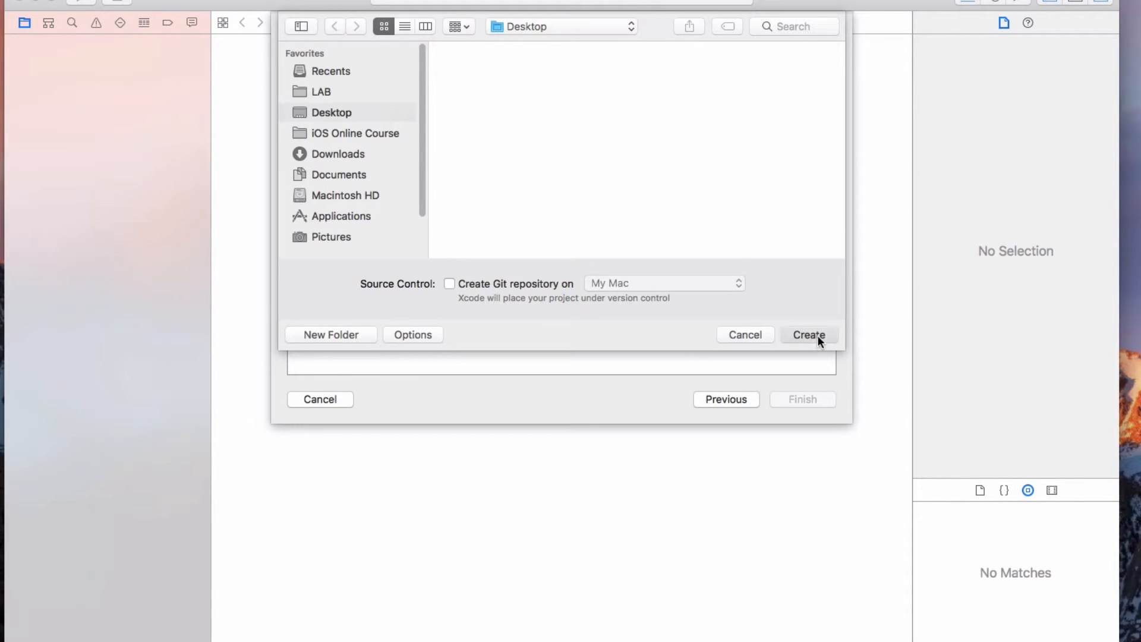
{"action": "left_click", "coordinate": [808, 335]}
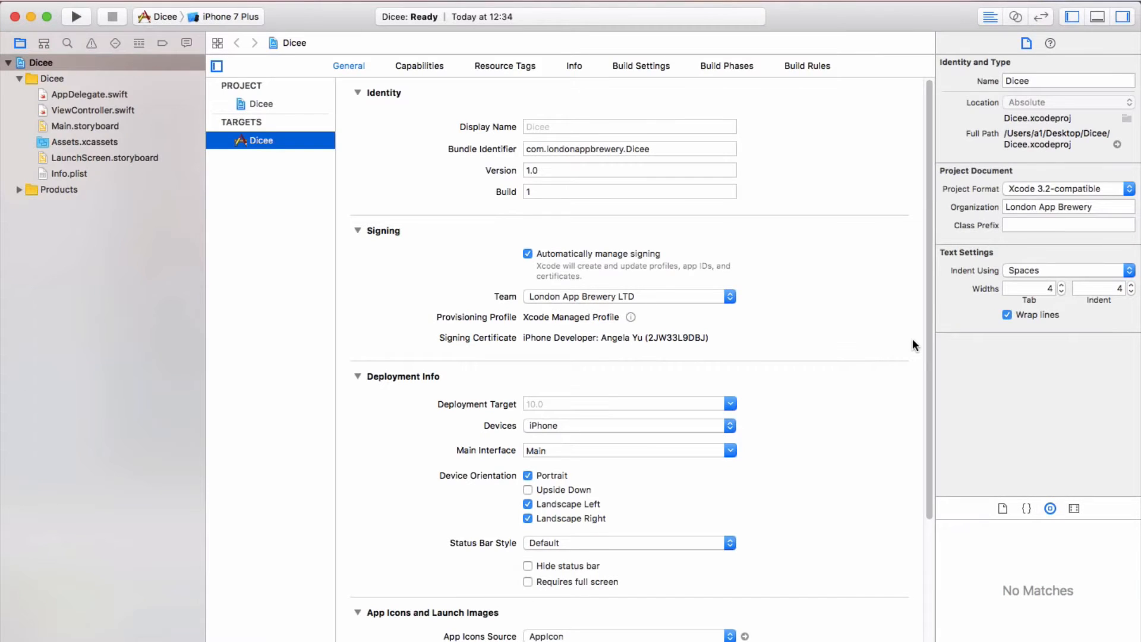
{"action": "mouse_move", "coordinate": [850, 336]}
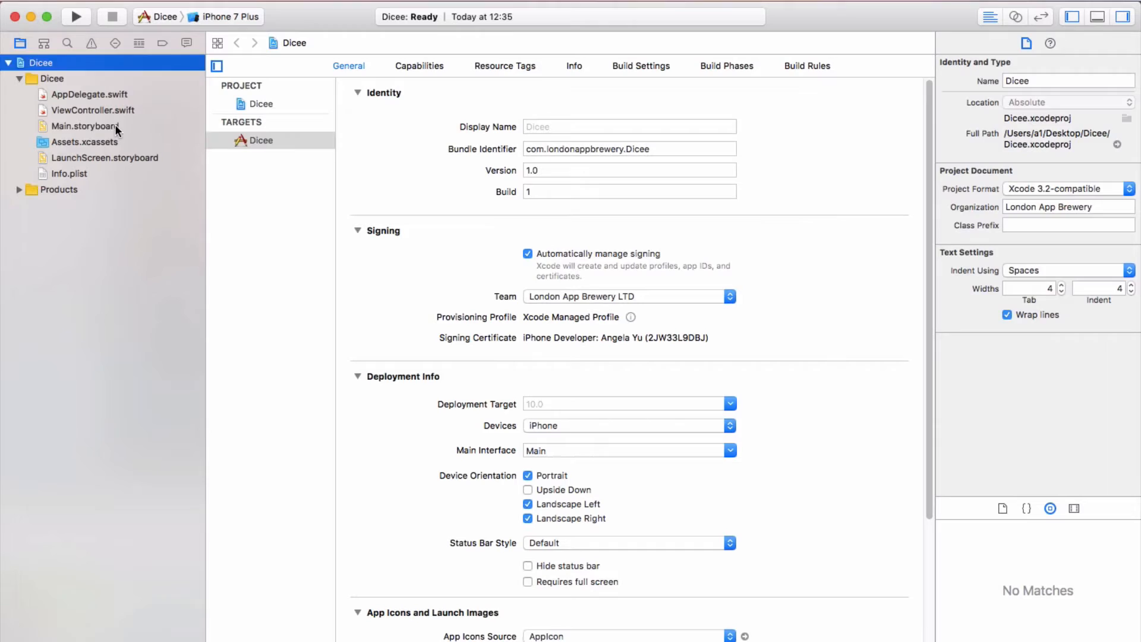
Show Main.storyboard and filter the Object Library for 'uiim' to find the image view.
{"action": "left_click", "coordinate": [83, 126]}
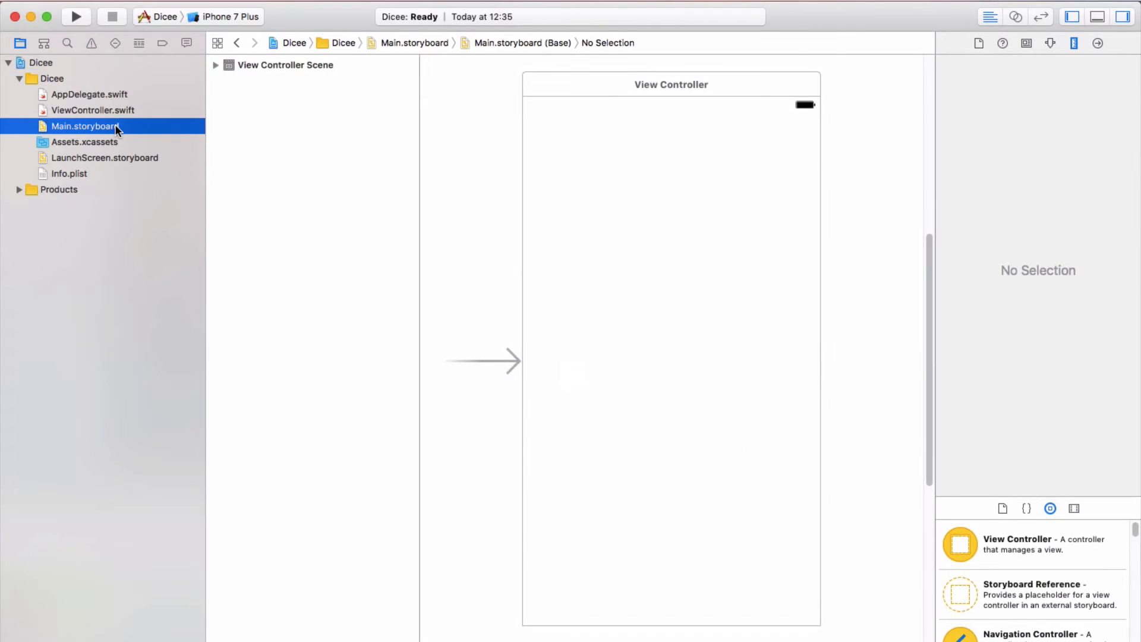
{"action": "mouse_move", "coordinate": [108, 344]}
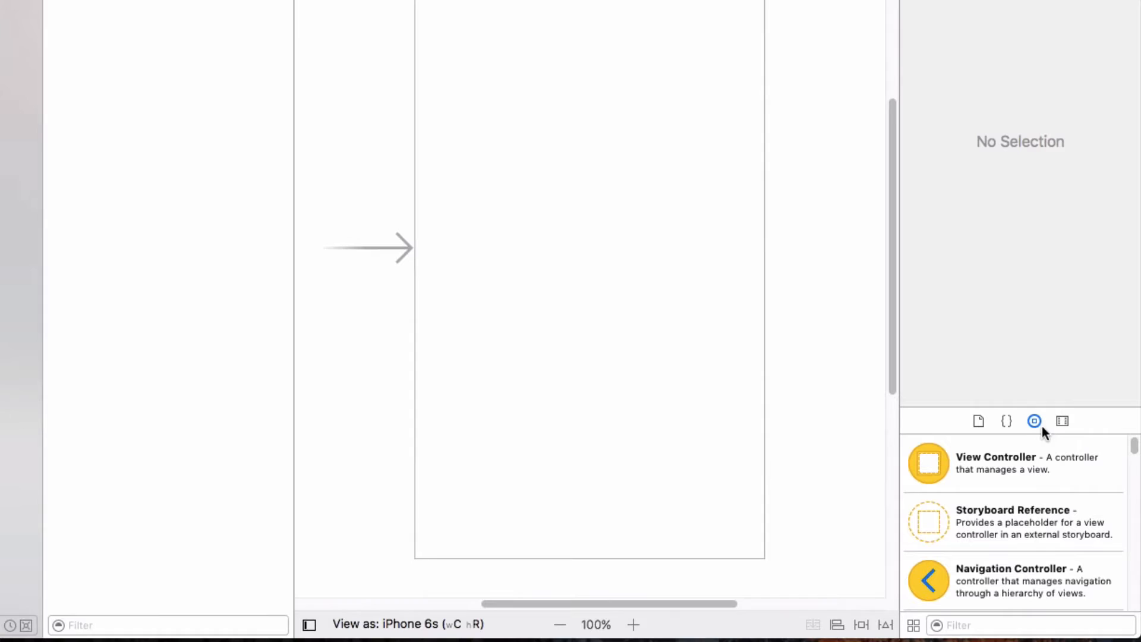
{"action": "mouse_move", "coordinate": [1039, 428]}
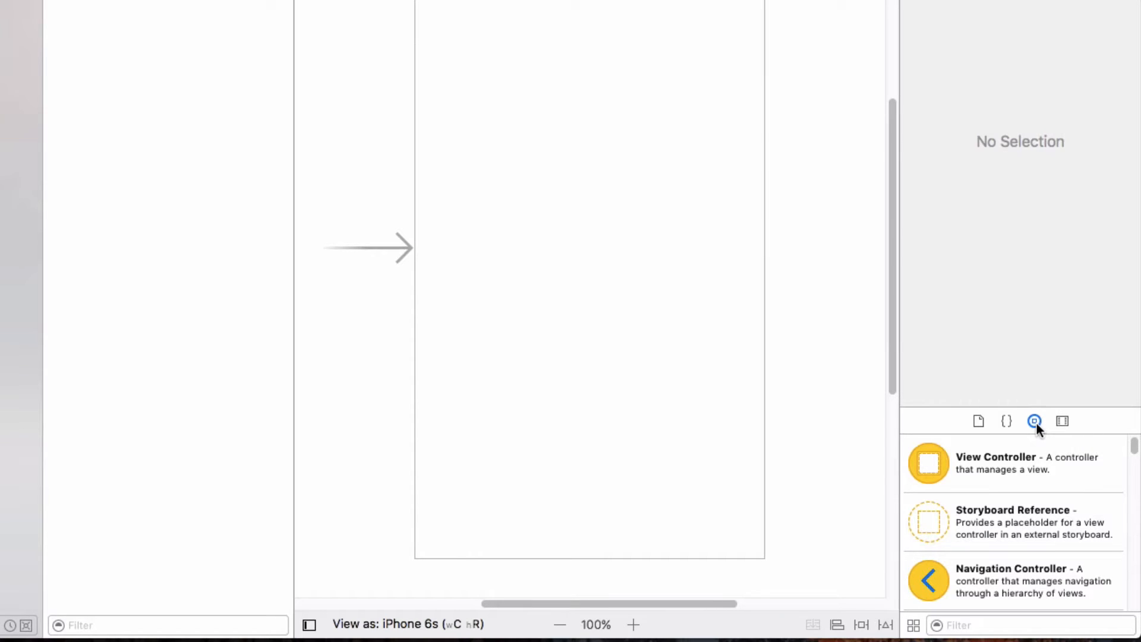
{"action": "mouse_move", "coordinate": [969, 624]}
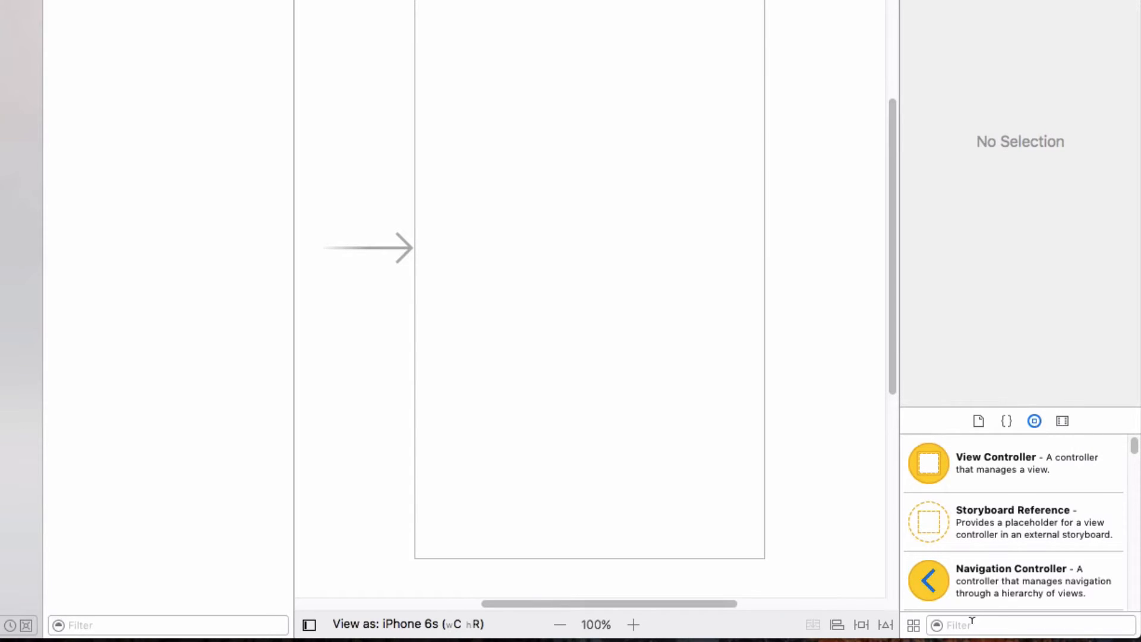
{"action": "type", "text": "uiim"}
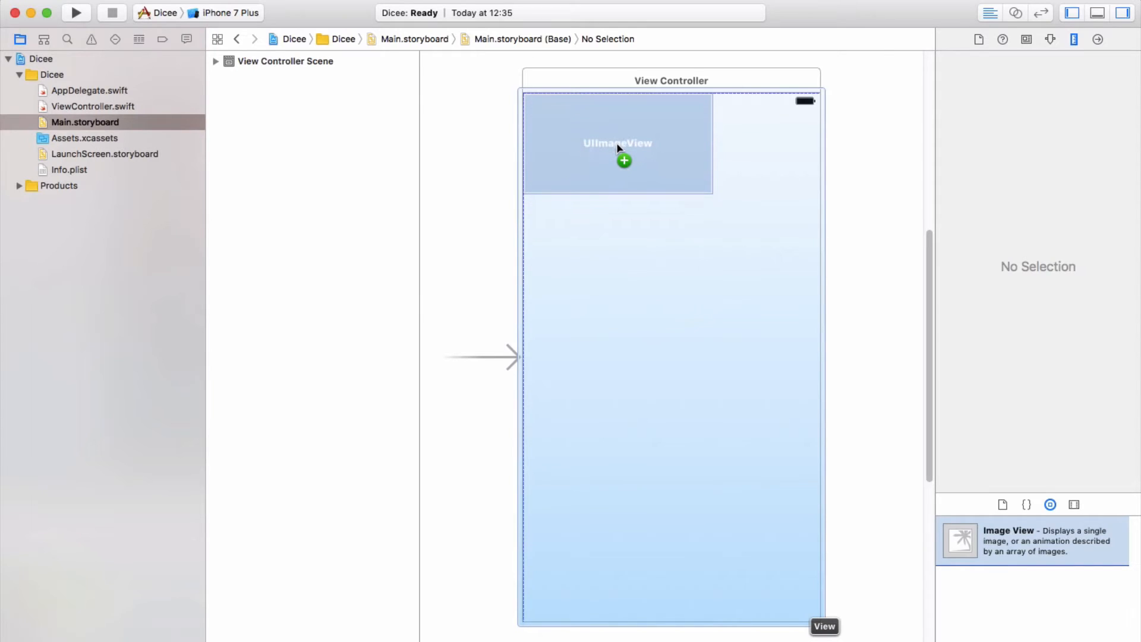
Place an image view covering the whole view controller and show the device size previews.
{"action": "left_click", "coordinate": [616, 142]}
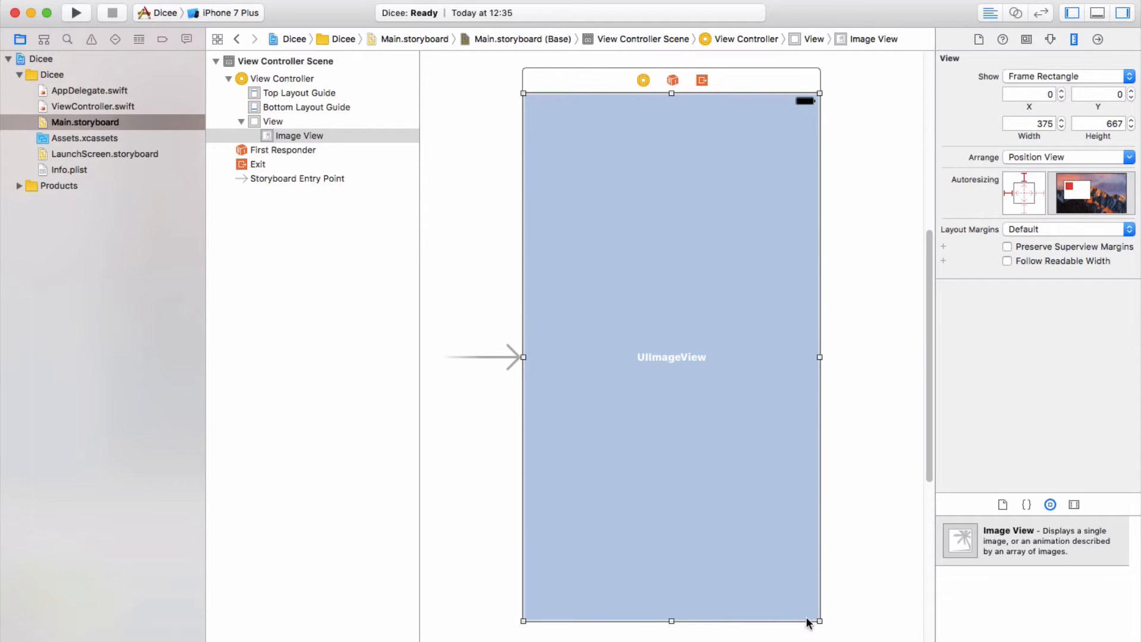
{"action": "left_click", "coordinate": [433, 569]}
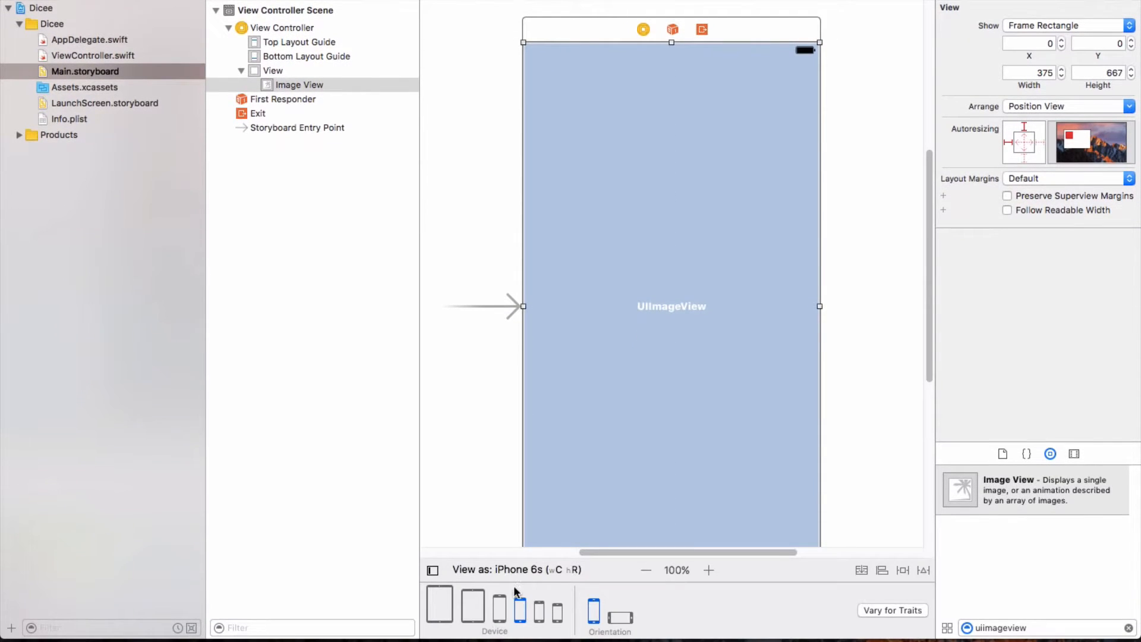
{"action": "mouse_move", "coordinate": [590, 599]}
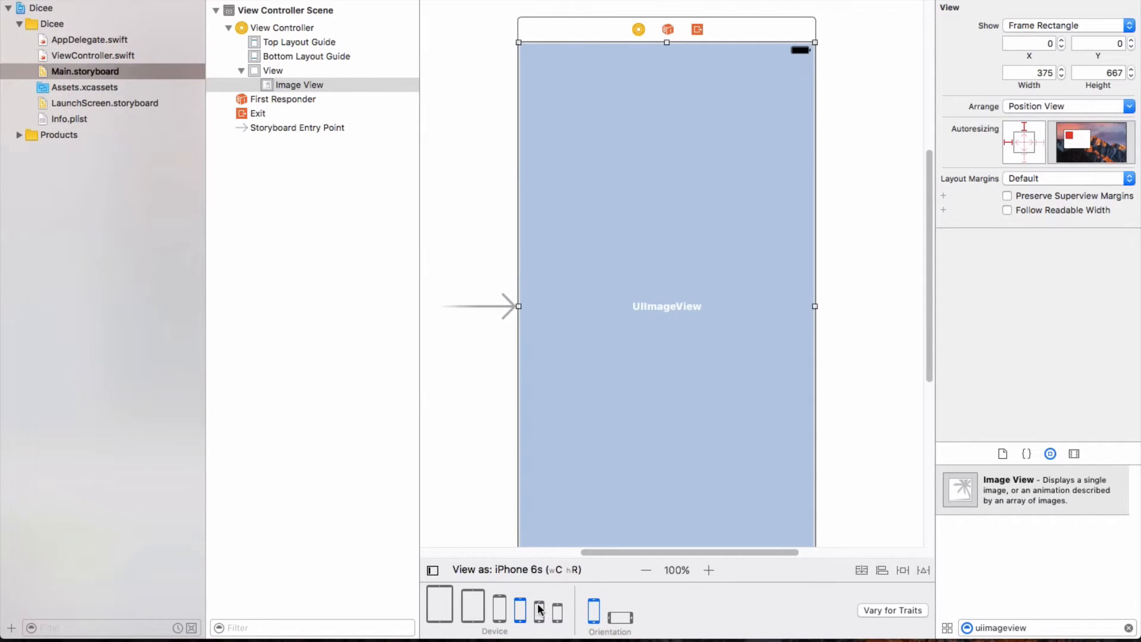
{"action": "mouse_move", "coordinate": [760, 64]}
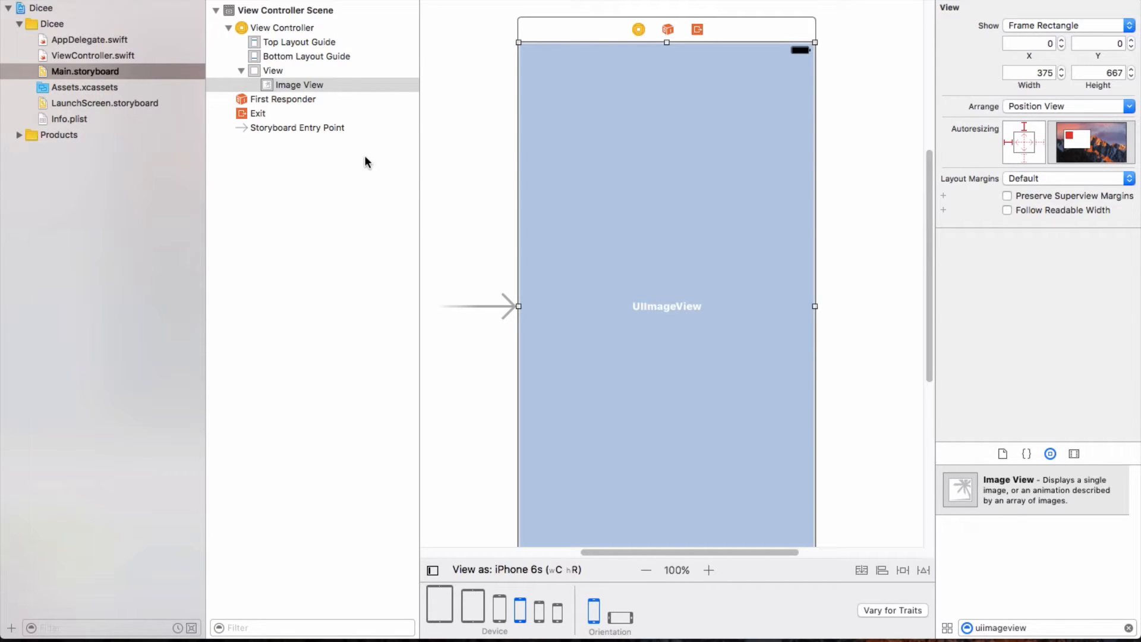
{"action": "mouse_move", "coordinate": [832, 245]}
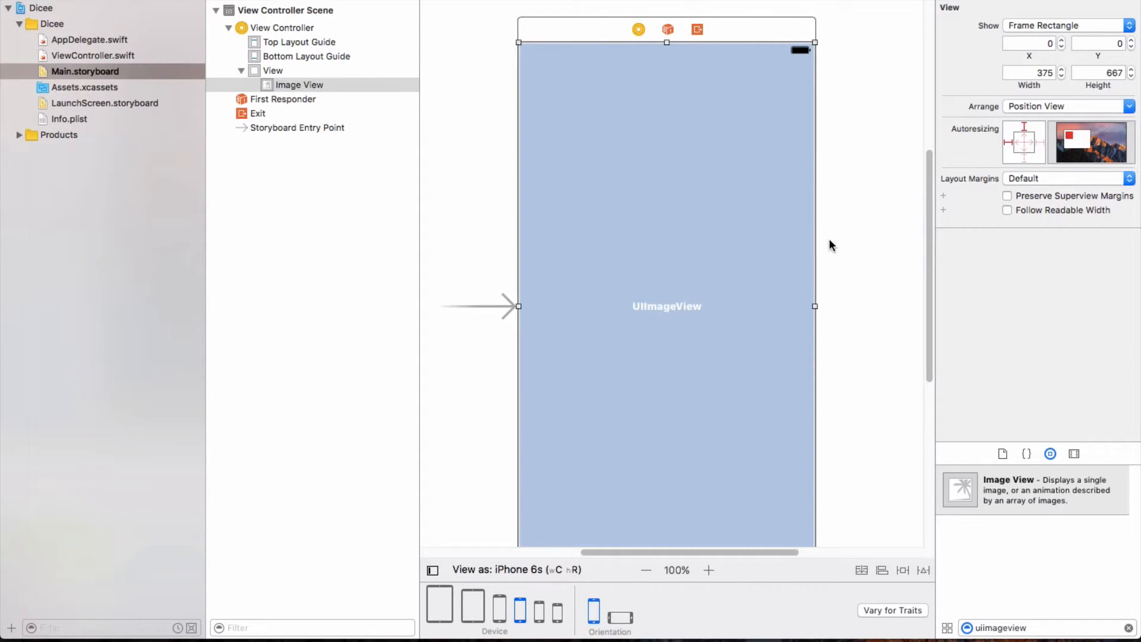
{"action": "mouse_move", "coordinate": [848, 236]}
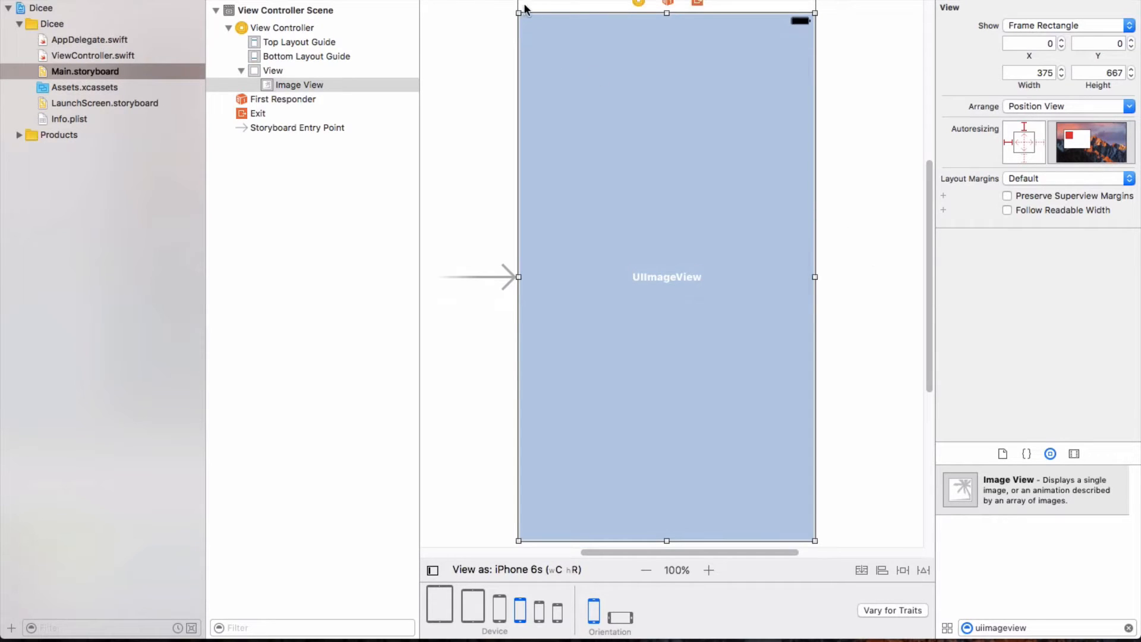
{"action": "mouse_move", "coordinate": [876, 518]}
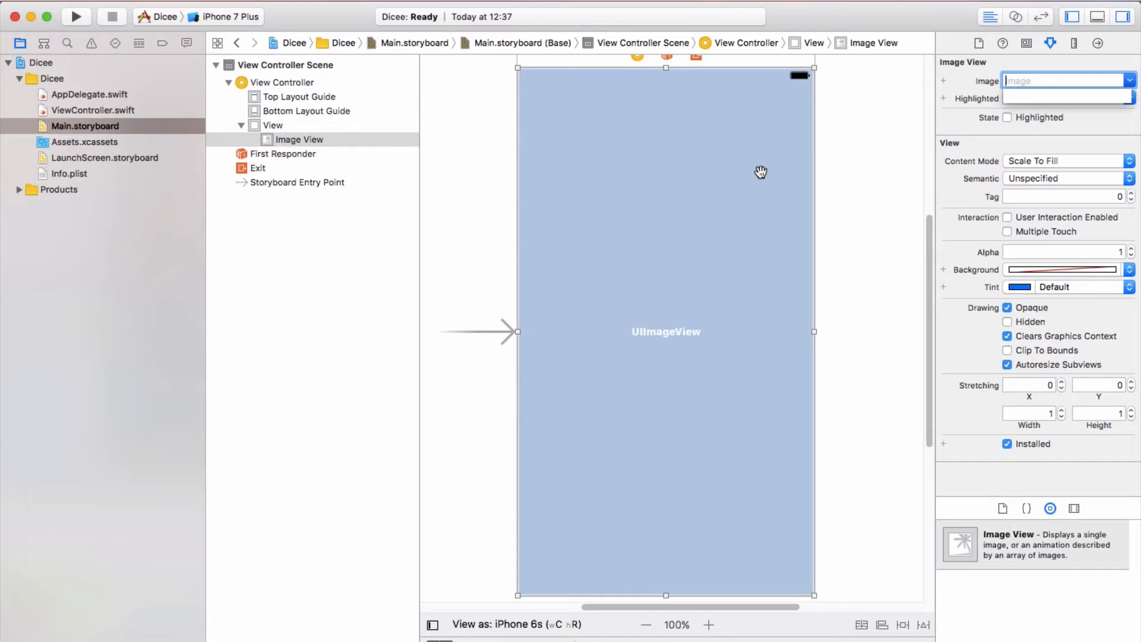
{"action": "mouse_move", "coordinate": [810, 176]}
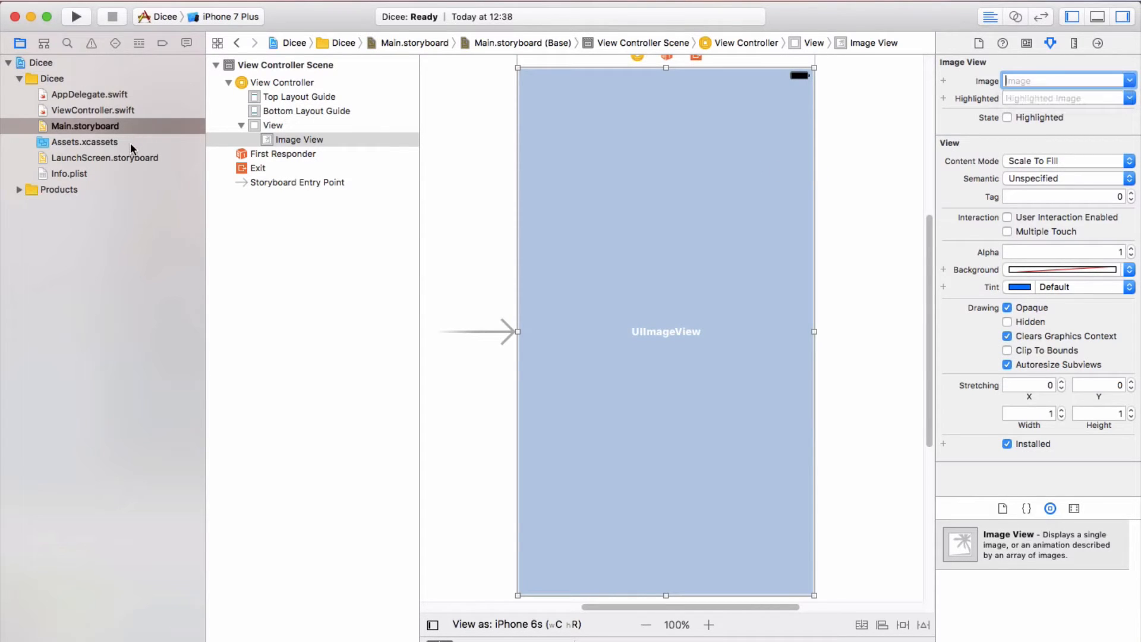
Show the Assets.xcassets catalog, which holds only the AppIcon set.
{"action": "left_click", "coordinate": [84, 142]}
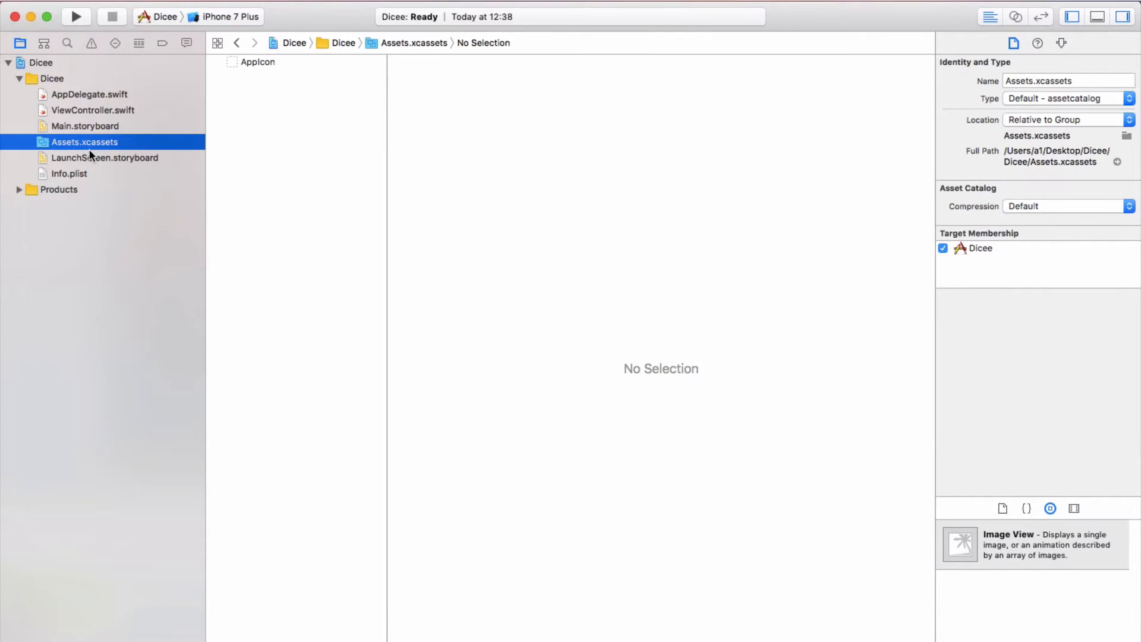
{"action": "mouse_move", "coordinate": [536, 232]}
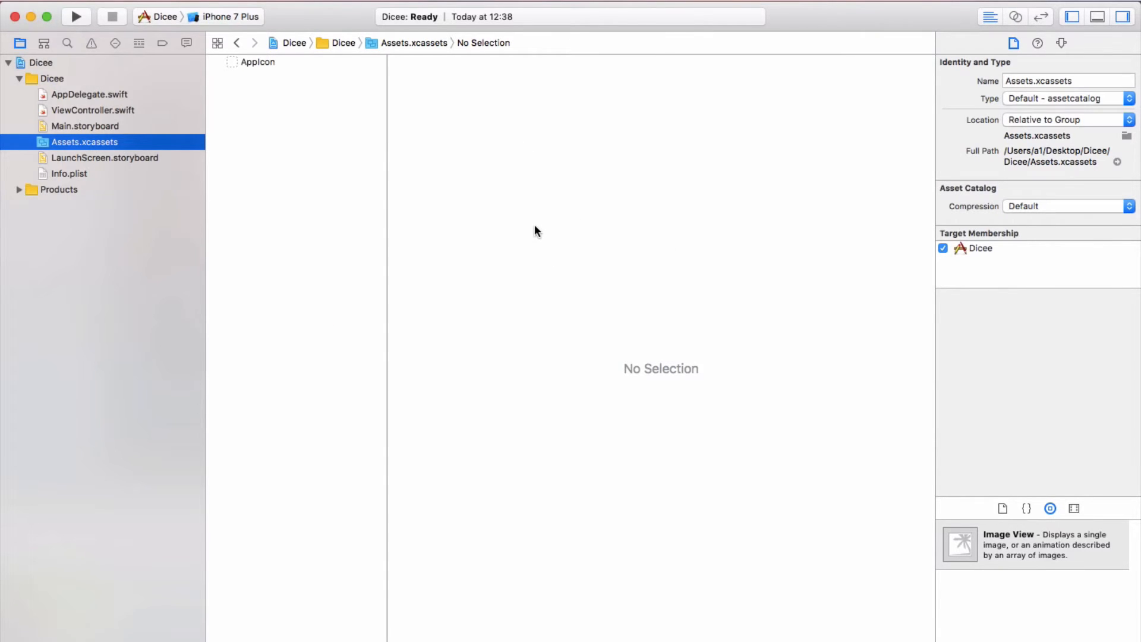
{"action": "mouse_move", "coordinate": [276, 177]}
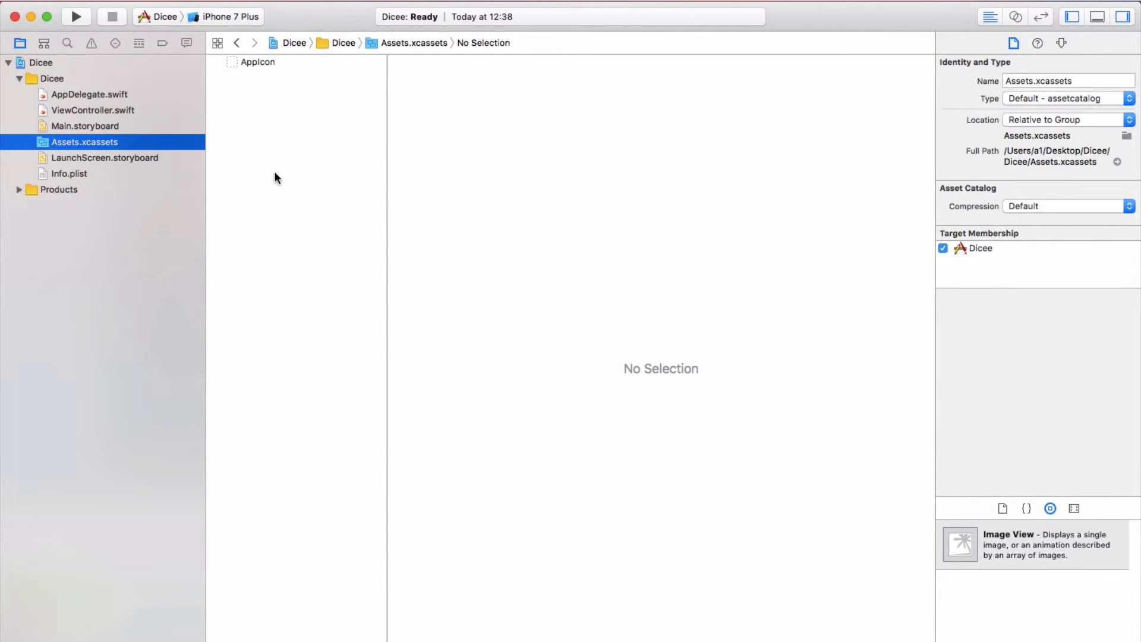
{"action": "mouse_move", "coordinate": [539, 260]}
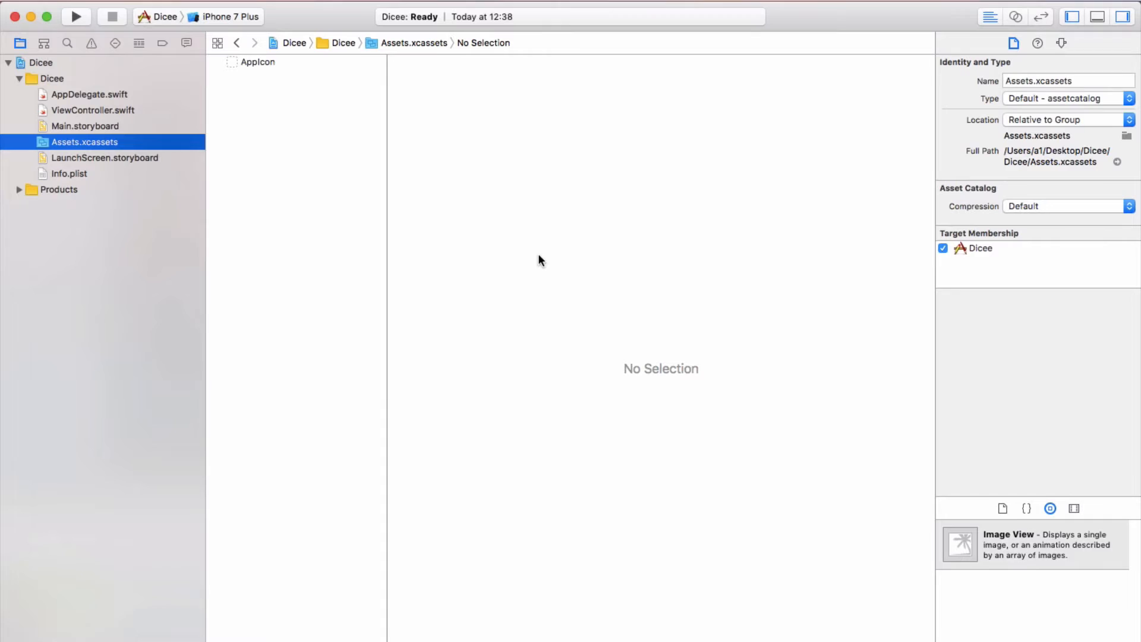
{"action": "mouse_move", "coordinate": [545, 263]}
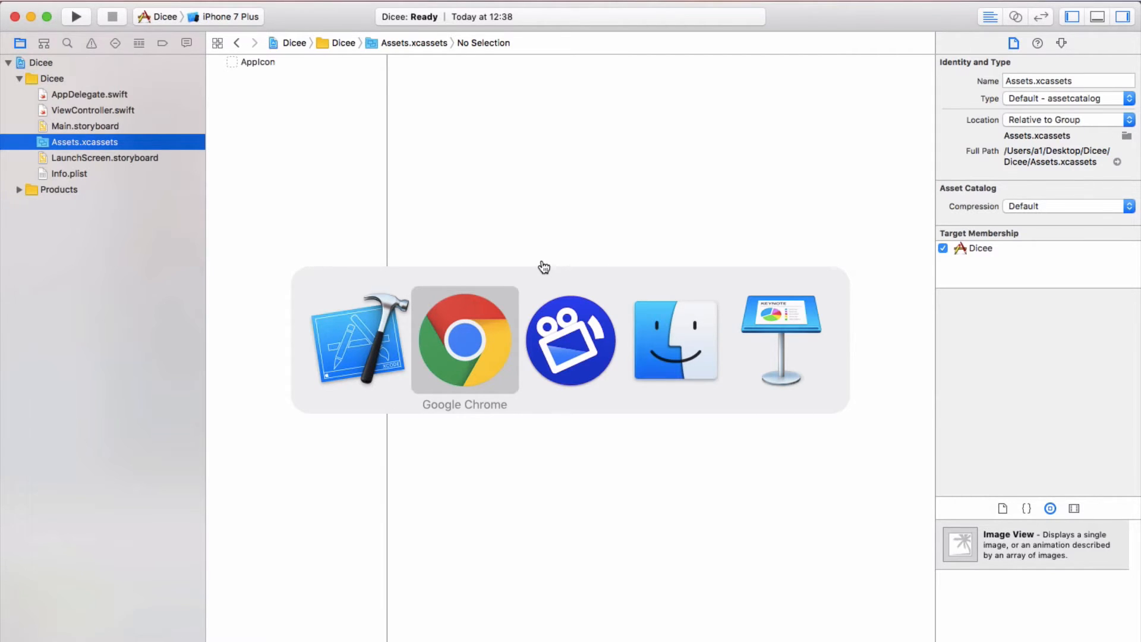
Download the Dicee Assets zip in Chrome and open the archive from the download bar.
{"action": "left_click", "coordinate": [465, 339]}
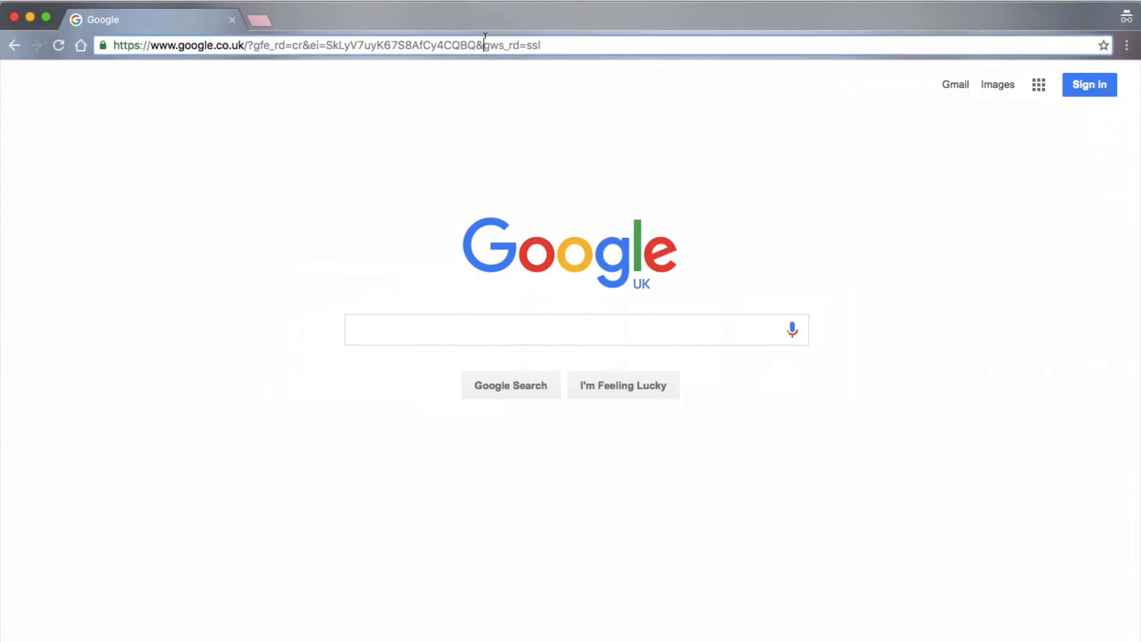
{"action": "left_click", "coordinate": [319, 45]}
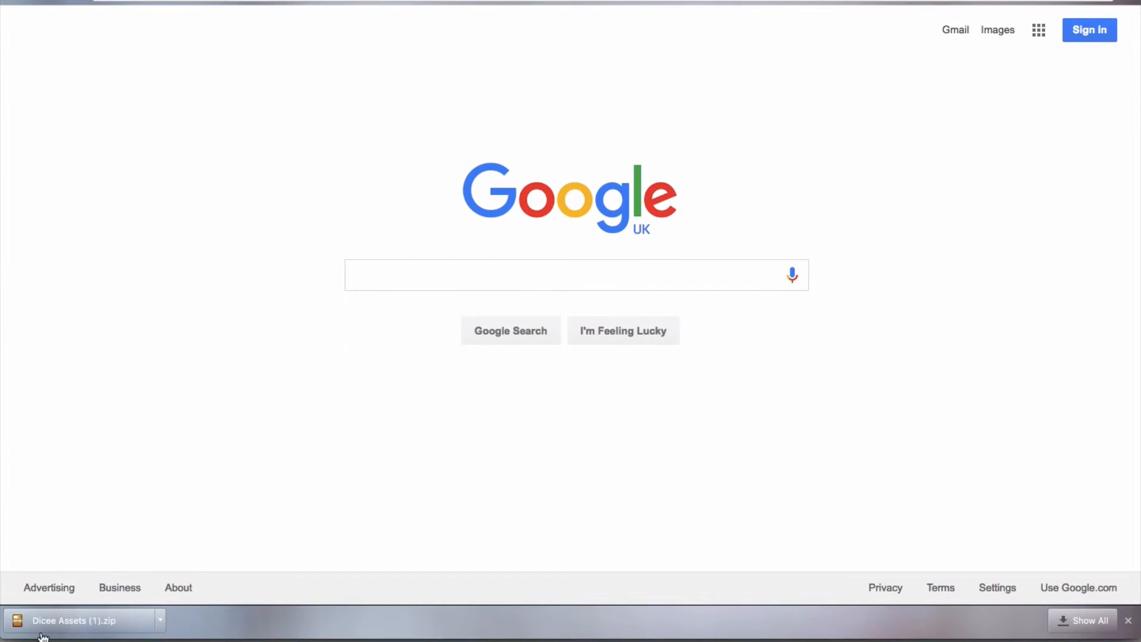
{"action": "mouse_move", "coordinate": [196, 606]}
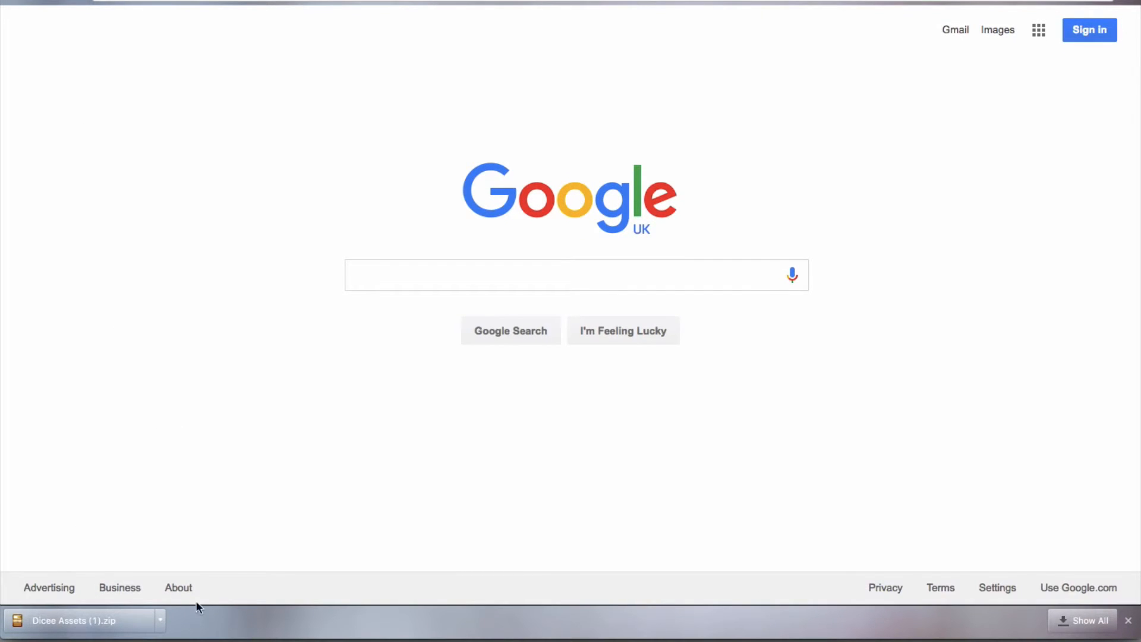
{"action": "mouse_move", "coordinate": [243, 567]}
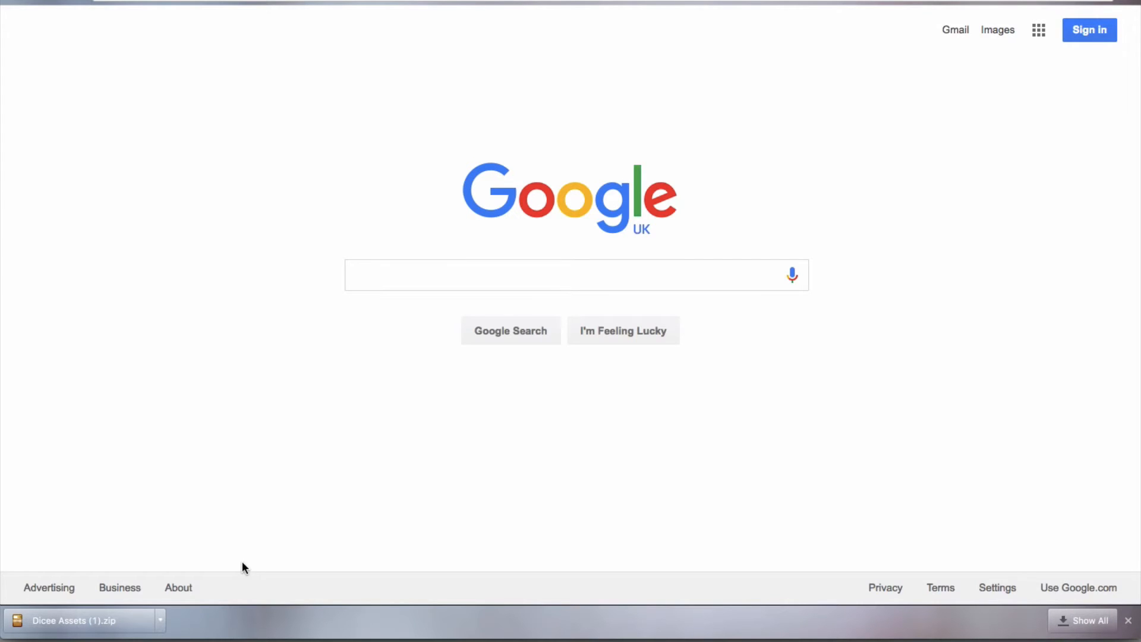
{"action": "left_click", "coordinate": [72, 620]}
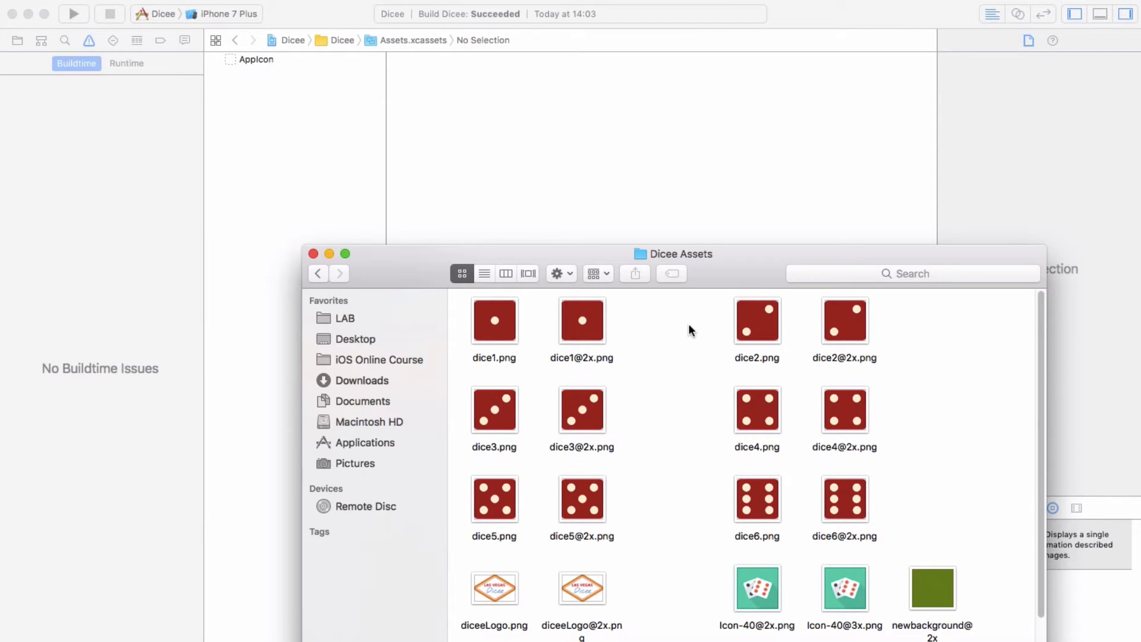
{"action": "mouse_move", "coordinate": [665, 335]}
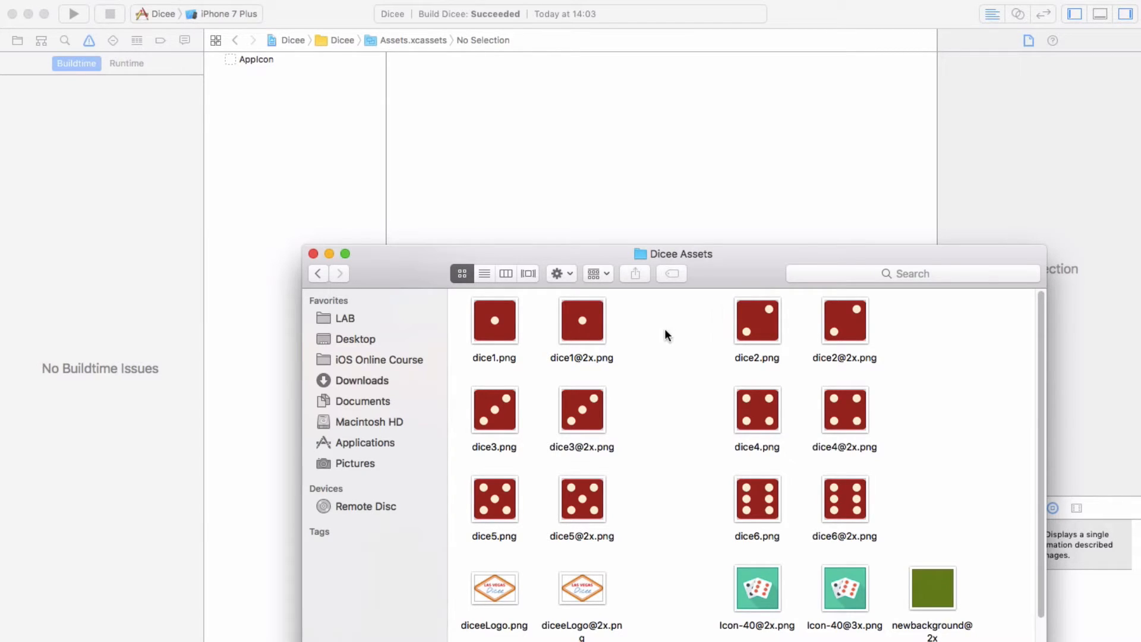
{"action": "mouse_move", "coordinate": [725, 511]}
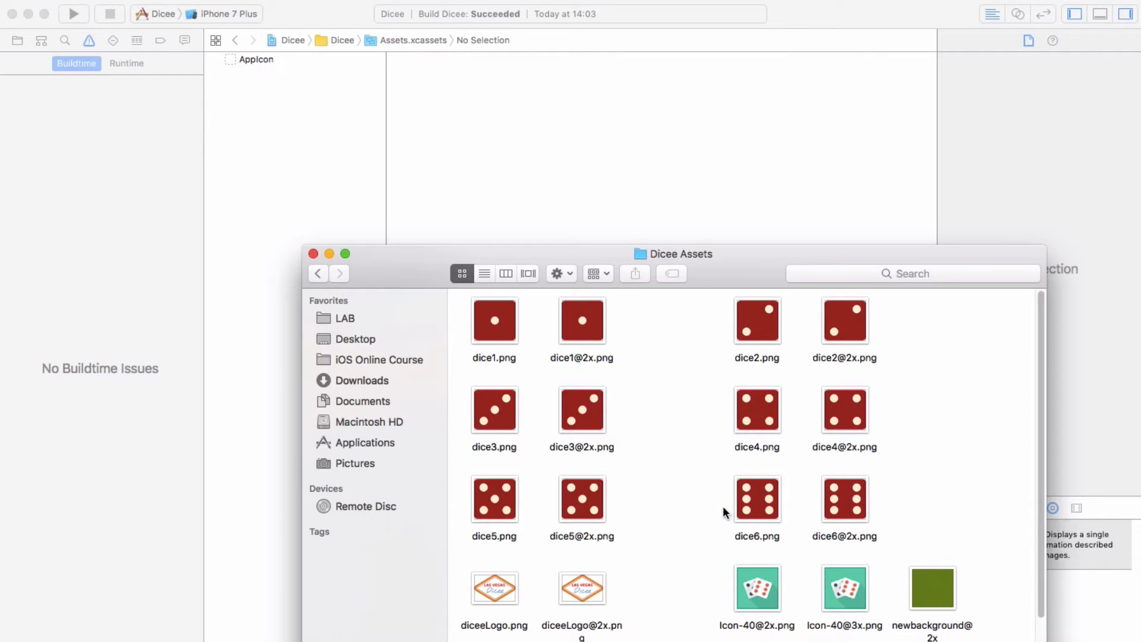
{"action": "mouse_move", "coordinate": [778, 517]}
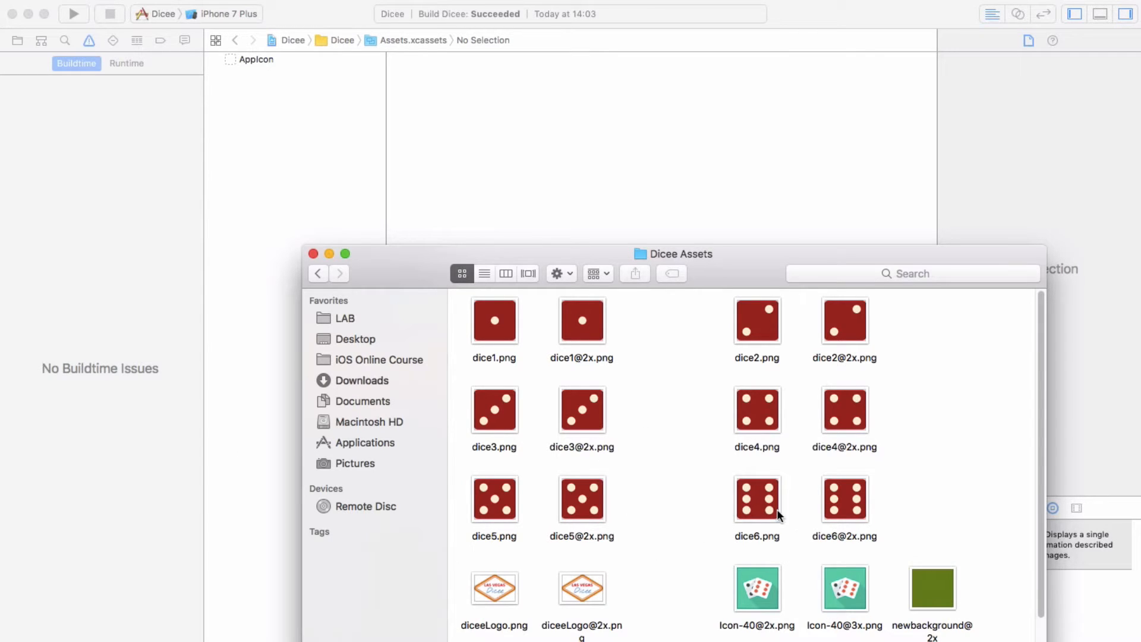
Scroll through the unzipped Dicee Assets folder of dice, logo, icon and background images.
{"action": "scroll", "scroll_direction": "down", "scroll_amount": 3}
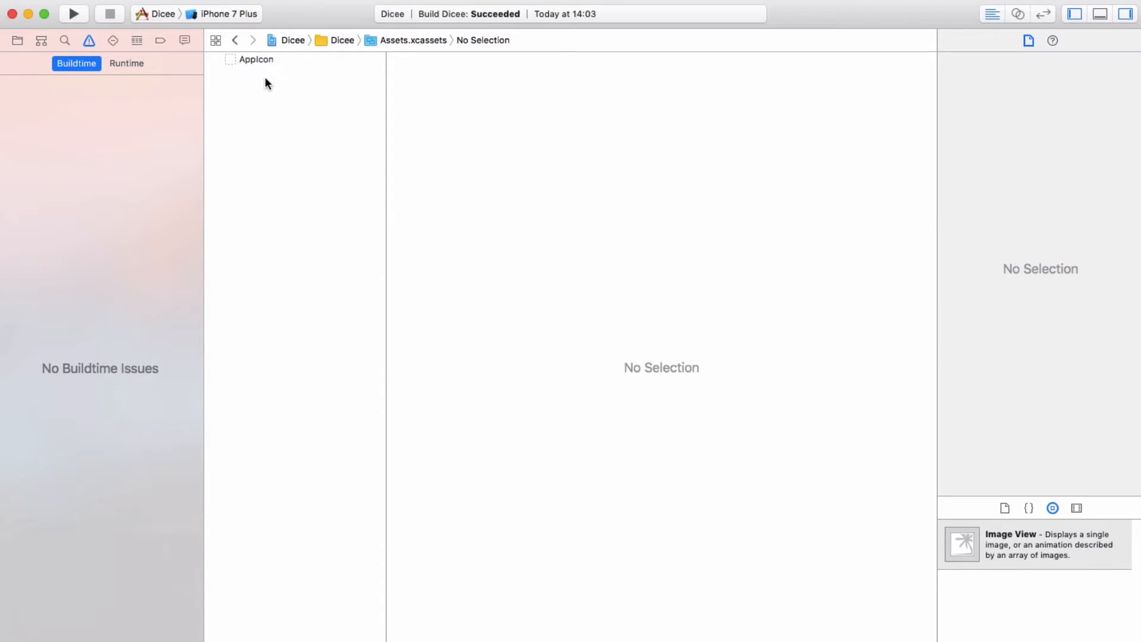
Drag the Icon-29 PNGs from the Dicee Assets folder into the AppIcon 29pt Spotlight and Settings slots.
{"action": "left_click", "coordinate": [256, 59]}
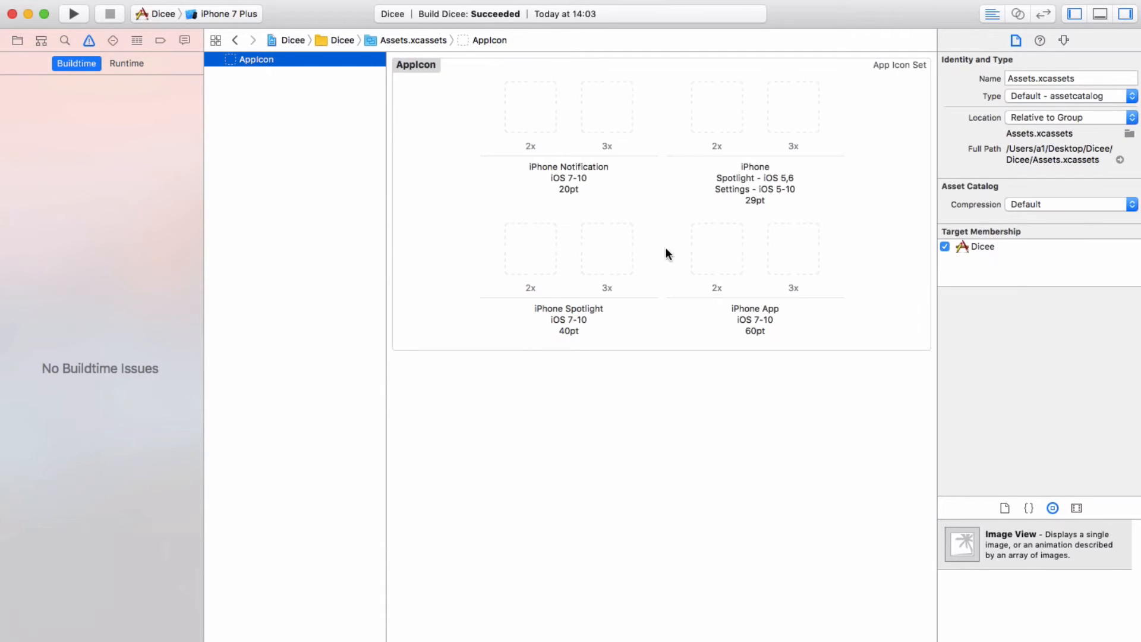
{"action": "mouse_move", "coordinate": [835, 255]}
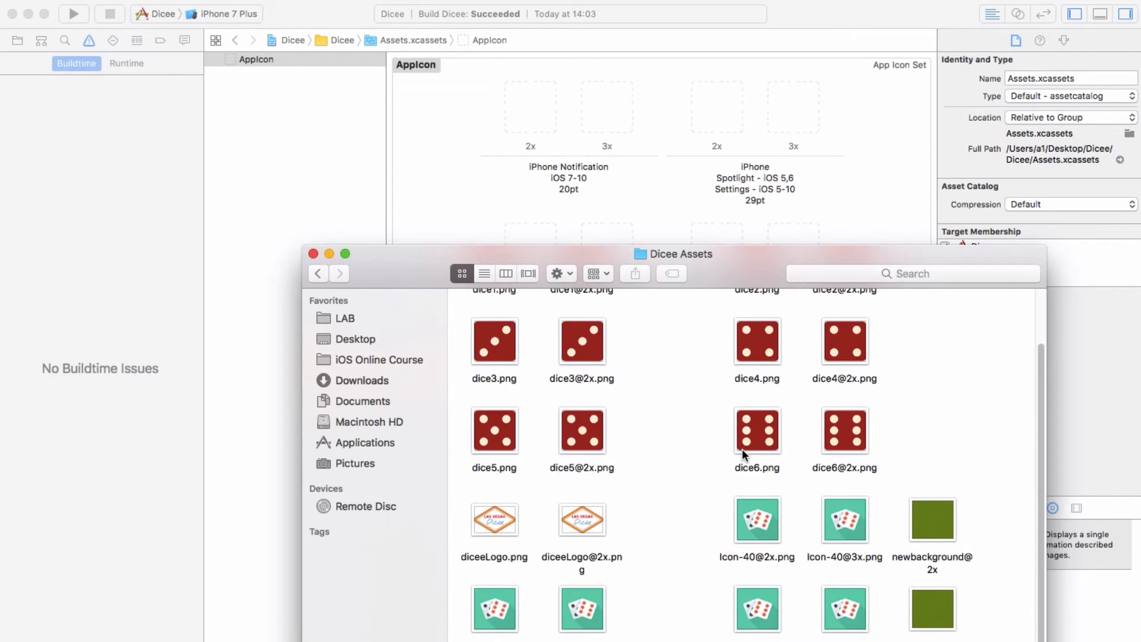
{"action": "mouse_move", "coordinate": [813, 599]}
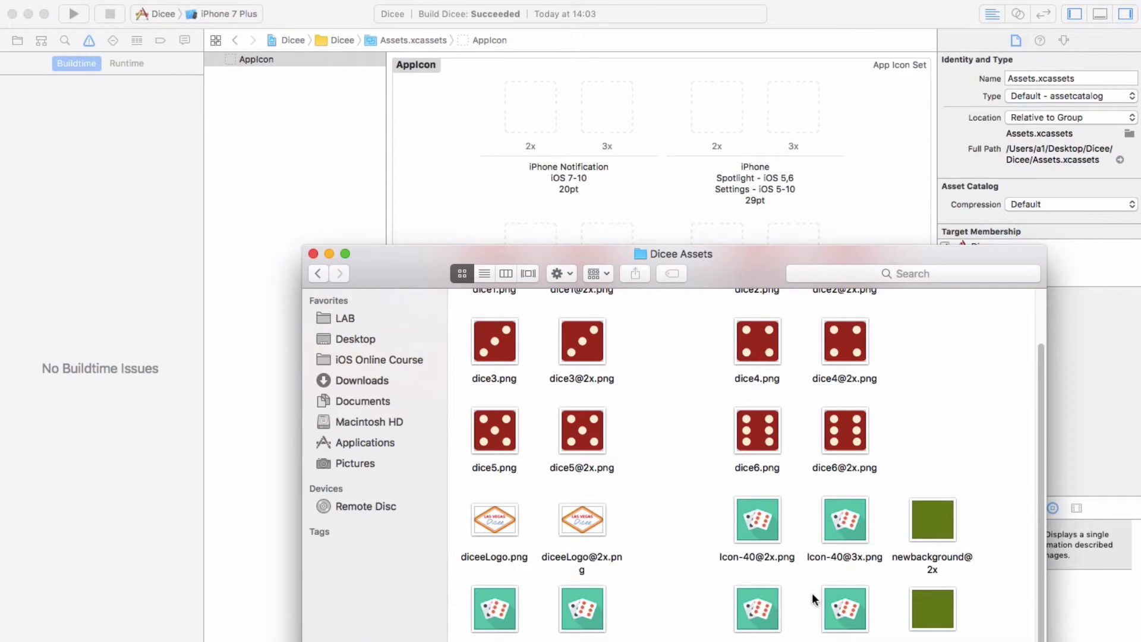
{"action": "mouse_move", "coordinate": [827, 578]}
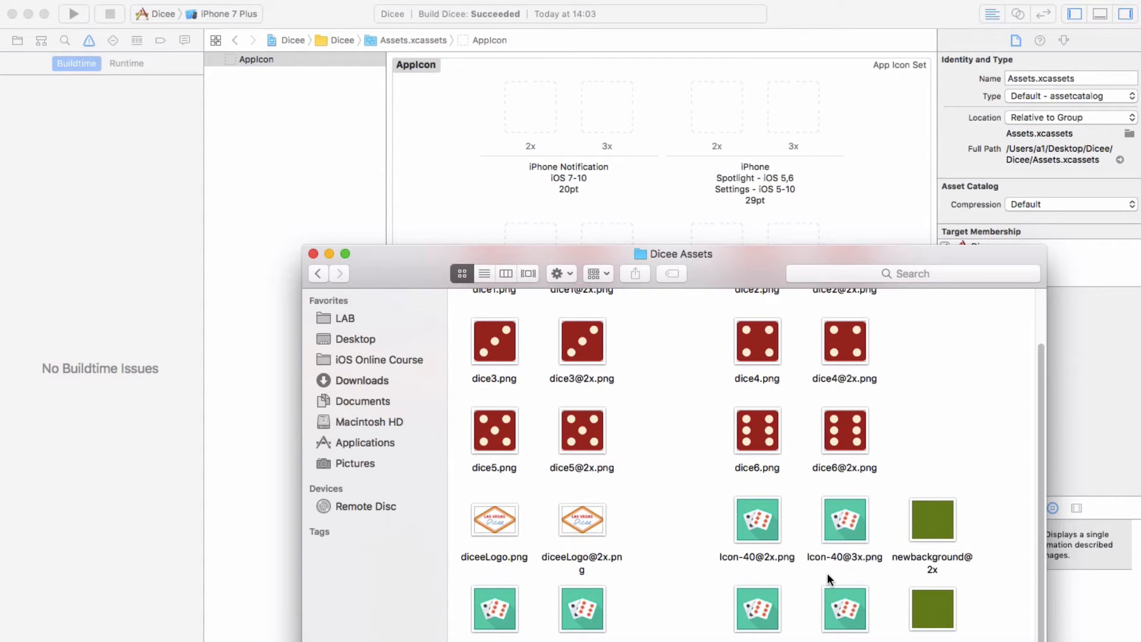
{"action": "key", "text": "cmd+tab"}
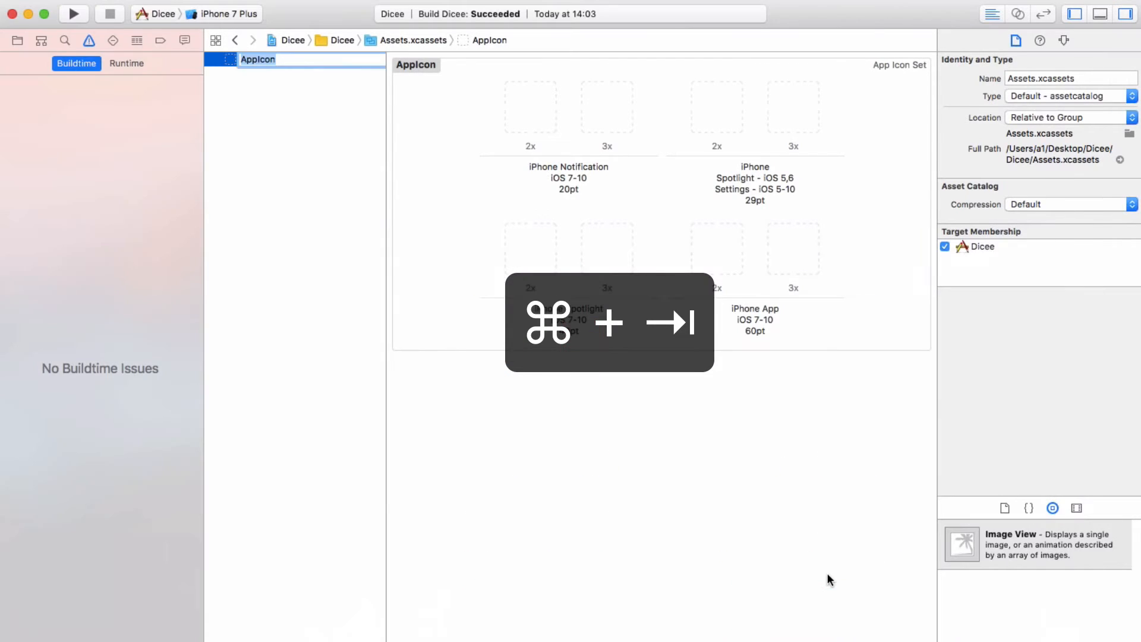
{"action": "key", "text": "cmd+tab"}
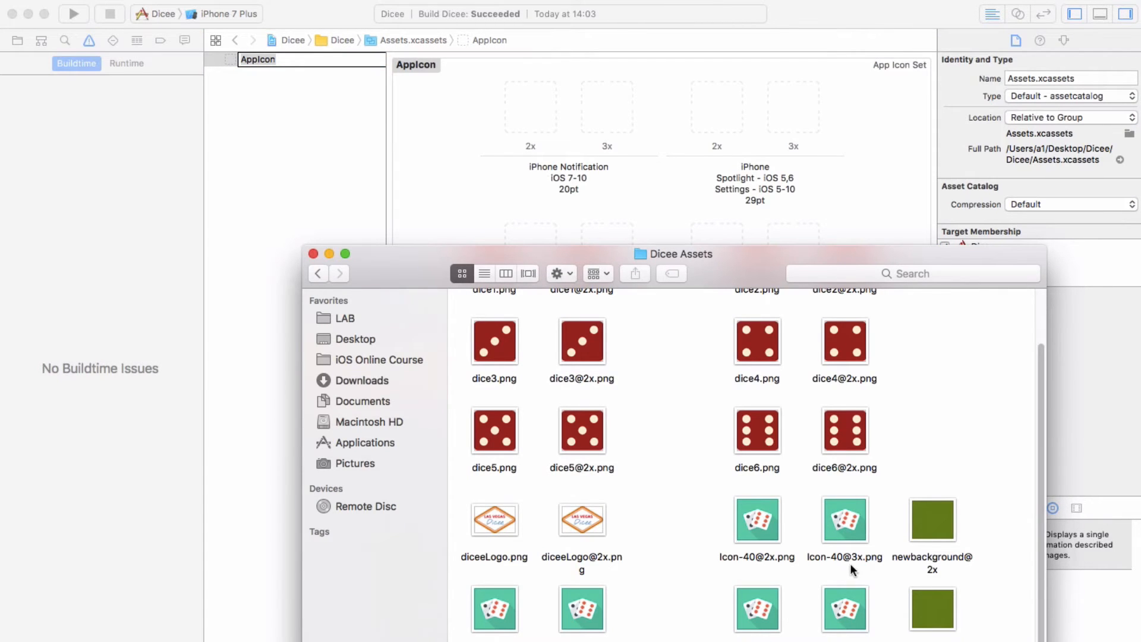
{"action": "mouse_move", "coordinate": [733, 277]}
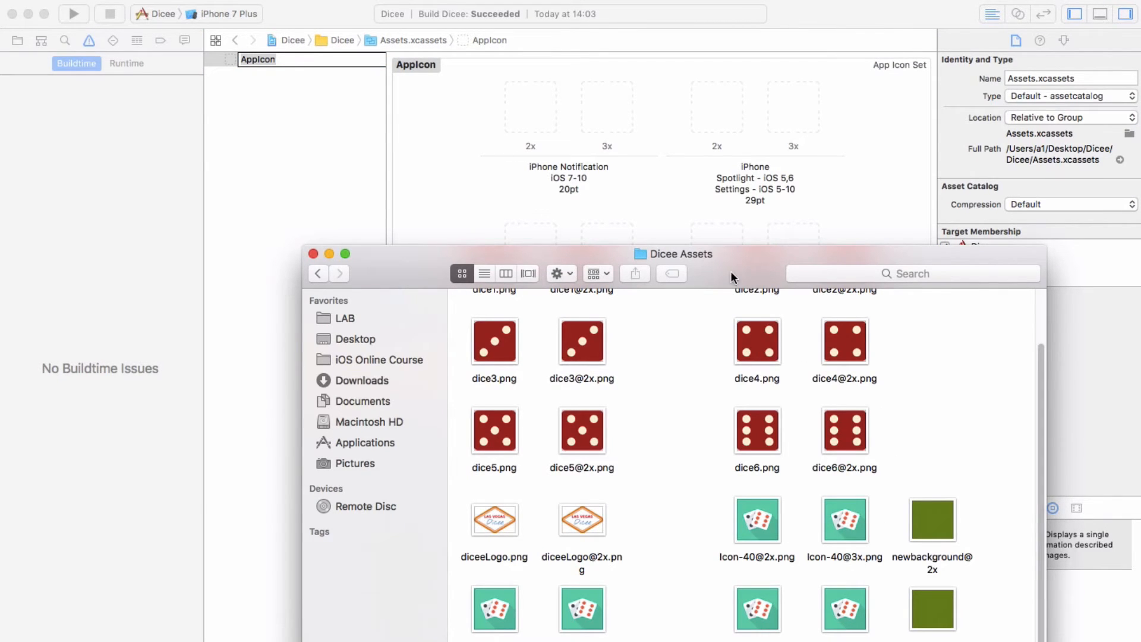
{"action": "mouse_move", "coordinate": [779, 537]}
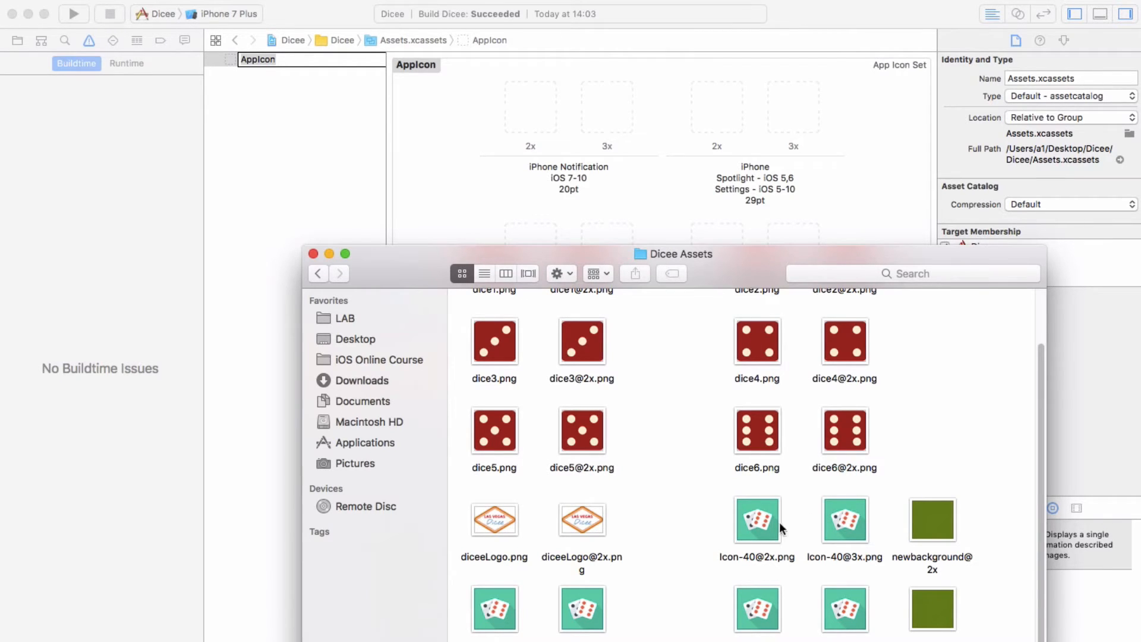
{"action": "mouse_move", "coordinate": [720, 509]}
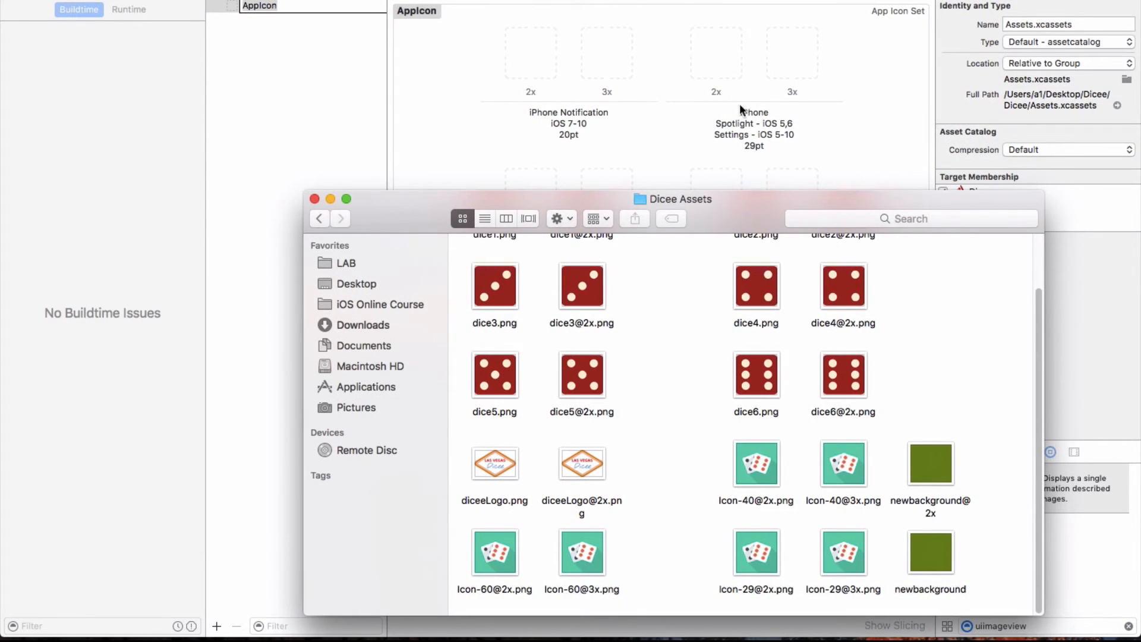
{"action": "mouse_move", "coordinate": [775, 572]}
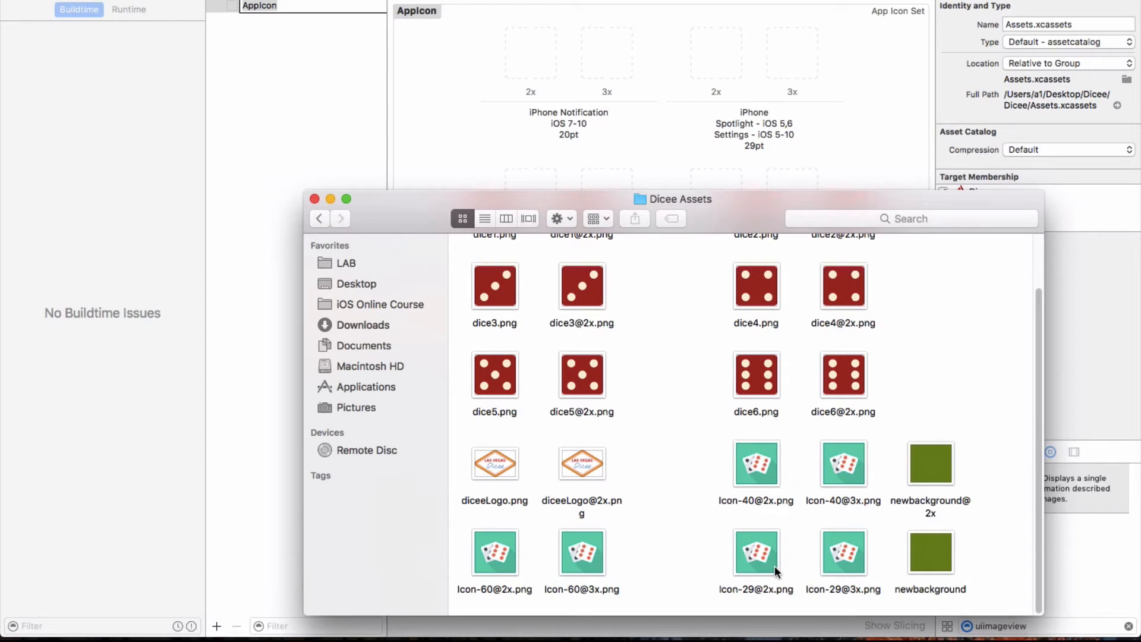
{"action": "left_click", "coordinate": [756, 551]}
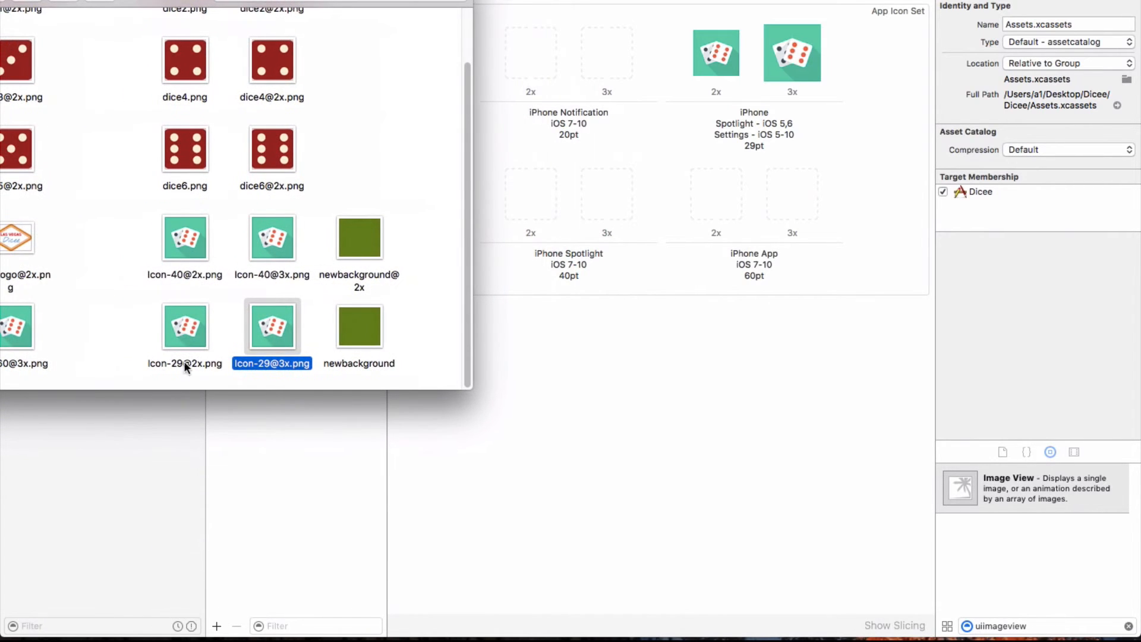
{"action": "left_click_drag", "start_coordinate": [185, 237], "coordinate": [511, 189]}
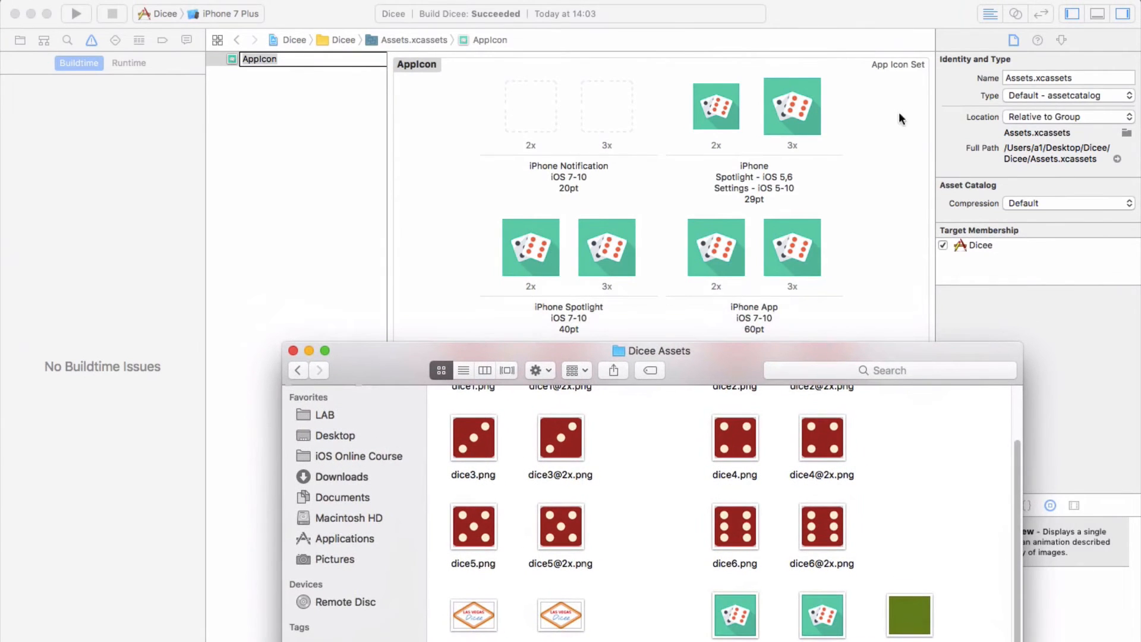
{"action": "mouse_move", "coordinate": [764, 267]}
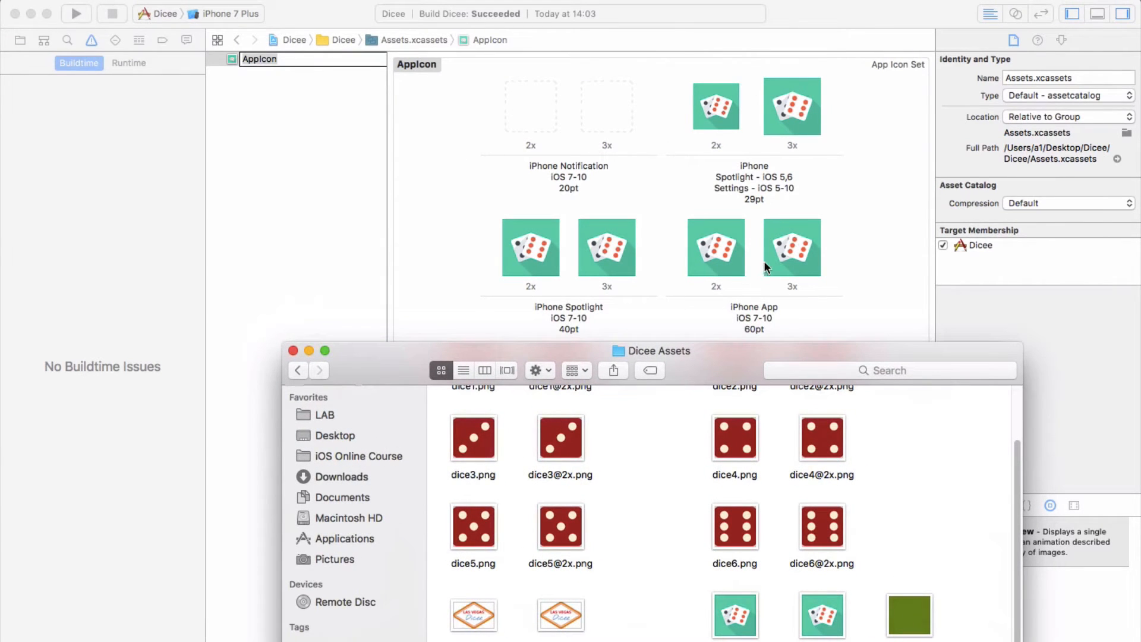
{"action": "mouse_move", "coordinate": [648, 181]}
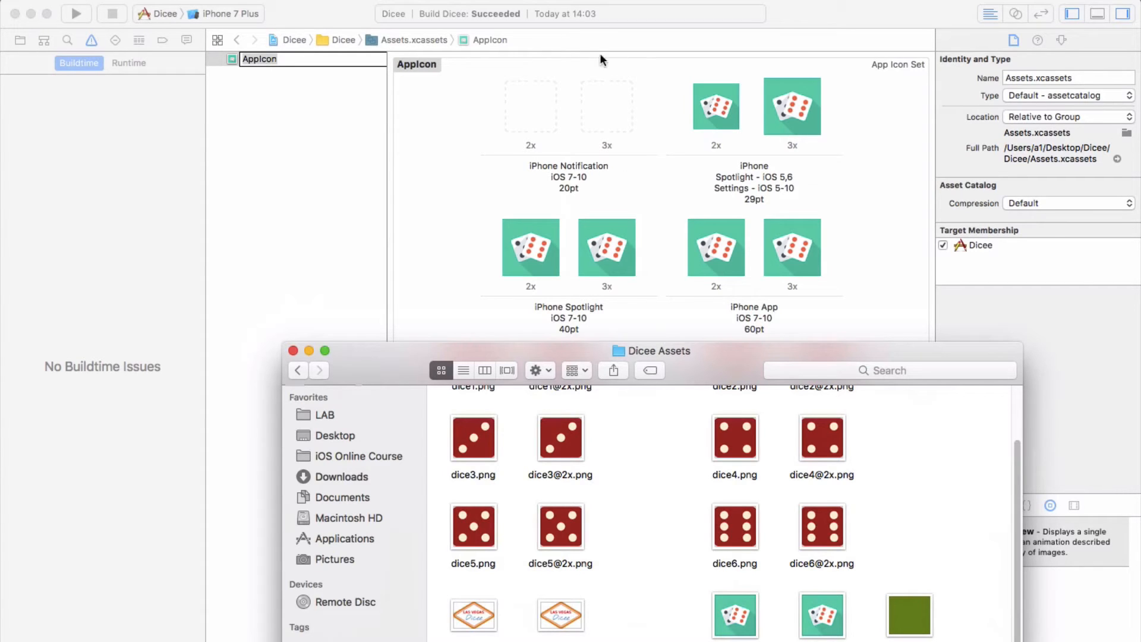
{"action": "mouse_move", "coordinate": [569, 148]}
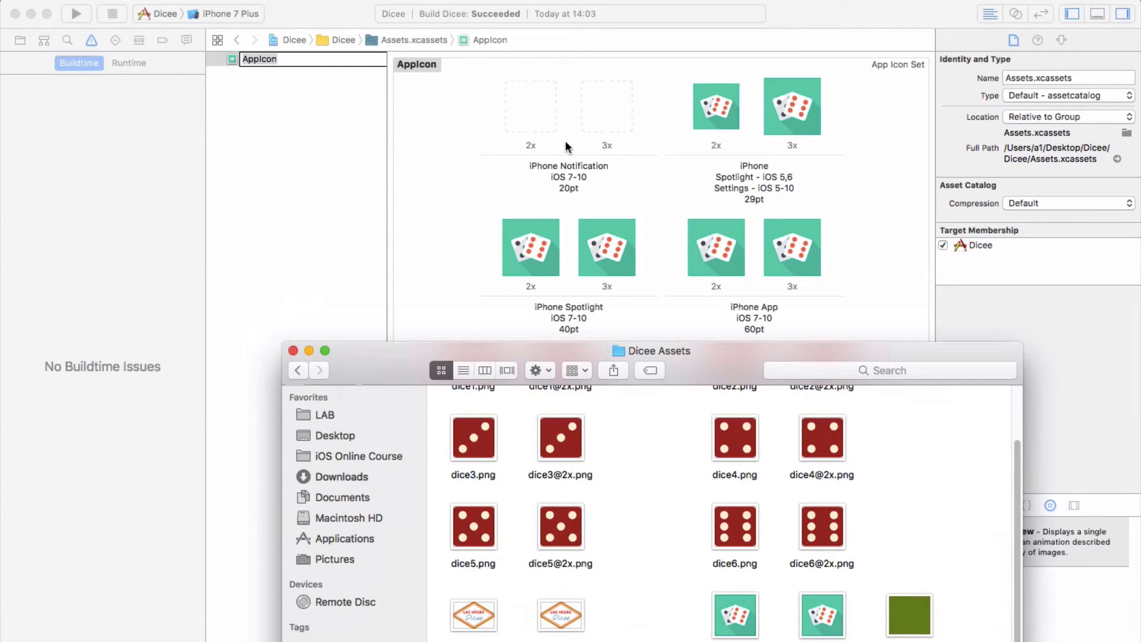
{"action": "mouse_move", "coordinate": [508, 92]}
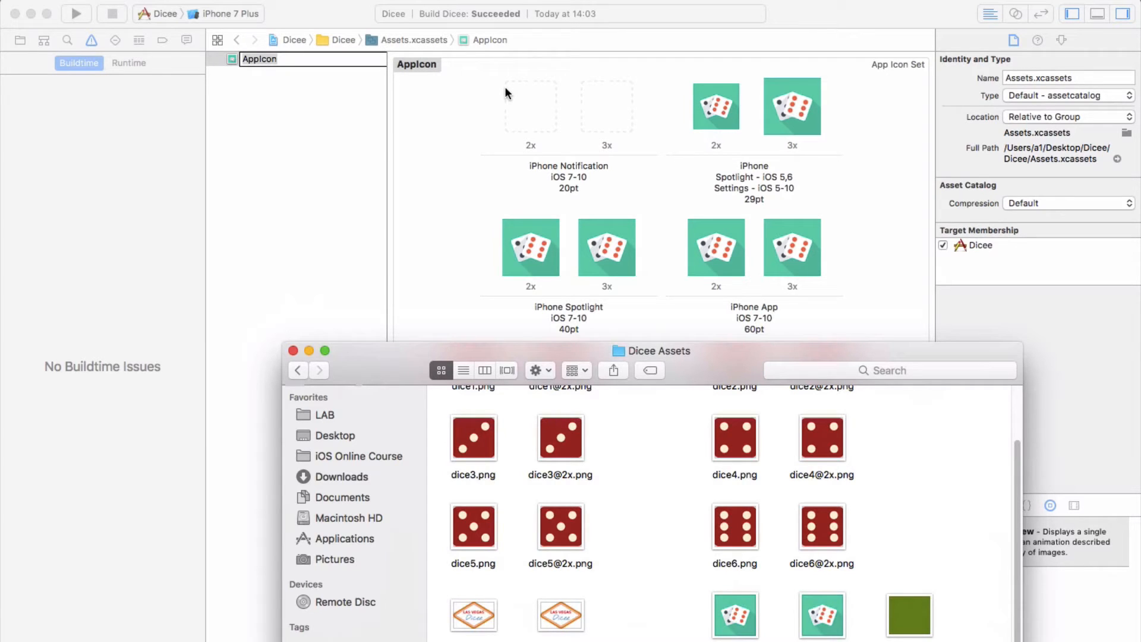
{"action": "mouse_move", "coordinate": [571, 198]}
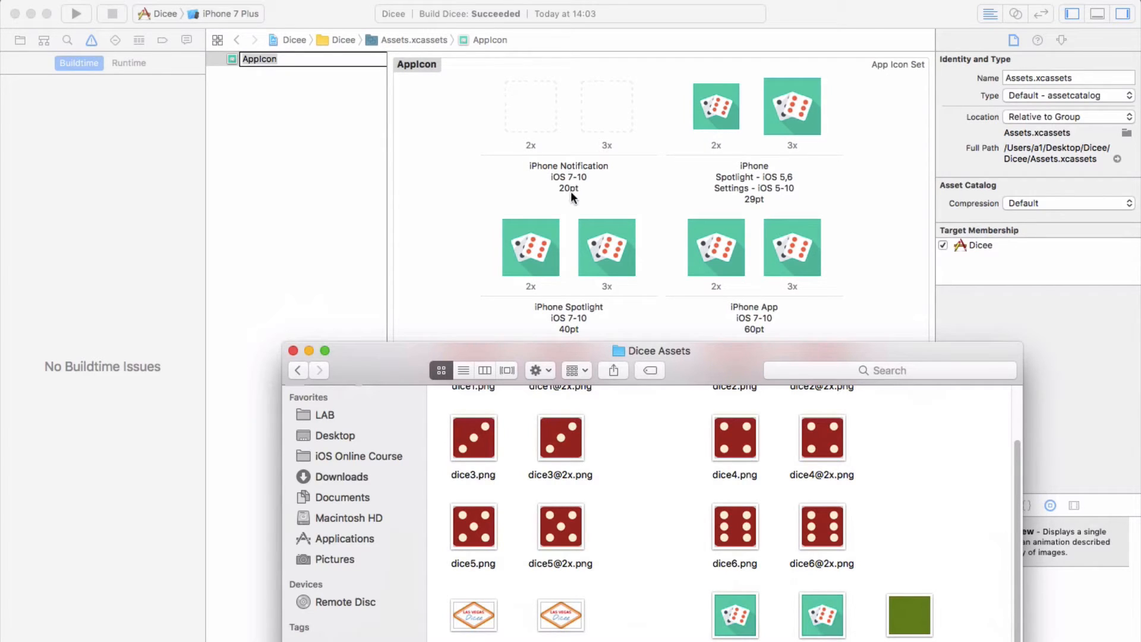
{"action": "mouse_move", "coordinate": [586, 206]}
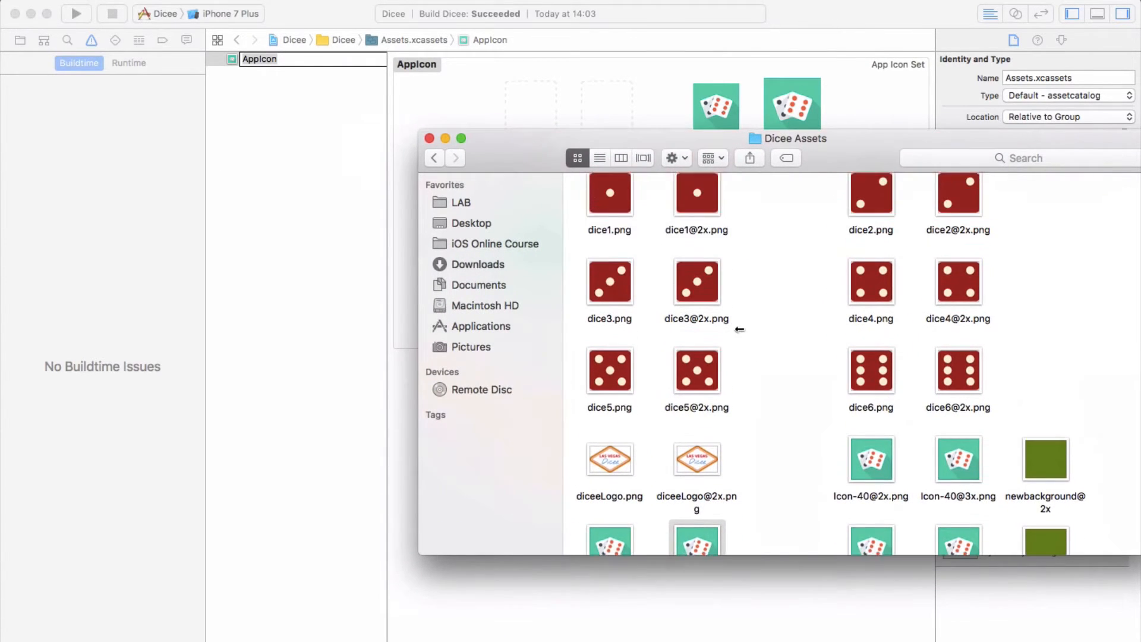
In Finder list view, select dice1 through diceLogo@2x plus the newbackground files.
{"action": "scroll", "scroll_direction": "up", "scroll_amount": 3}
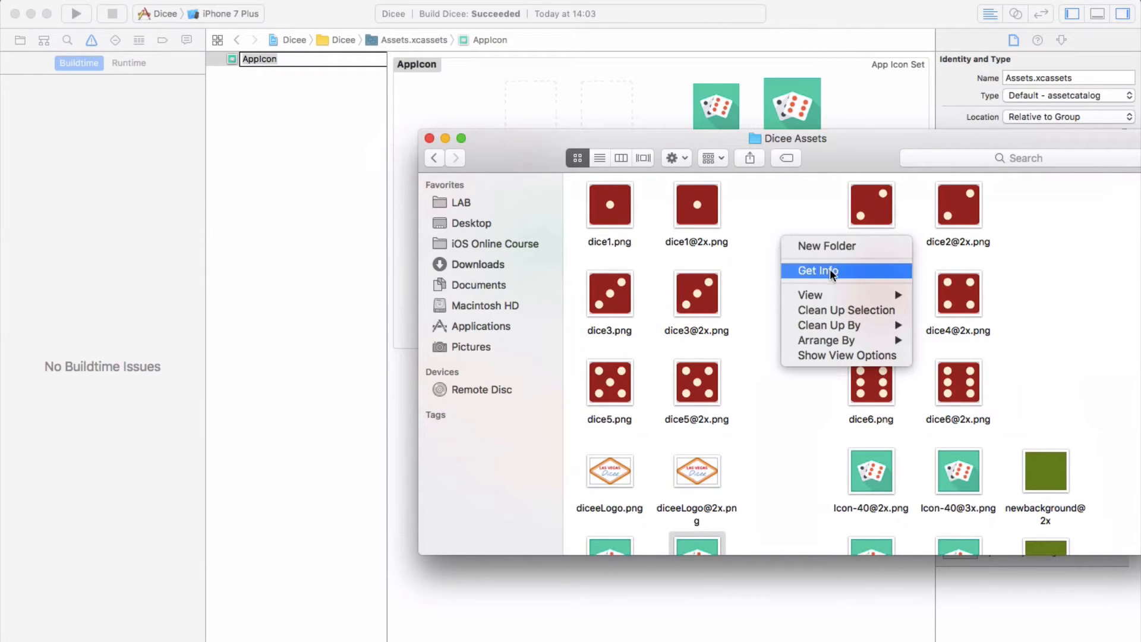
{"action": "left_click", "coordinate": [599, 158]}
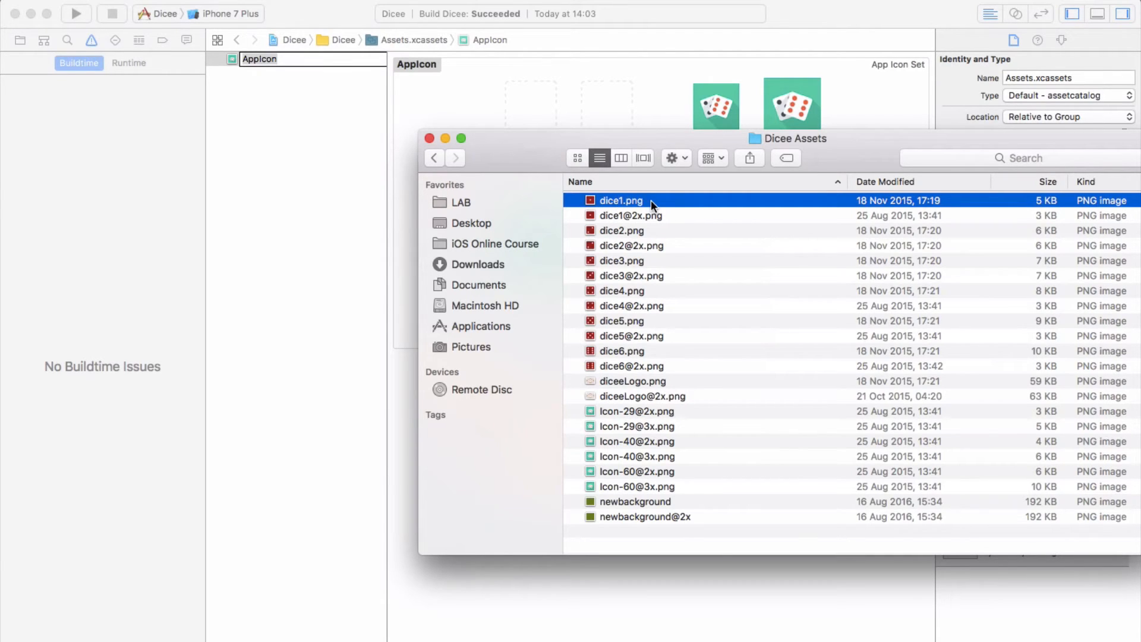
{"action": "mouse_move", "coordinate": [647, 396]}
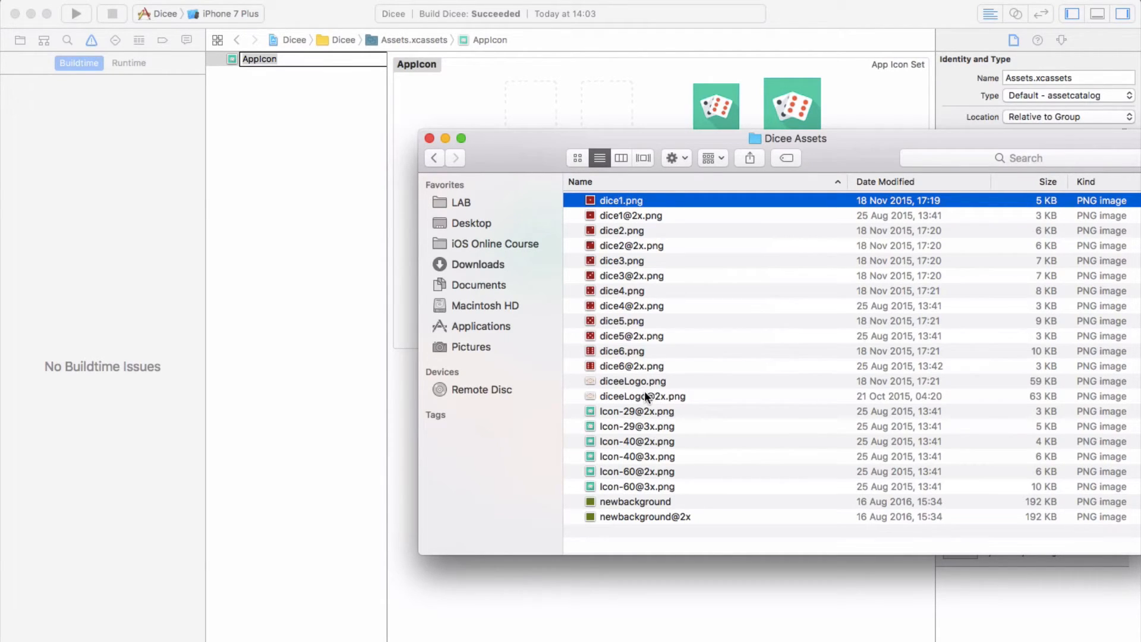
{"action": "left_click", "coordinate": [641, 395]}
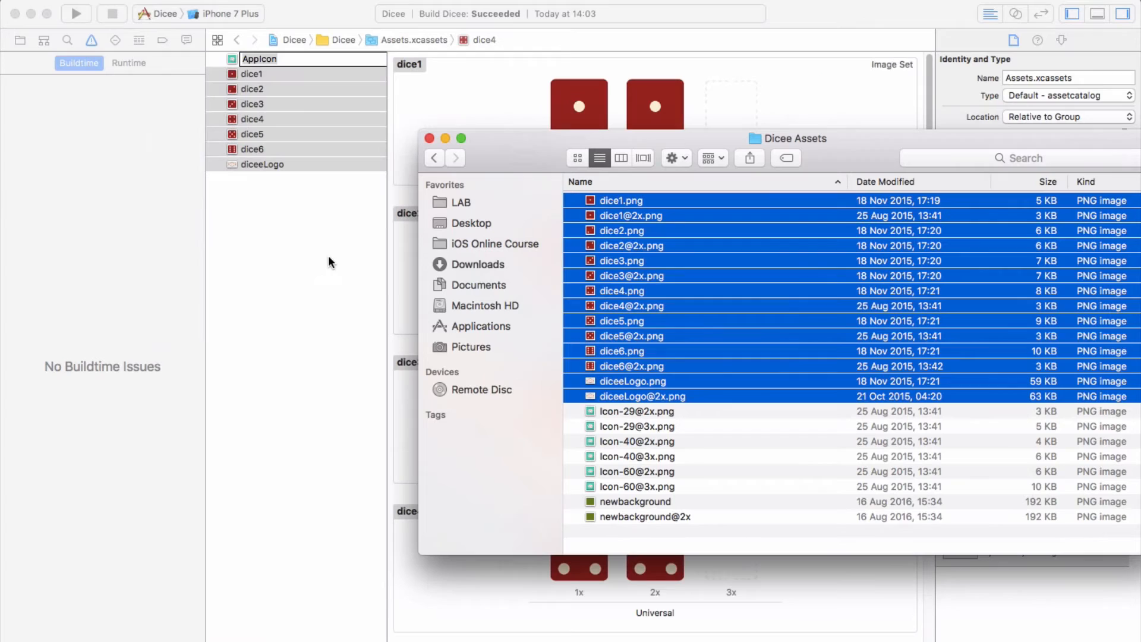
{"action": "left_click", "coordinate": [644, 516]}
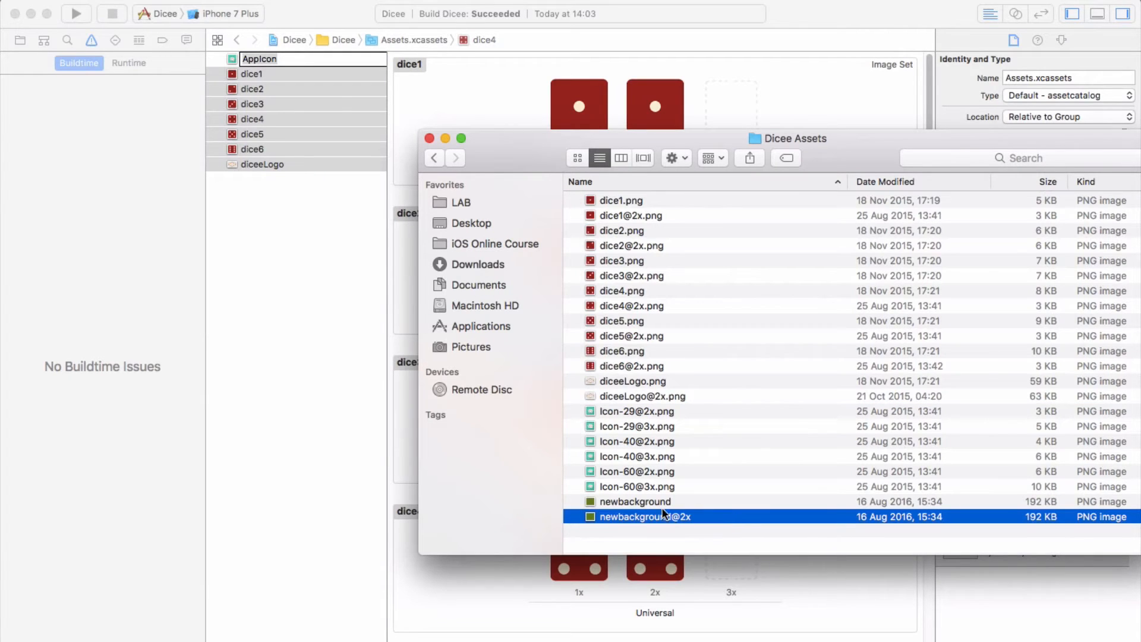
{"action": "left_click", "coordinate": [634, 502]}
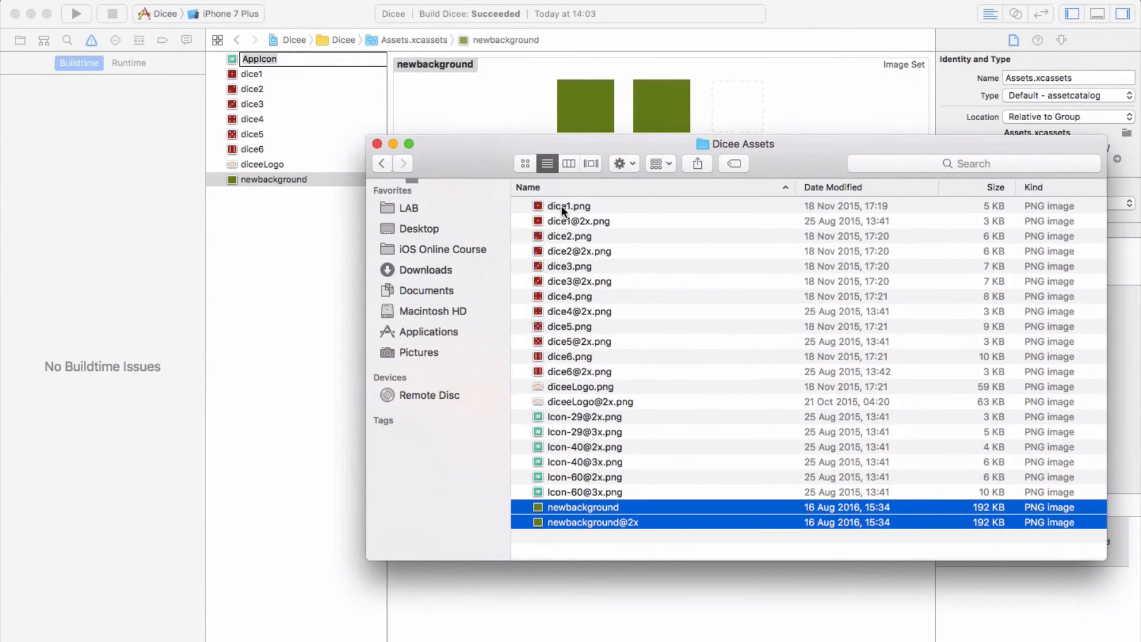
Reselect the dice images dice1 through dice6@2x for adding to the asset catalog.
{"action": "left_click", "coordinate": [585, 462]}
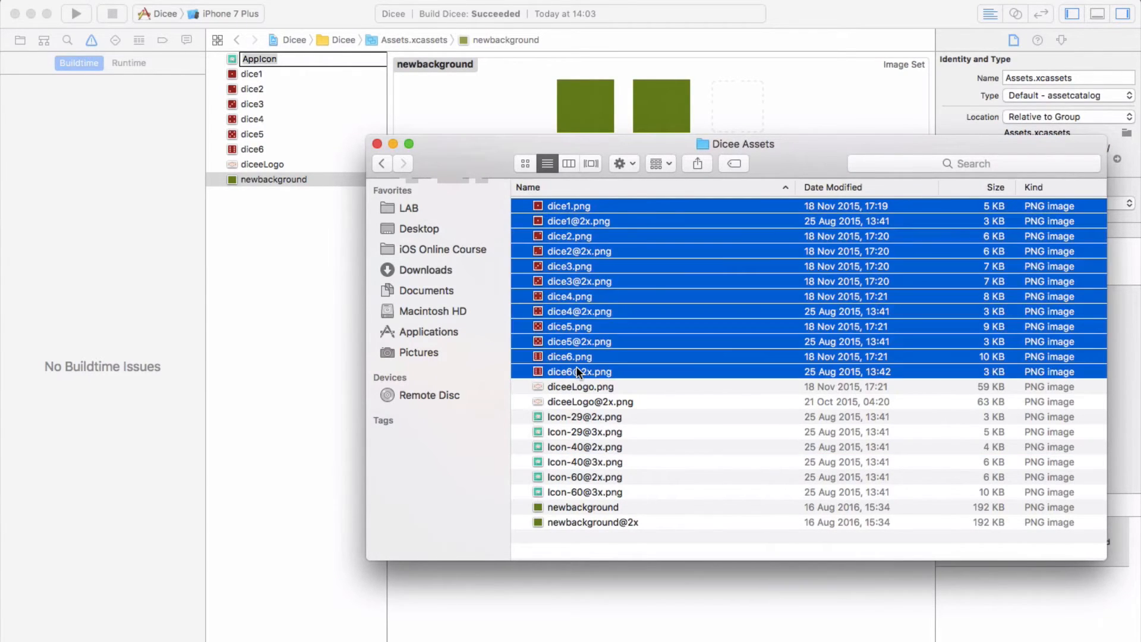
{"action": "left_click", "coordinate": [585, 445]}
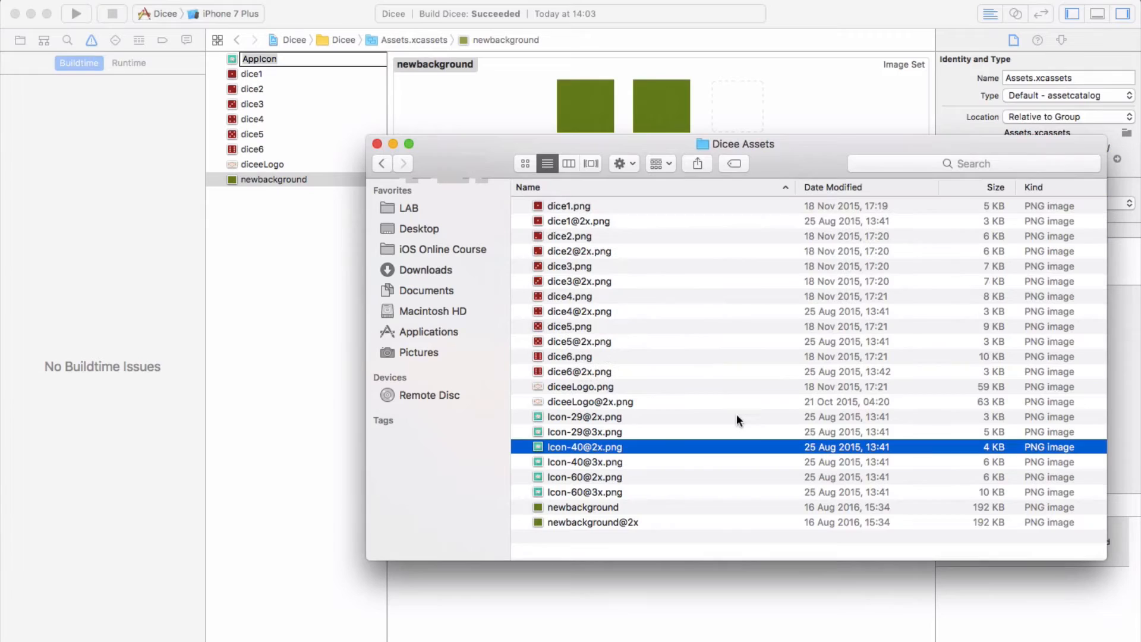
{"action": "left_click", "coordinate": [580, 386]}
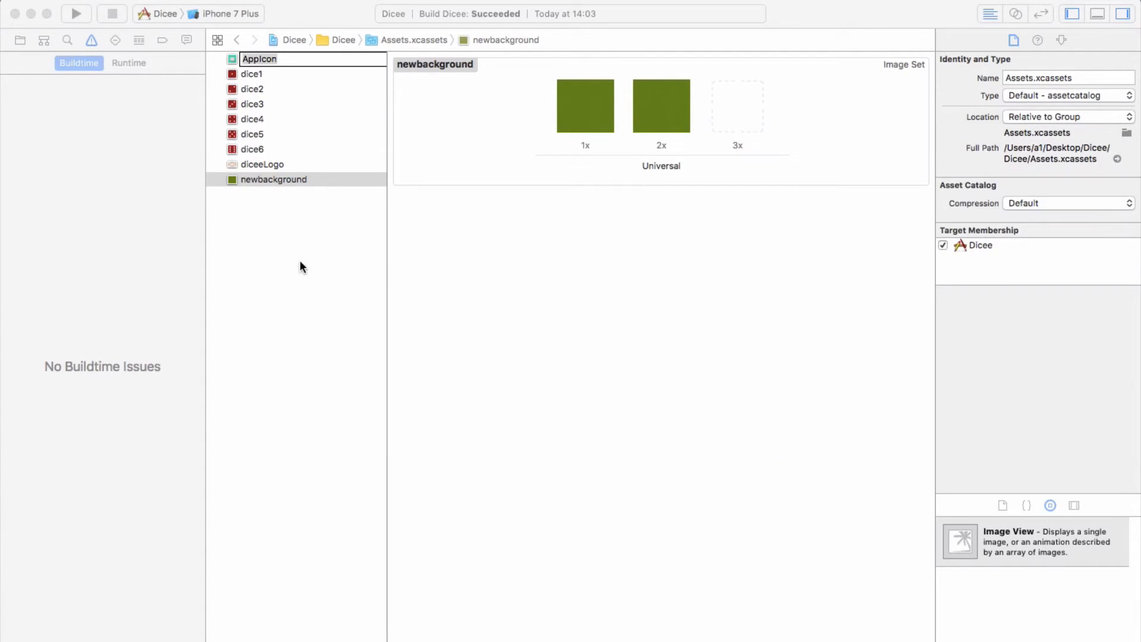
{"action": "mouse_move", "coordinate": [302, 325]}
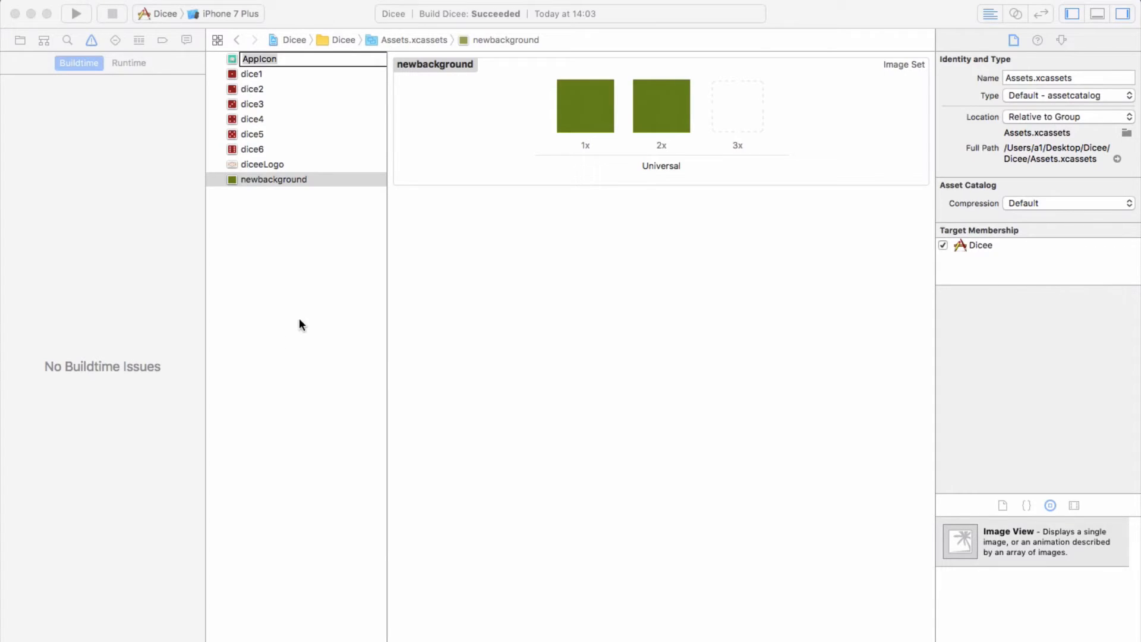
Preview the dice1, dice6, dice5, diceLogo, newbackground and dice3 image sets in Assets.xcassets.
{"action": "left_click", "coordinate": [274, 179]}
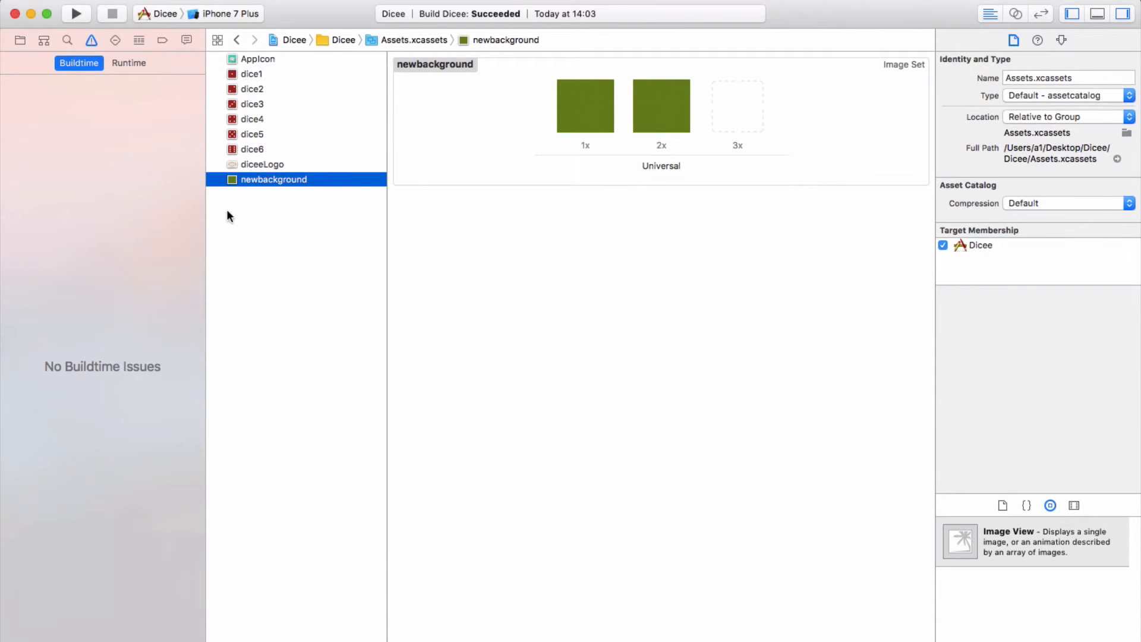
{"action": "mouse_move", "coordinate": [255, 215]}
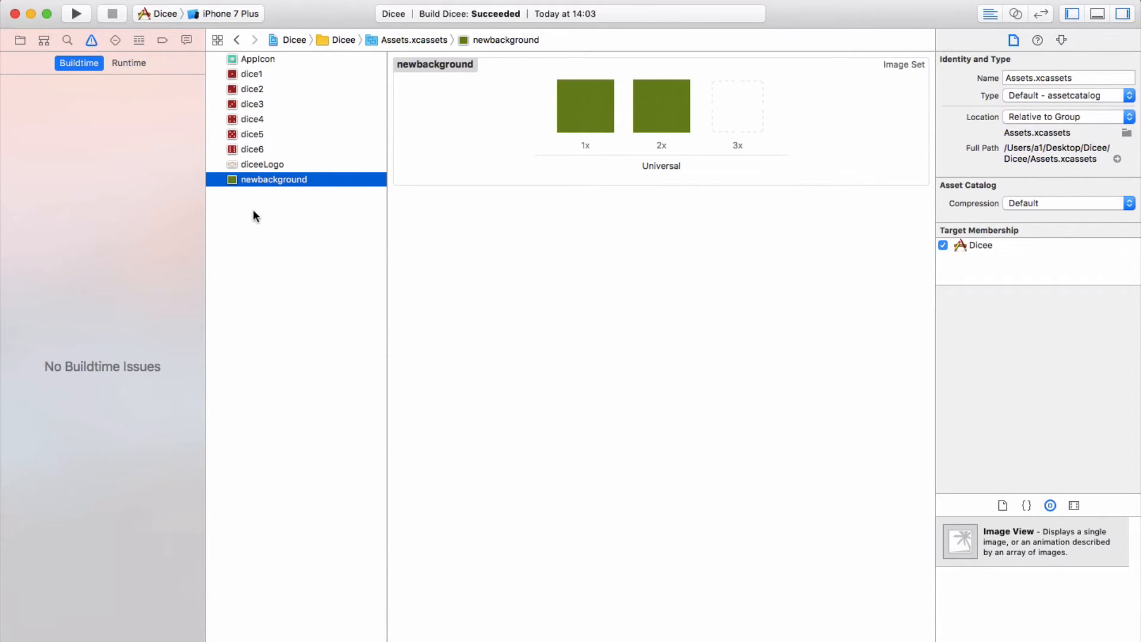
{"action": "left_click", "coordinate": [250, 74]}
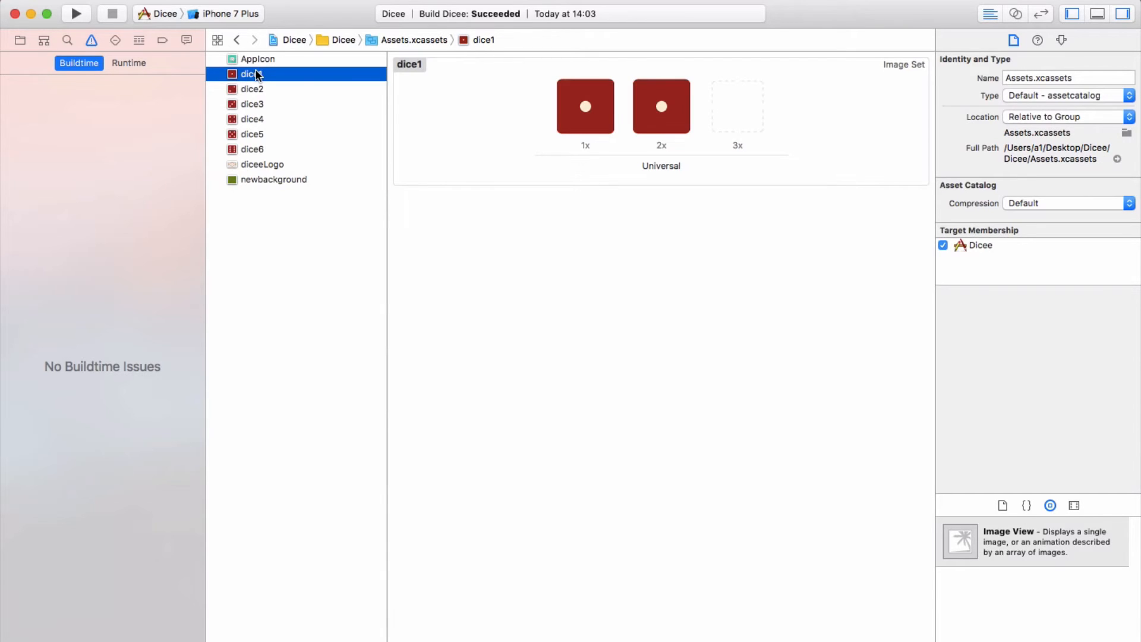
{"action": "left_click", "coordinate": [252, 150]}
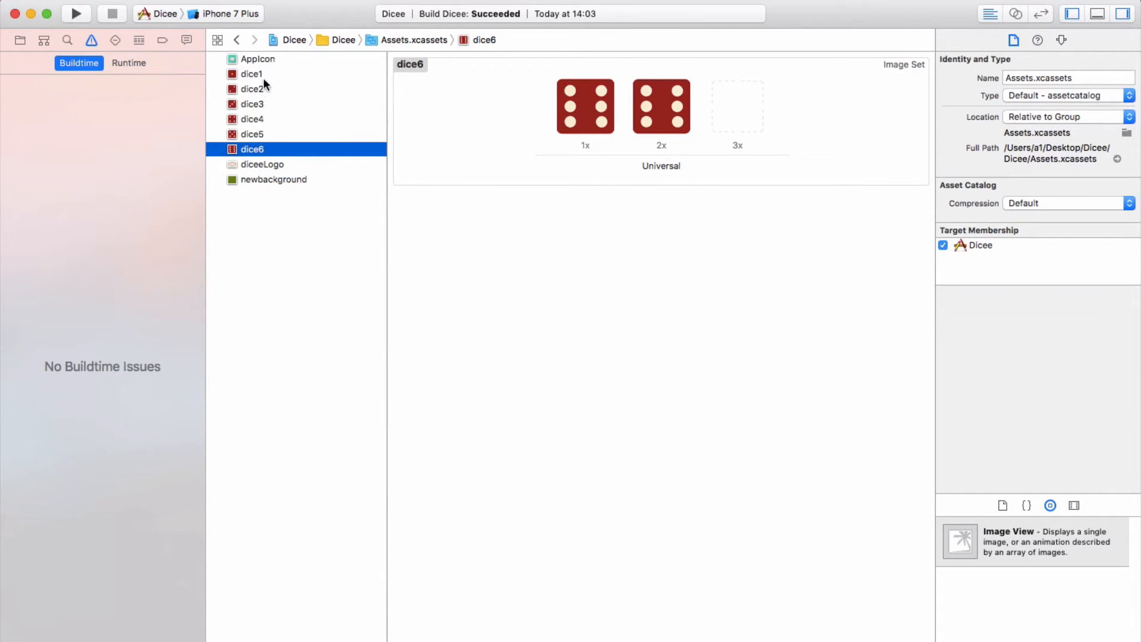
{"action": "left_click", "coordinate": [252, 134]}
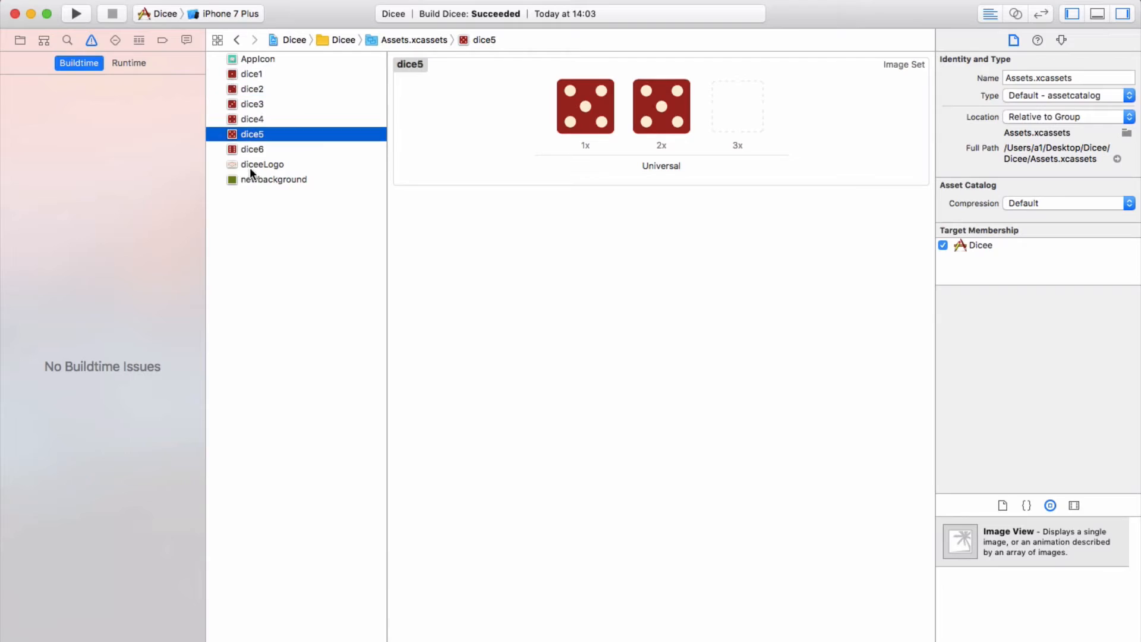
{"action": "left_click", "coordinate": [261, 164]}
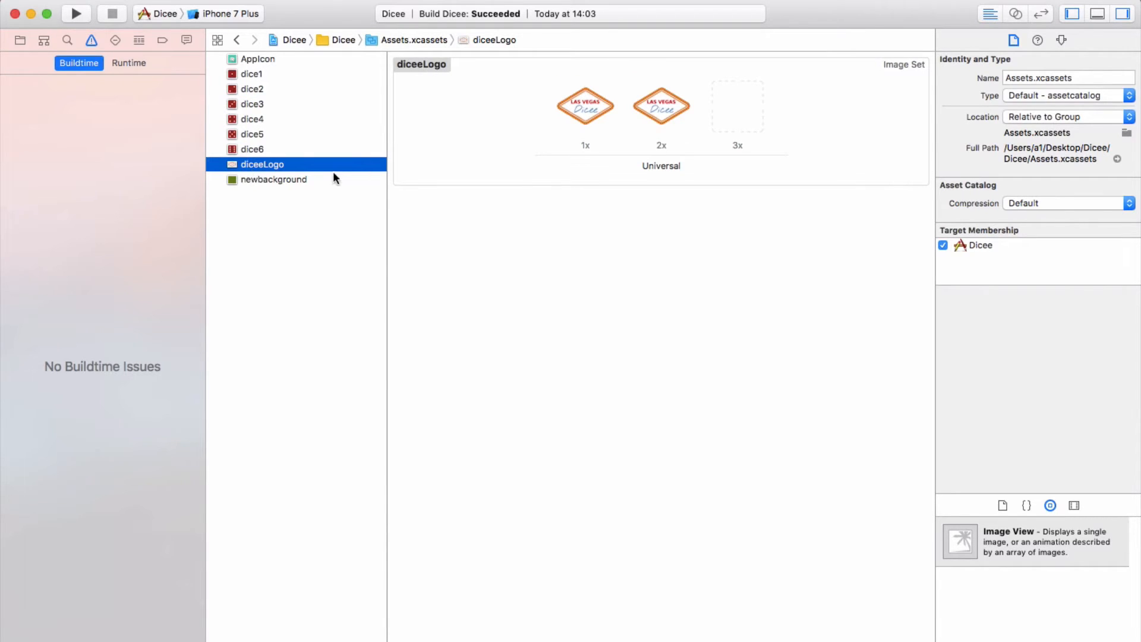
{"action": "left_click", "coordinate": [273, 180]}
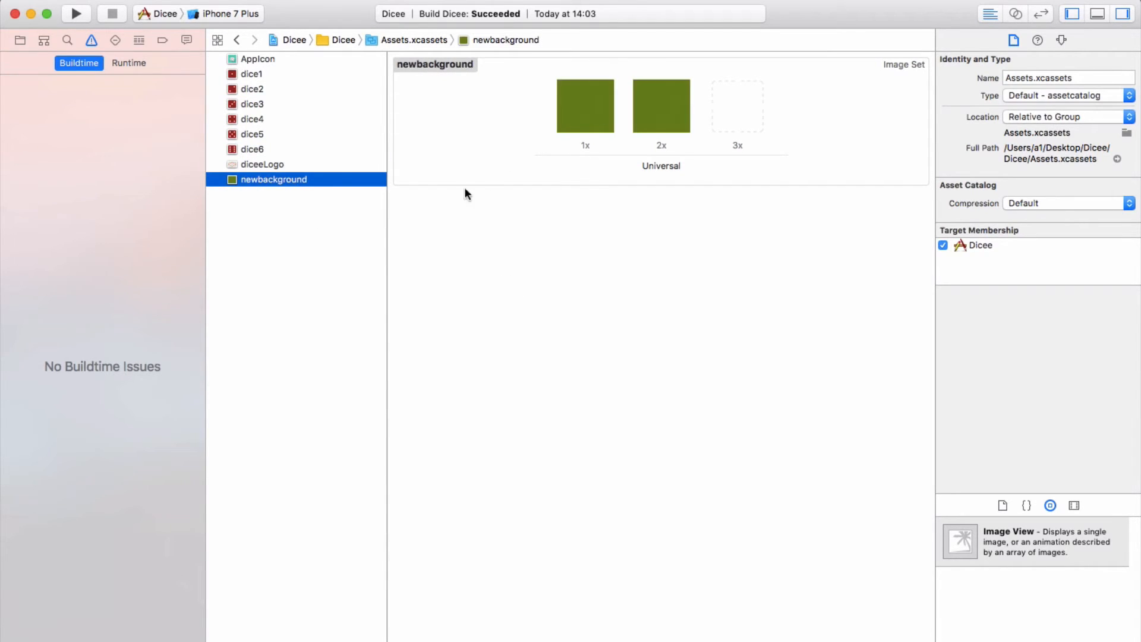
{"action": "left_click", "coordinate": [252, 74]}
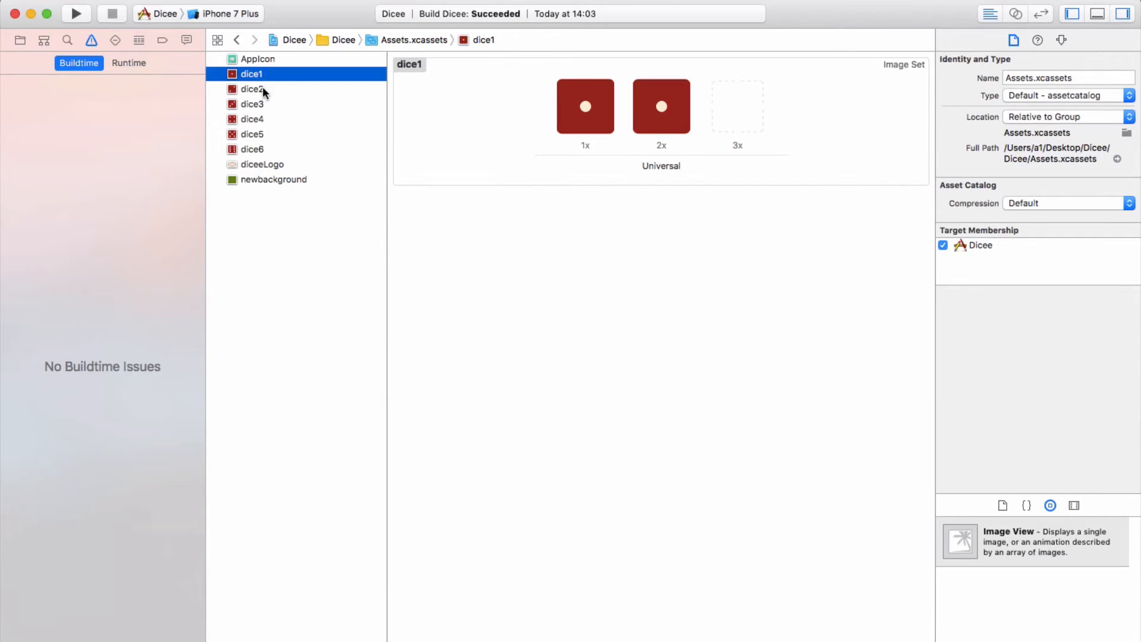
{"action": "left_click", "coordinate": [252, 103]}
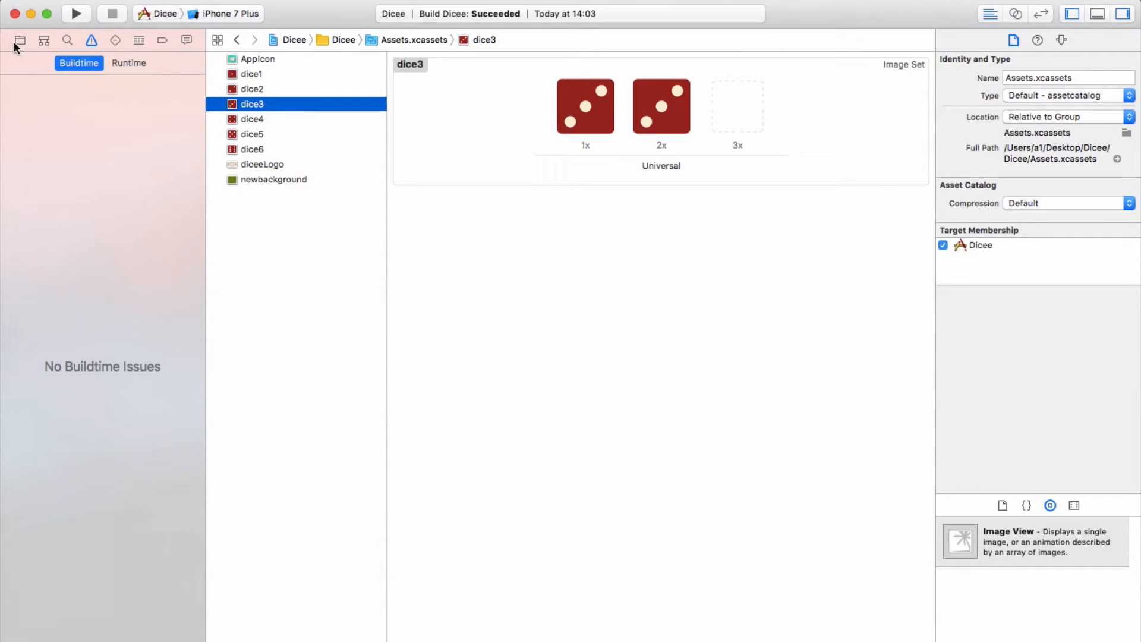
Switch to the Project Navigator and open Main.storyboard.
{"action": "left_click", "coordinate": [20, 40]}
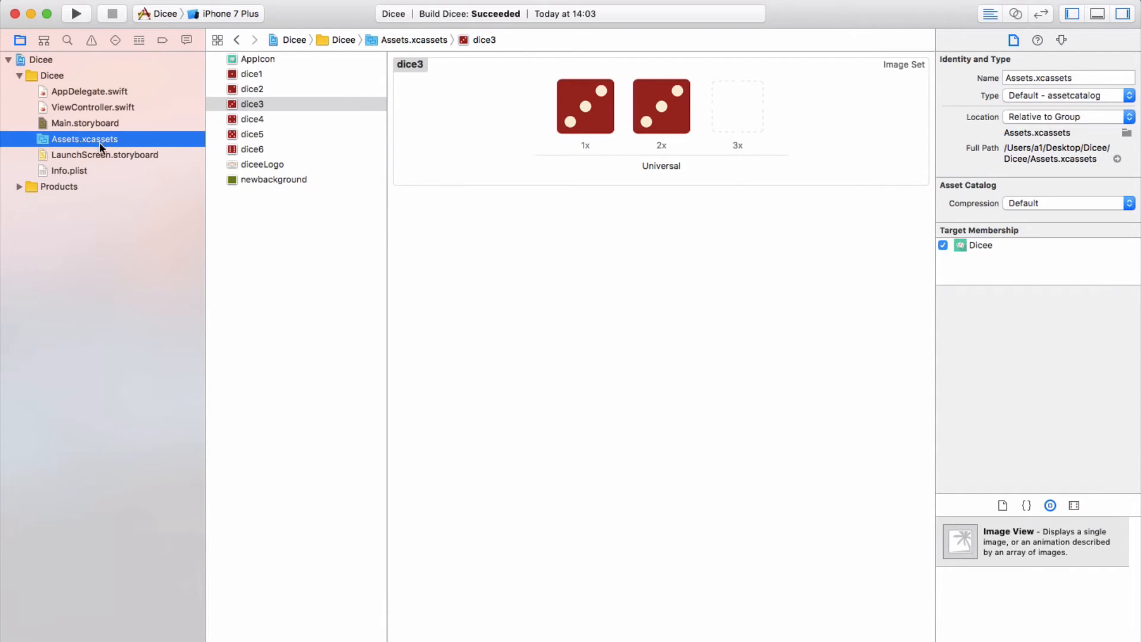
{"action": "mouse_move", "coordinate": [98, 211]}
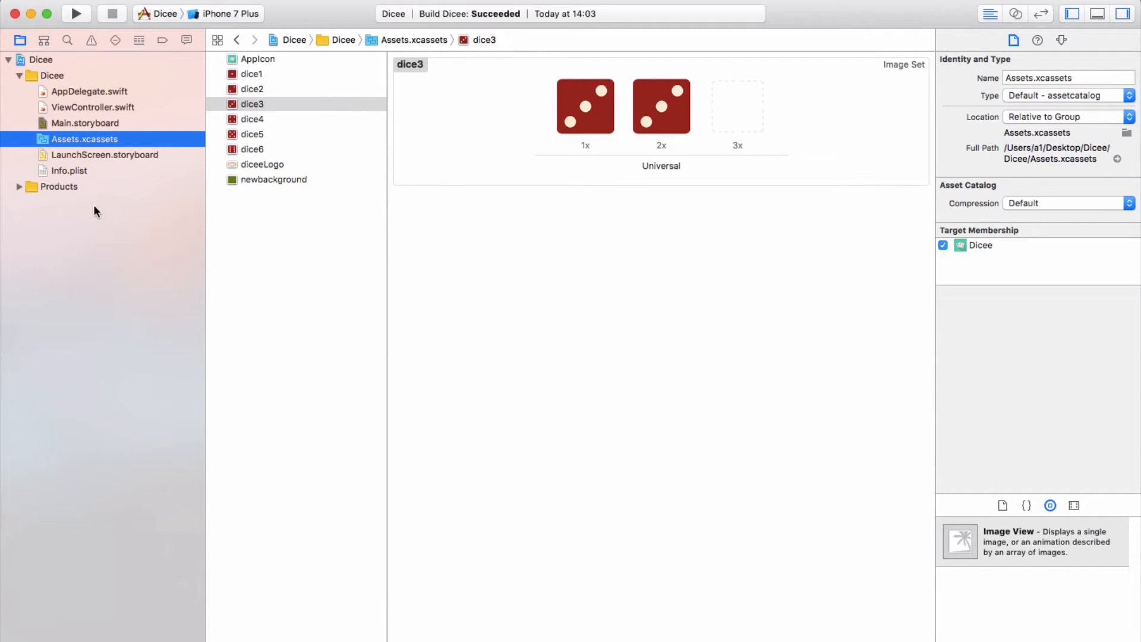
{"action": "left_click", "coordinate": [84, 122]}
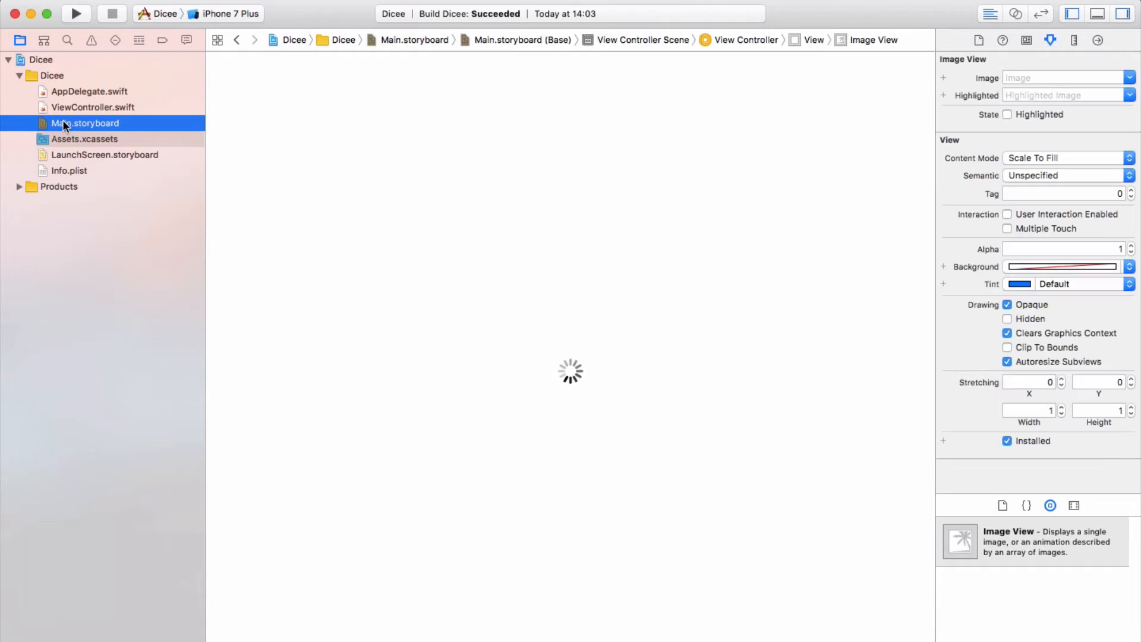
Set the full-screen Image View's image to newbackground in the Attributes inspector.
{"action": "left_click", "coordinate": [84, 122]}
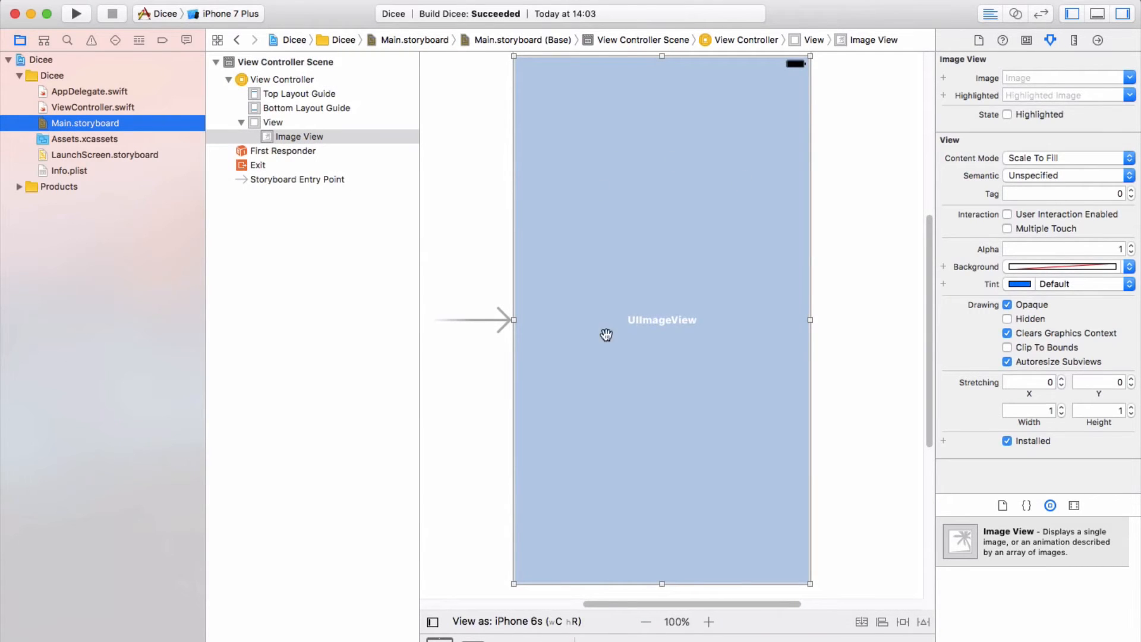
{"action": "mouse_move", "coordinate": [849, 247]}
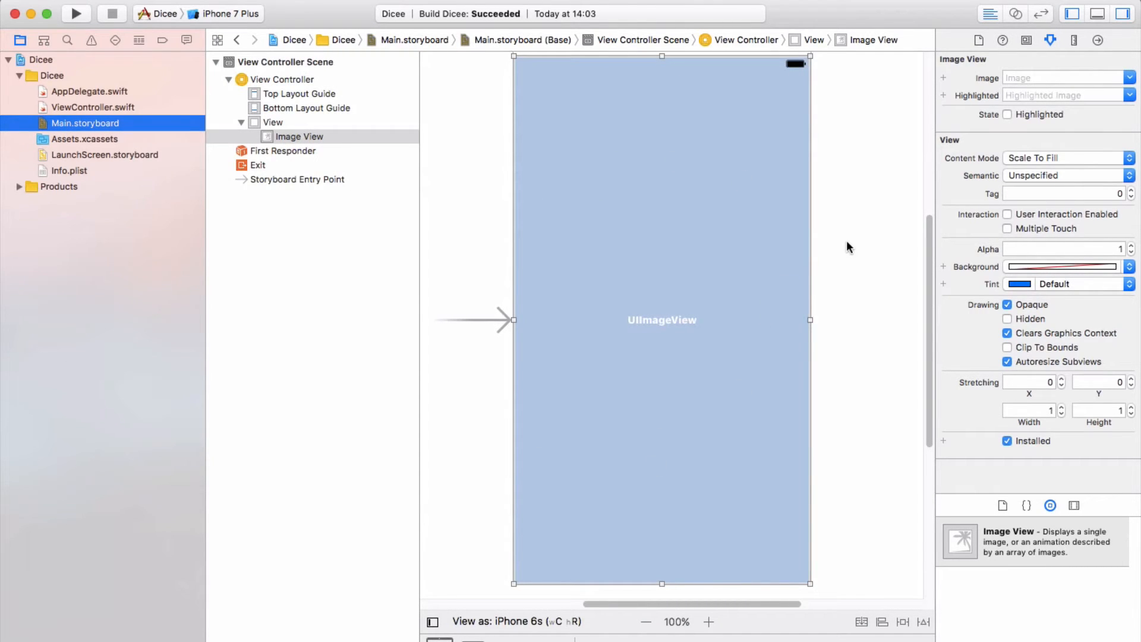
{"action": "mouse_move", "coordinate": [688, 290]}
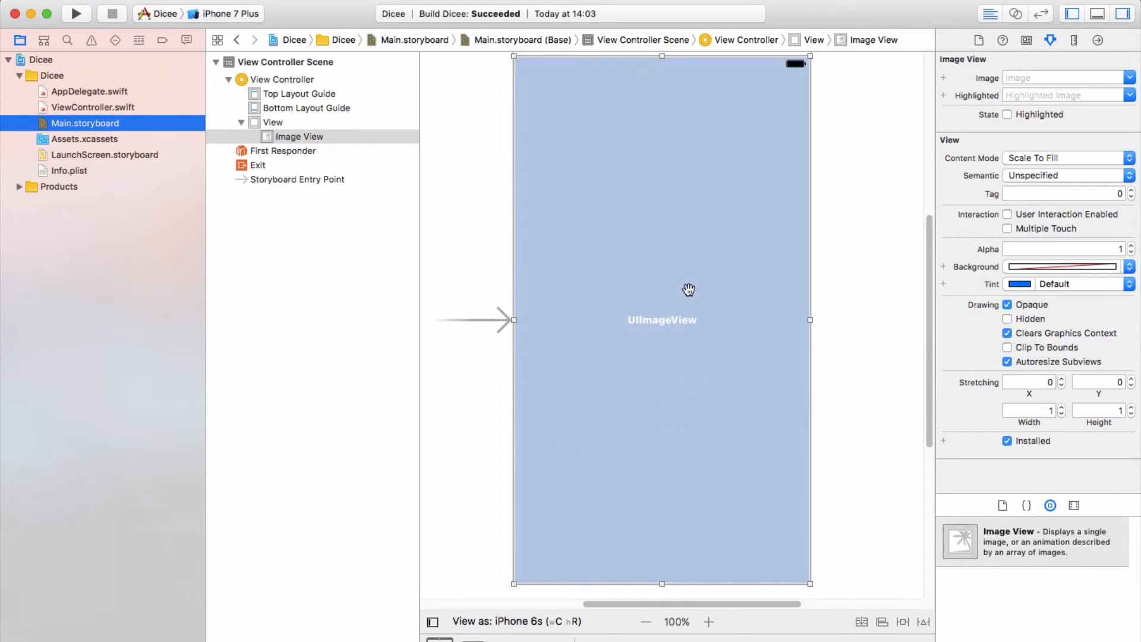
{"action": "left_click", "coordinate": [300, 135]}
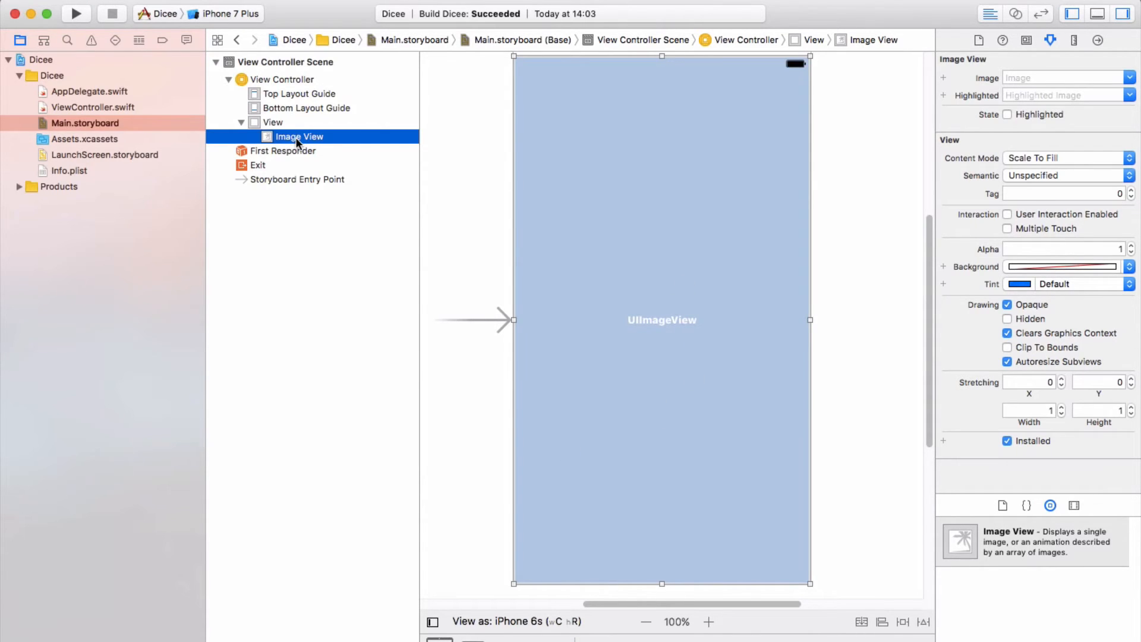
{"action": "mouse_move", "coordinate": [1052, 45]}
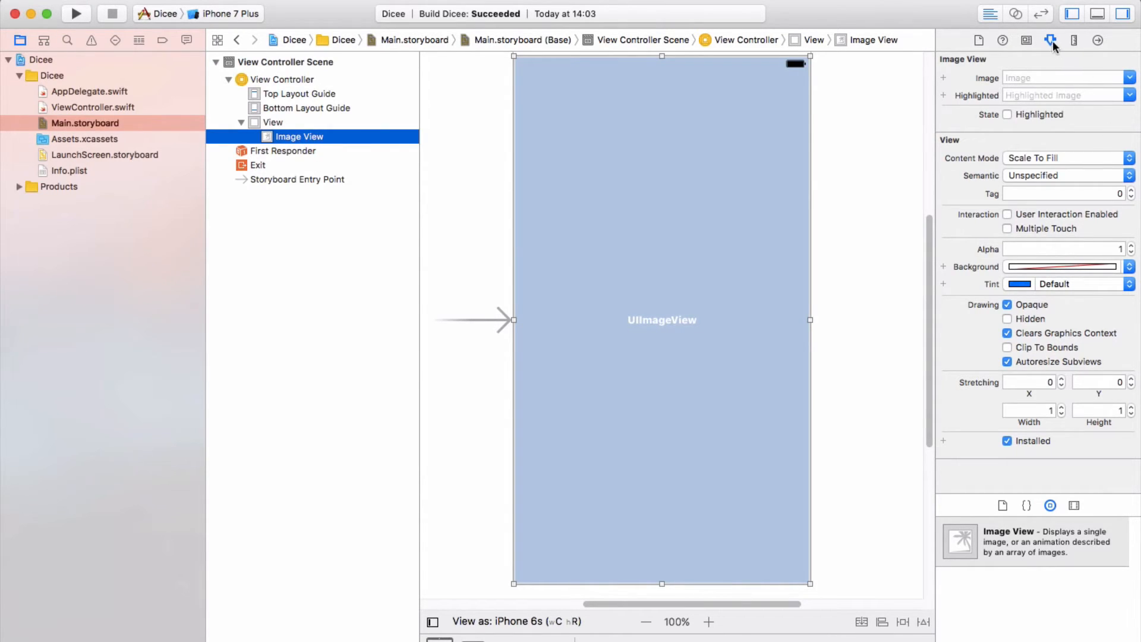
{"action": "mouse_move", "coordinate": [1053, 41]}
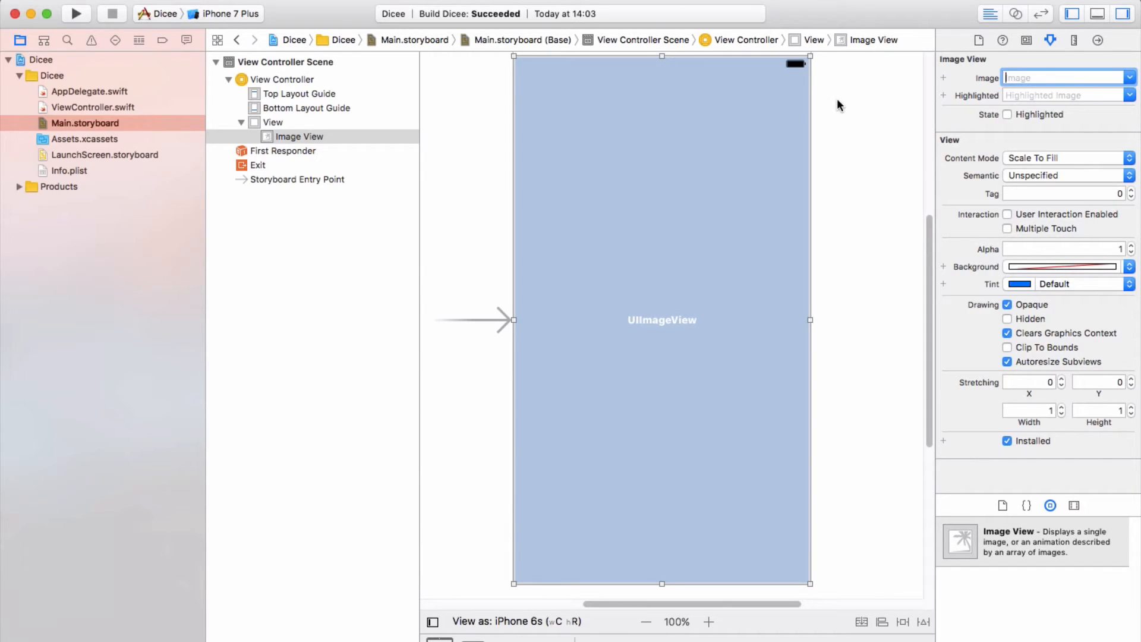
{"action": "type", "text": "newbackground"}
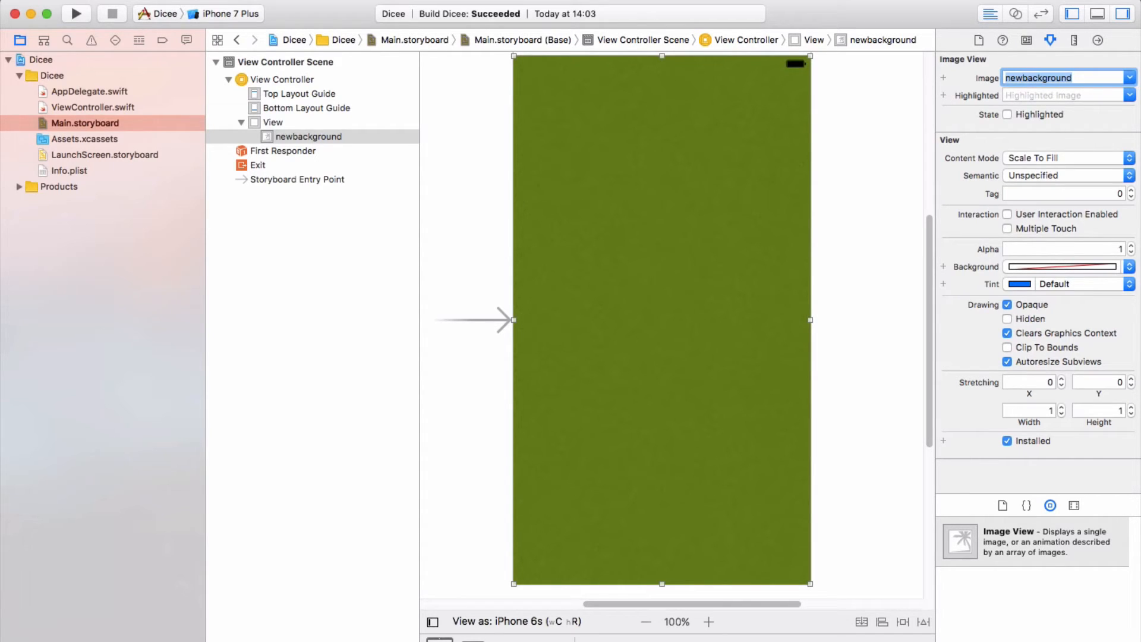
{"action": "mouse_move", "coordinate": [861, 531]}
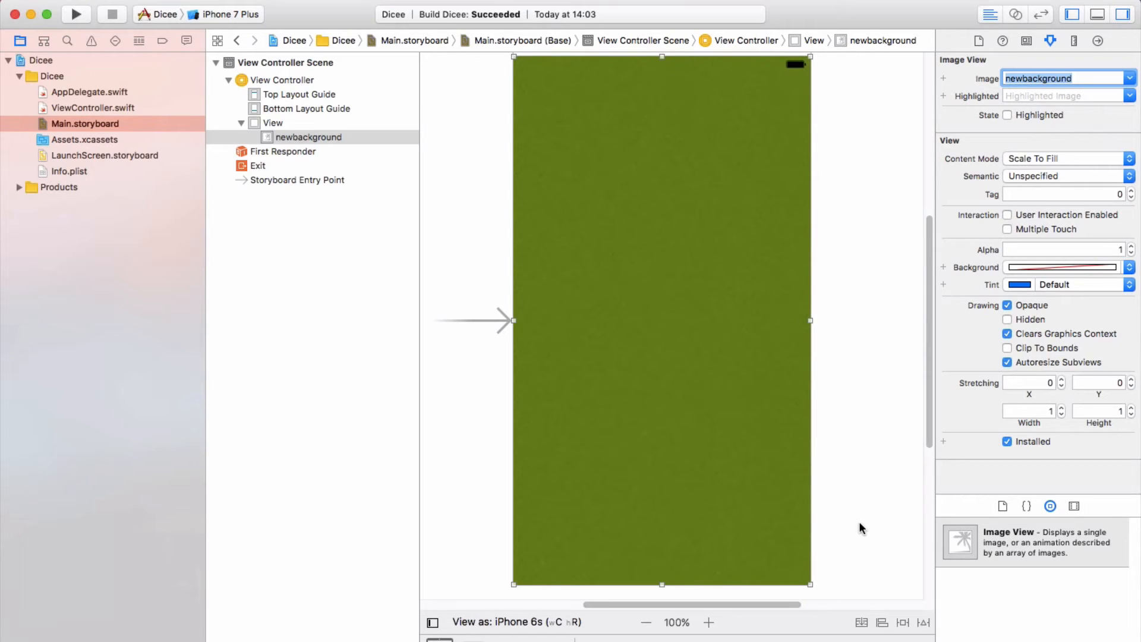
{"action": "mouse_move", "coordinate": [1003, 549]}
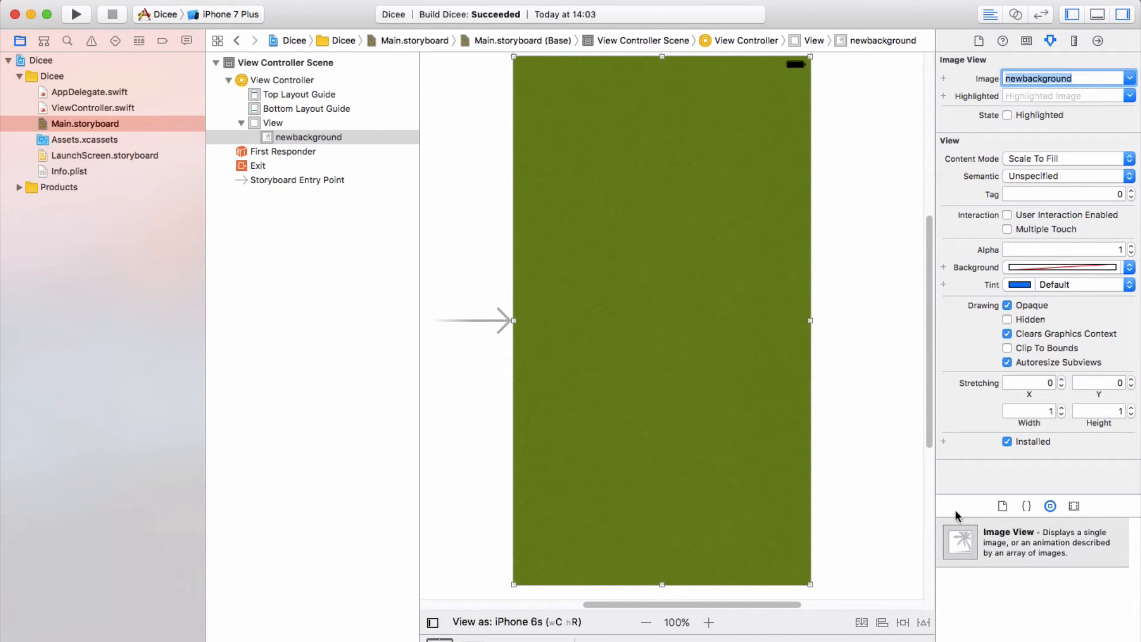
{"action": "mouse_move", "coordinate": [990, 506]}
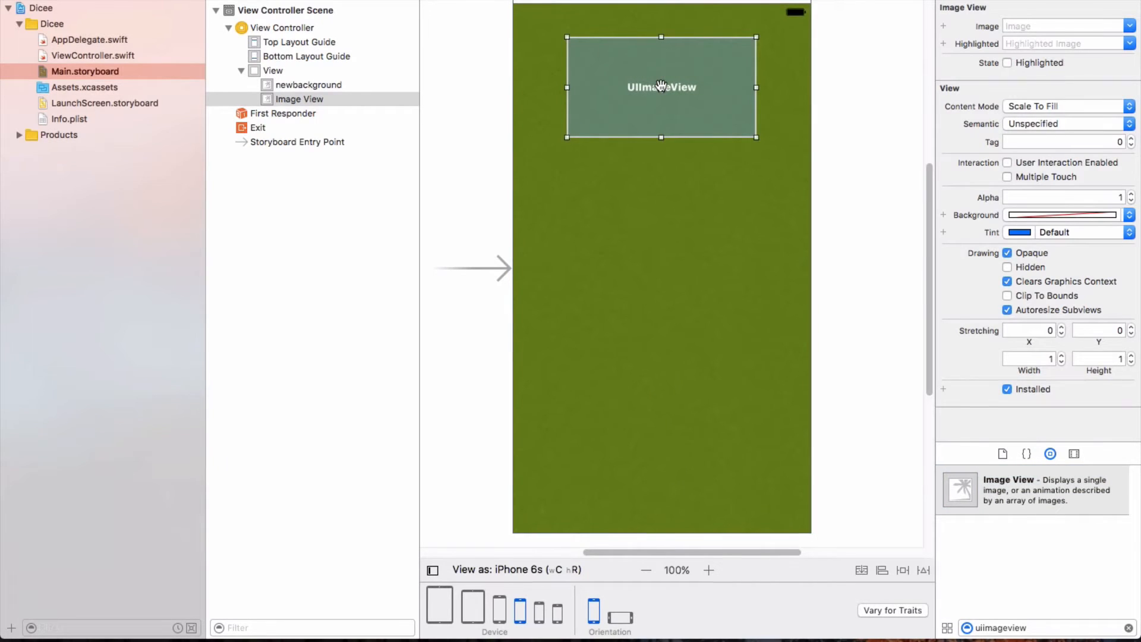
Add an empty image view near the top of the view, over the felt background.
{"action": "left_click", "coordinate": [1063, 106]}
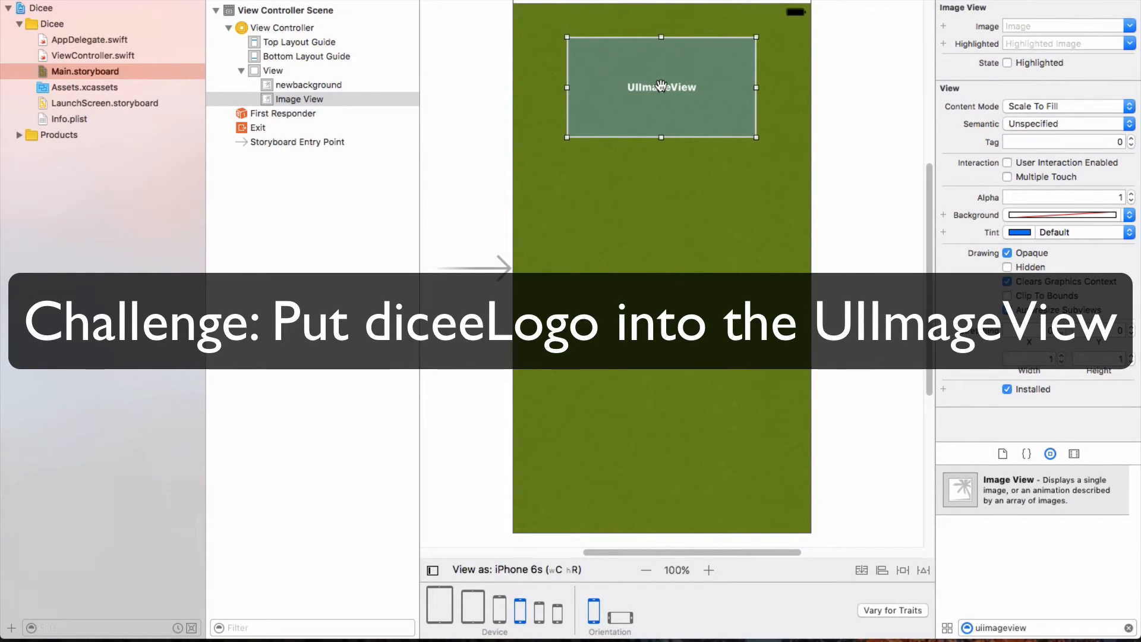
{"action": "mouse_move", "coordinate": [706, 88]}
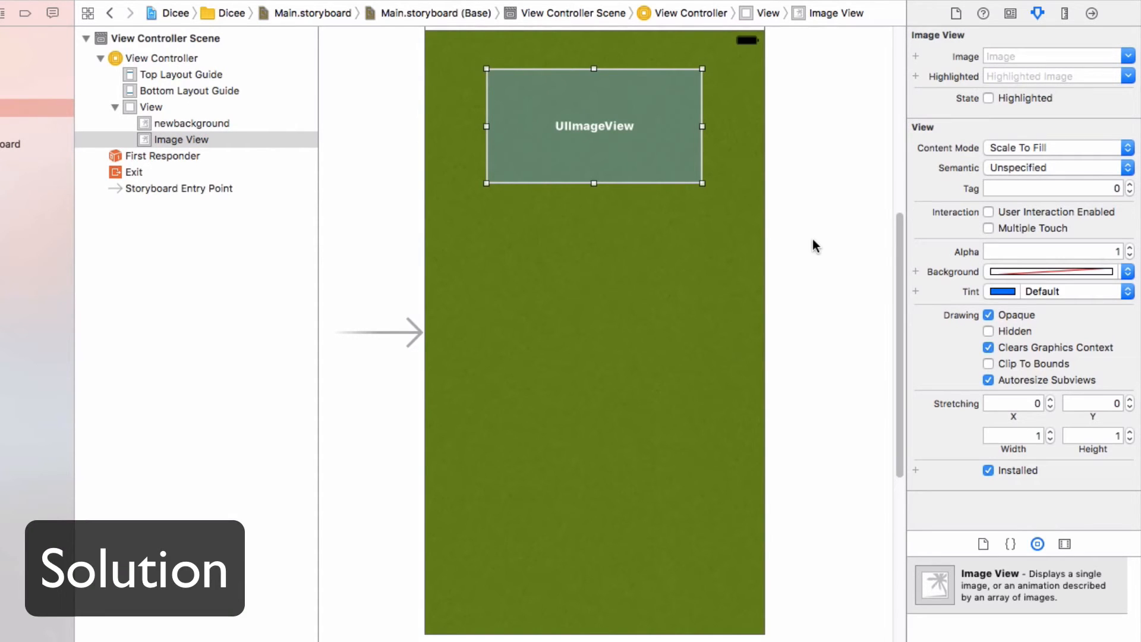
{"action": "mouse_move", "coordinate": [655, 50]}
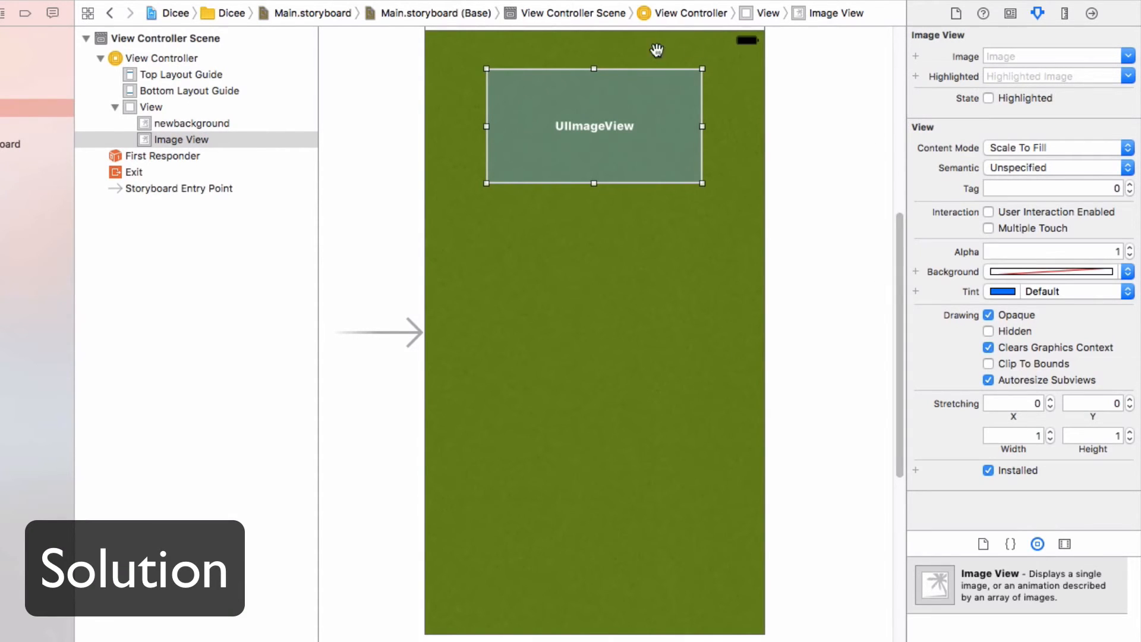
{"action": "mouse_move", "coordinate": [1036, 9]}
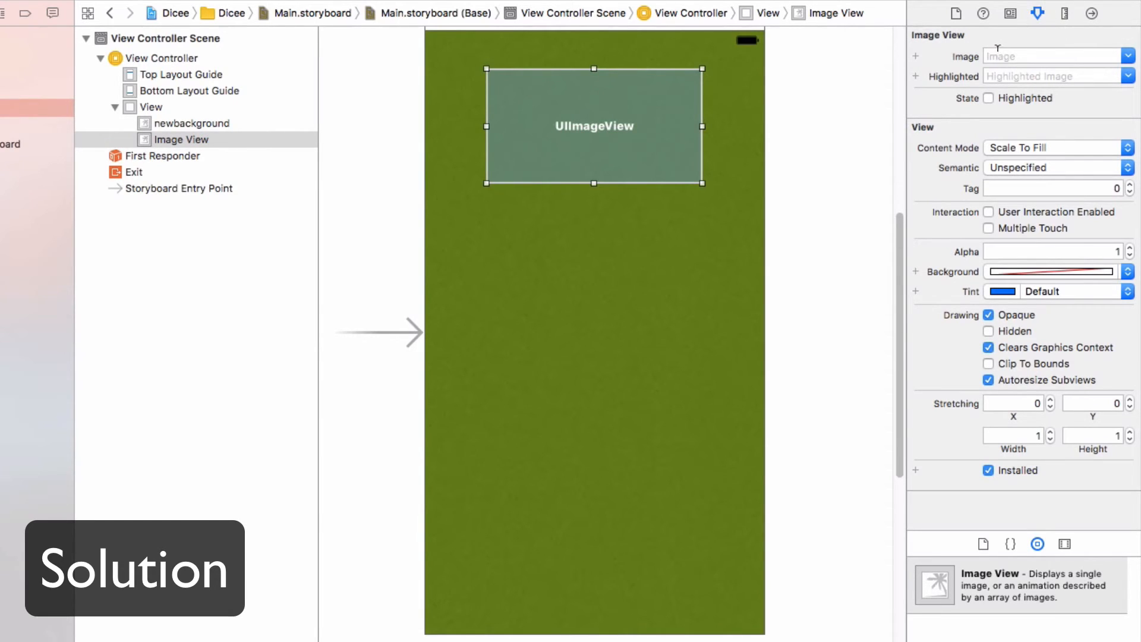
Set the top image view's Image field to diceeLogo.
{"action": "left_click", "coordinate": [1052, 55]}
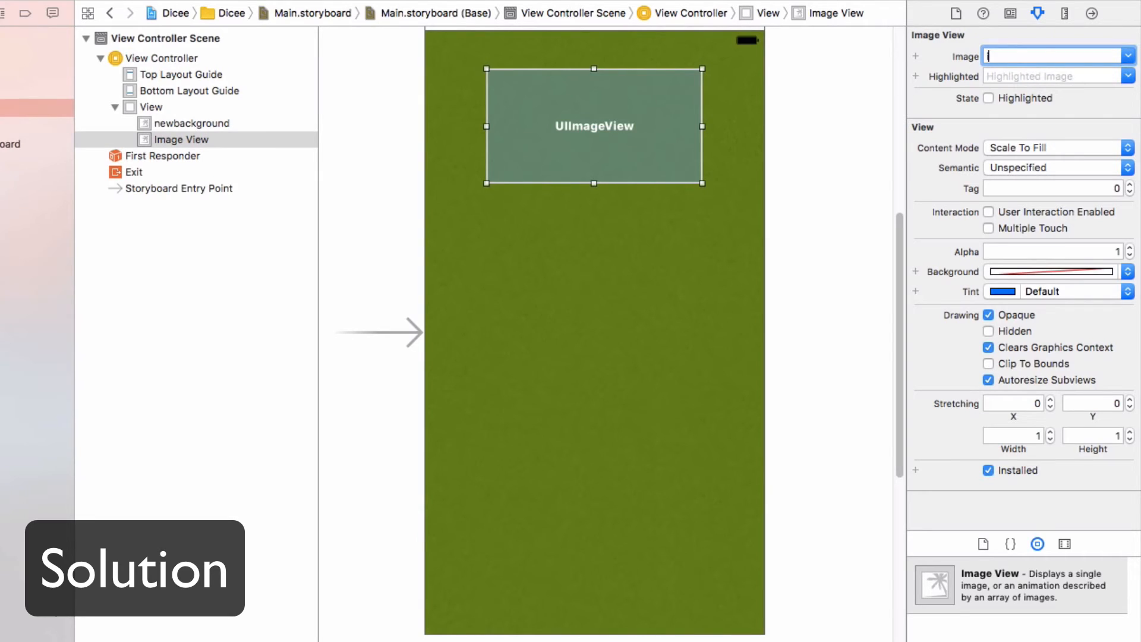
{"action": "type", "text": "diceeLogo"}
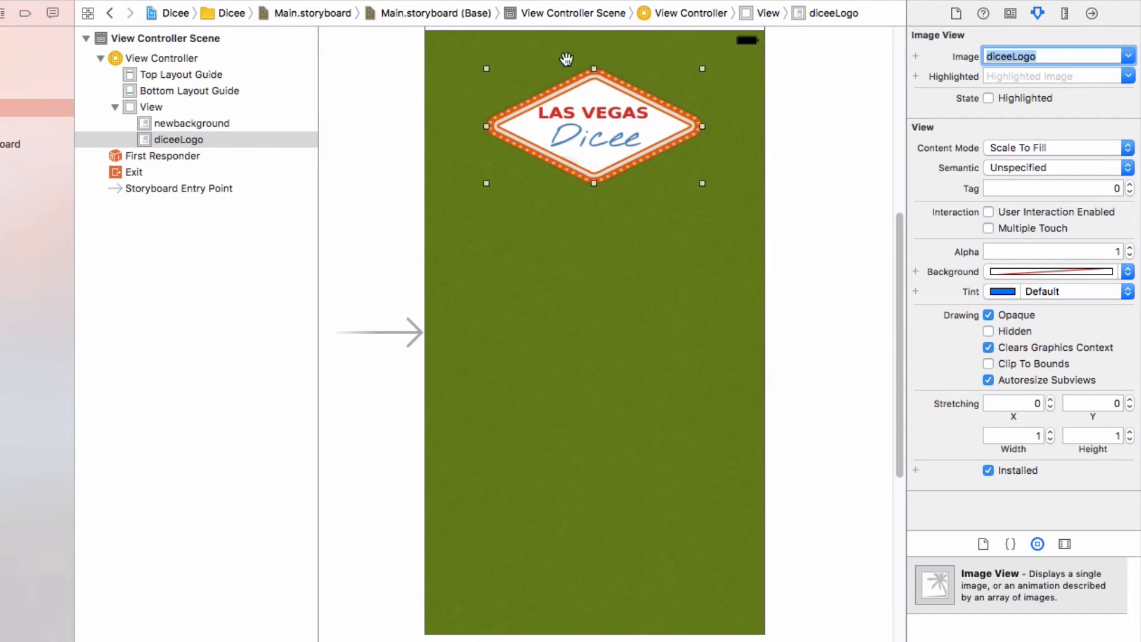
{"action": "mouse_move", "coordinate": [461, 179]}
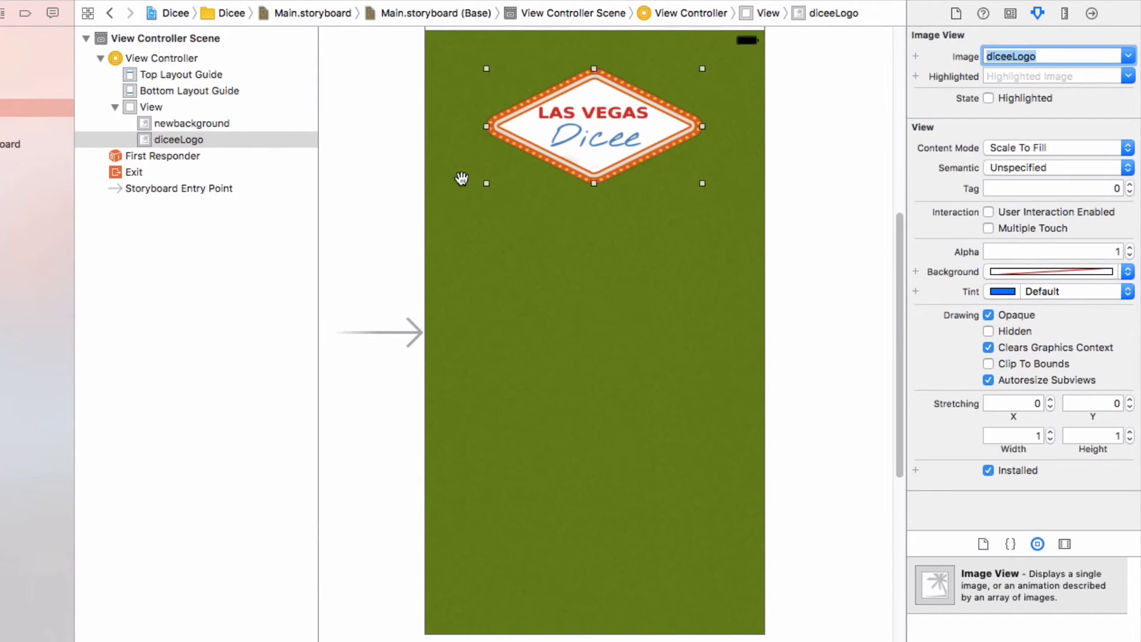
{"action": "mouse_move", "coordinate": [536, 180]}
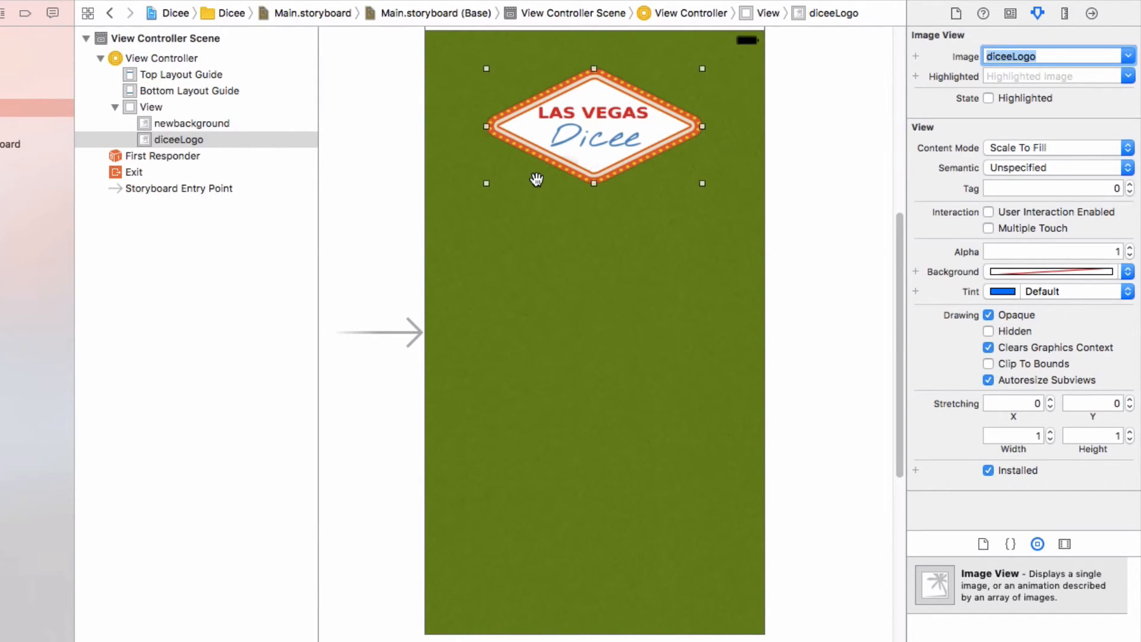
{"action": "mouse_move", "coordinate": [978, 141]}
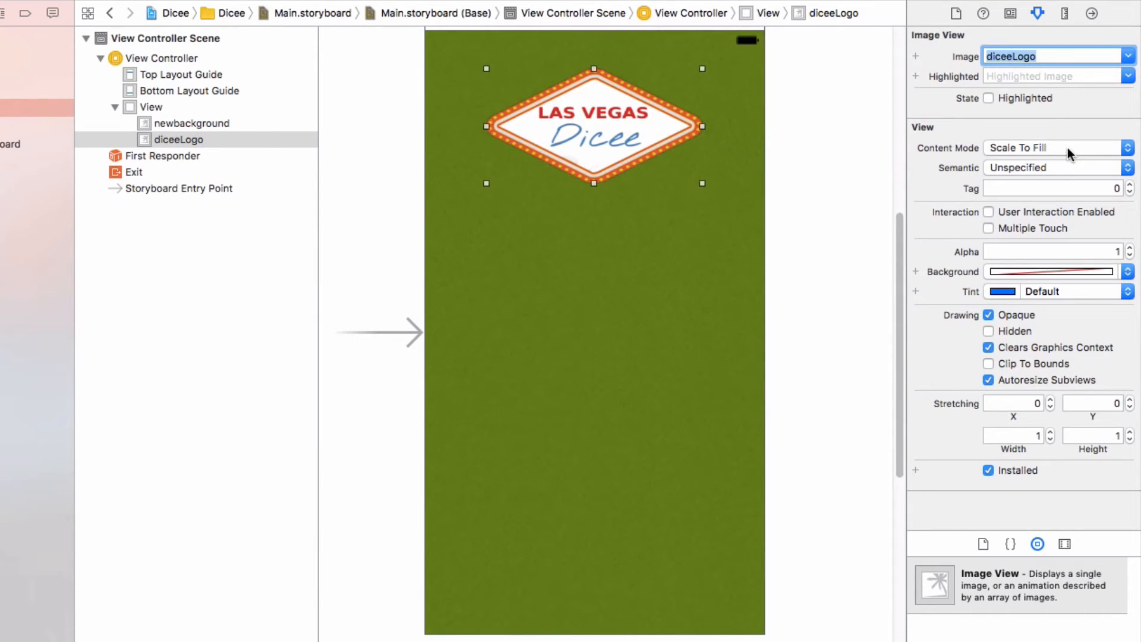
{"action": "mouse_move", "coordinate": [1117, 151]}
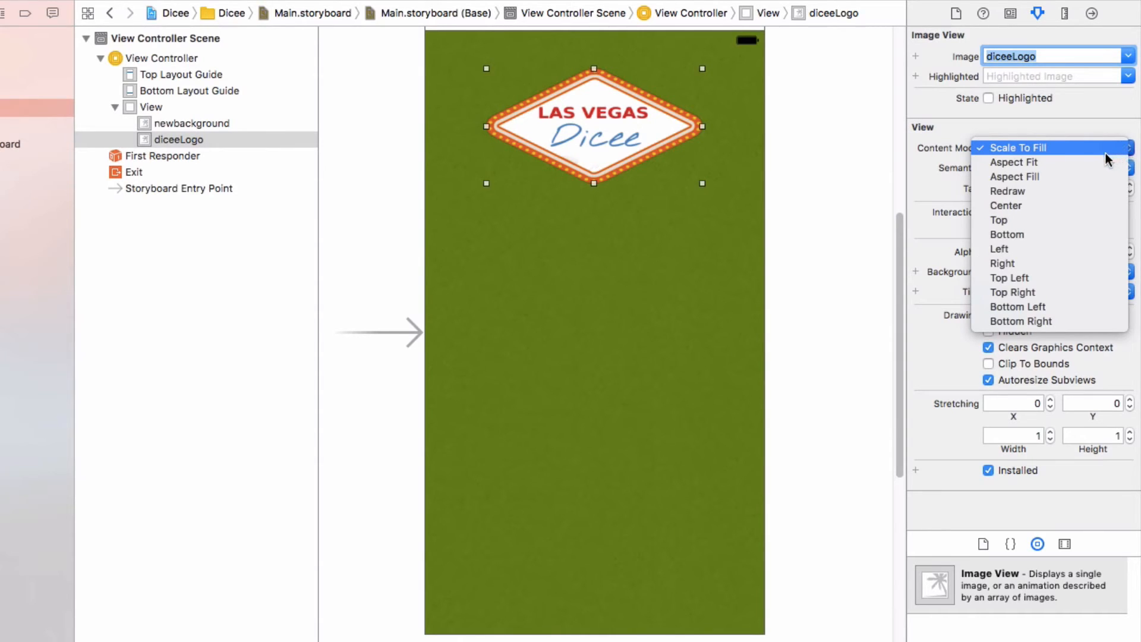
{"action": "mouse_move", "coordinate": [1014, 162]}
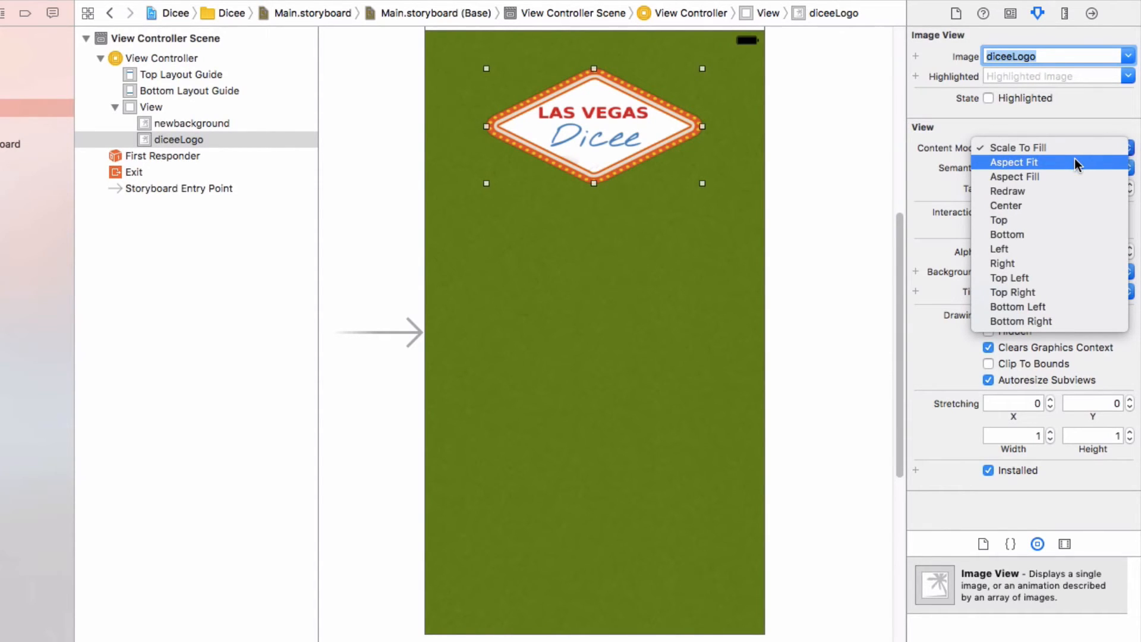
Set the logo image view's Content Mode to Aspect Fit.
{"action": "left_click", "coordinate": [1013, 163]}
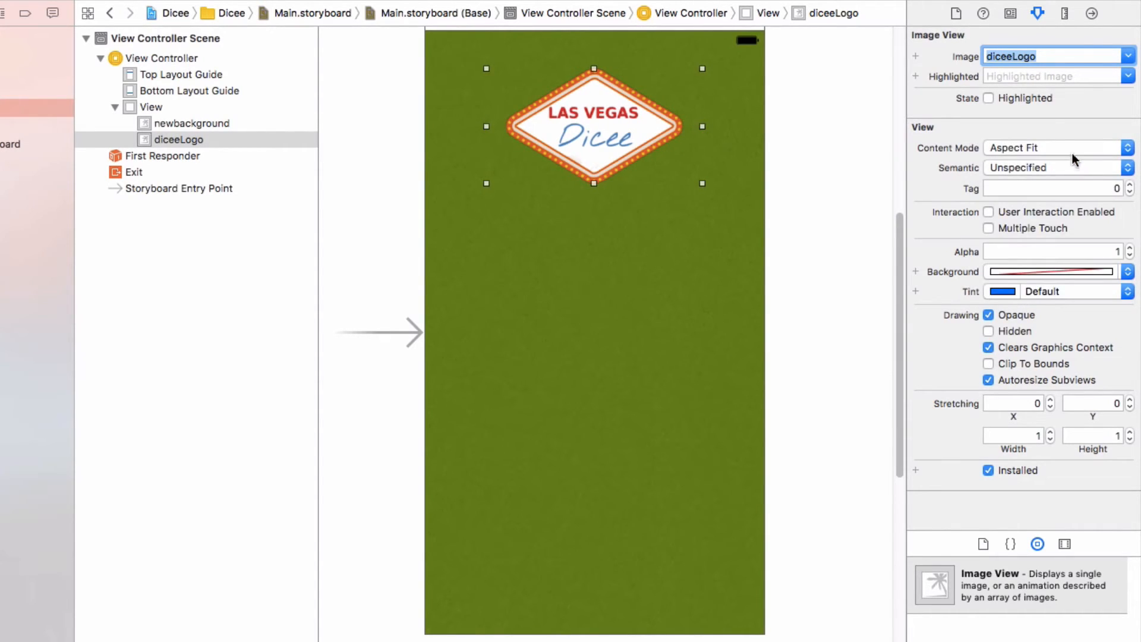
{"action": "mouse_move", "coordinate": [786, 175]}
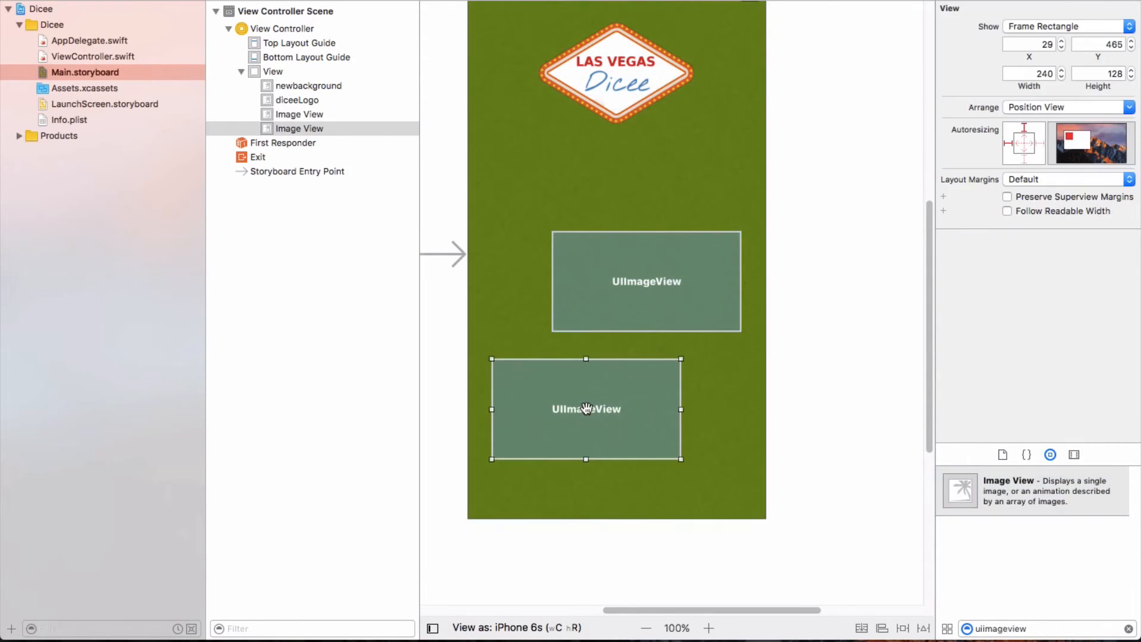
{"action": "mouse_move", "coordinate": [561, 263]}
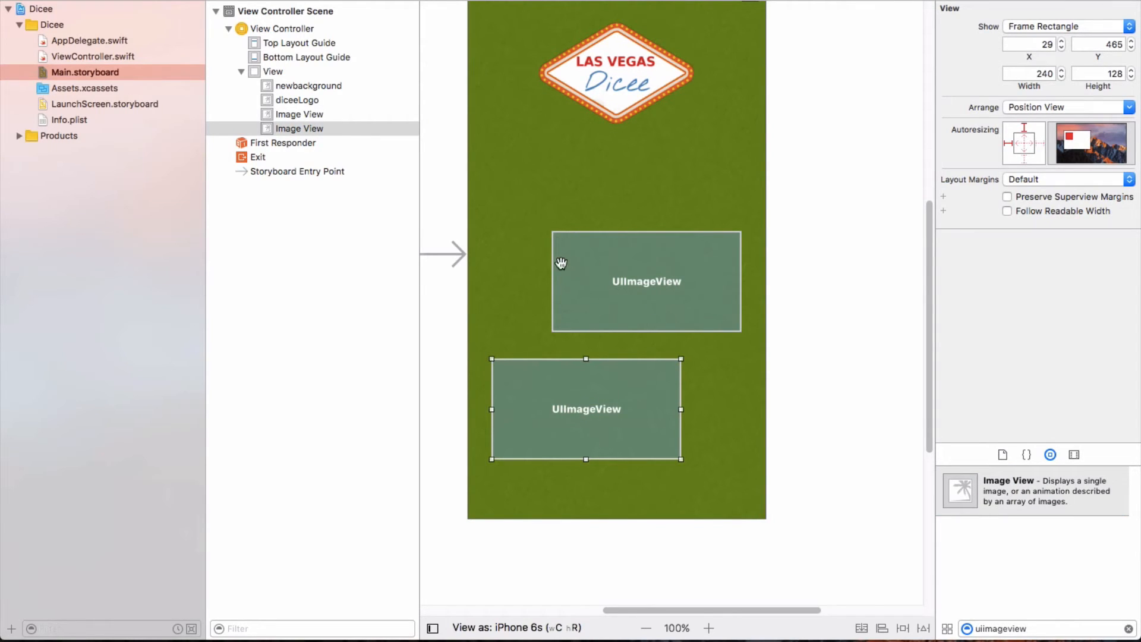
{"action": "mouse_move", "coordinate": [572, 261]}
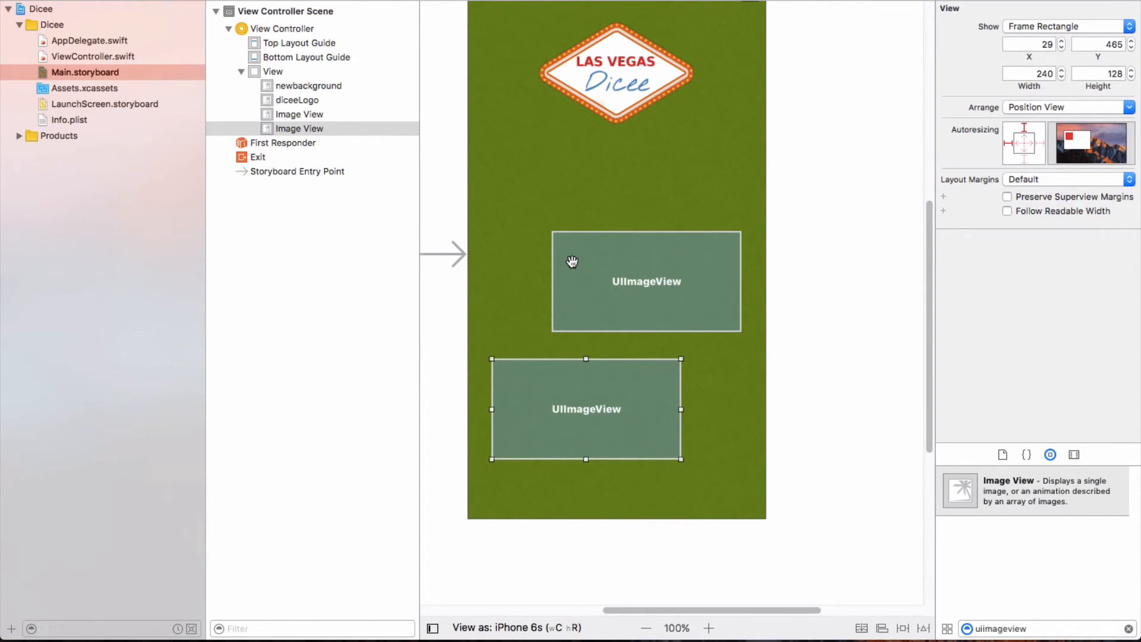
{"action": "mouse_move", "coordinate": [578, 297]}
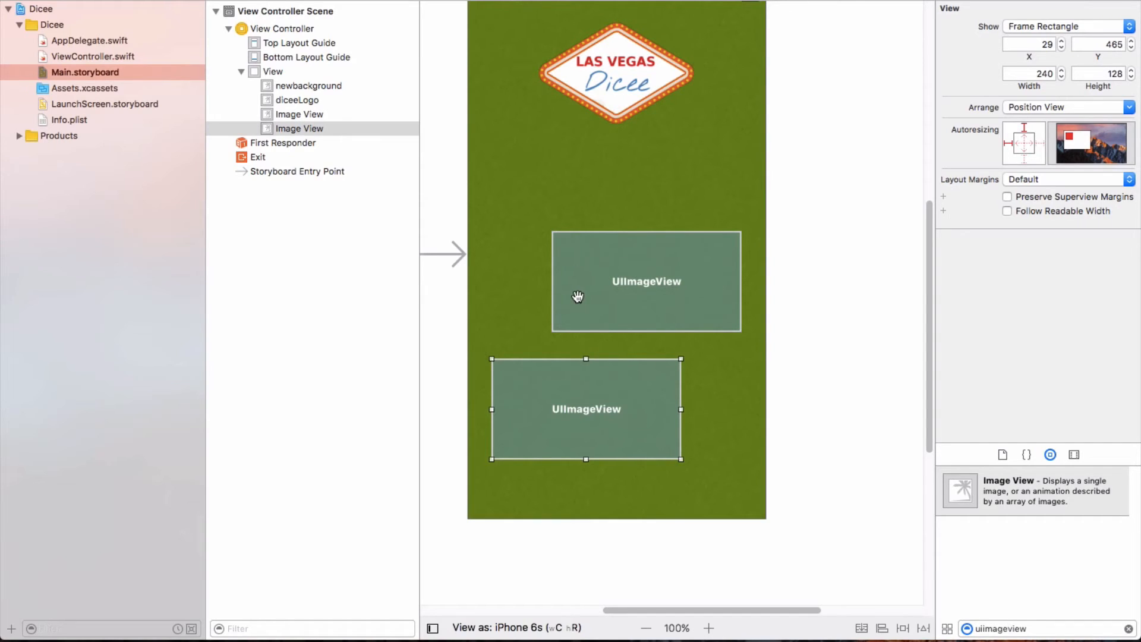
{"action": "mouse_move", "coordinate": [575, 290]}
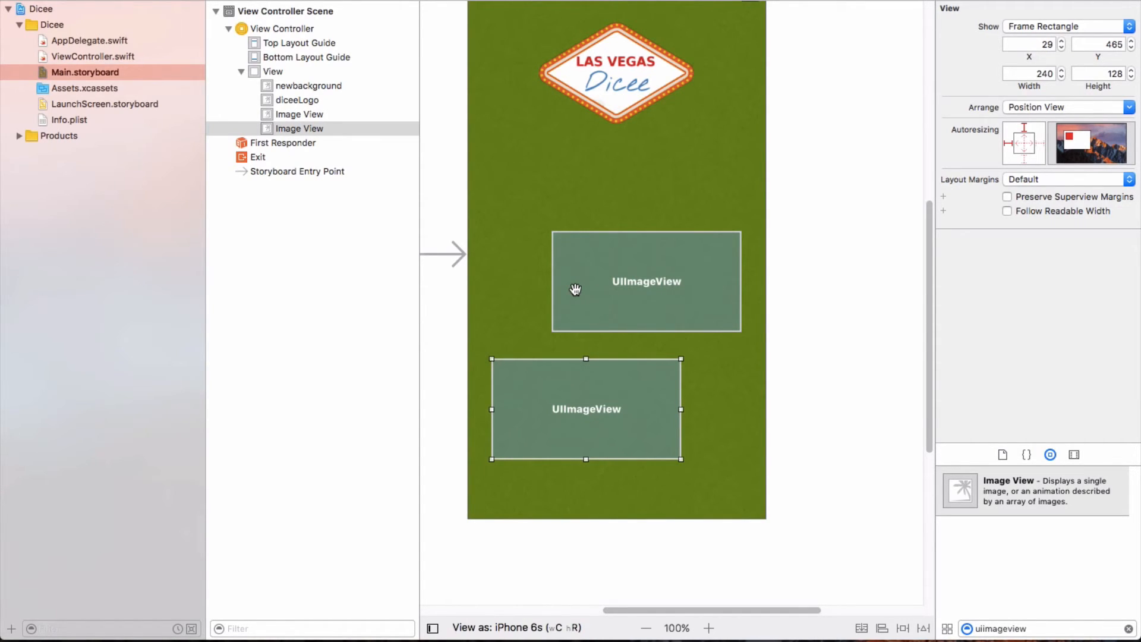
Select the upper of the two empty dice image views below the logo.
{"action": "left_click", "coordinate": [645, 280]}
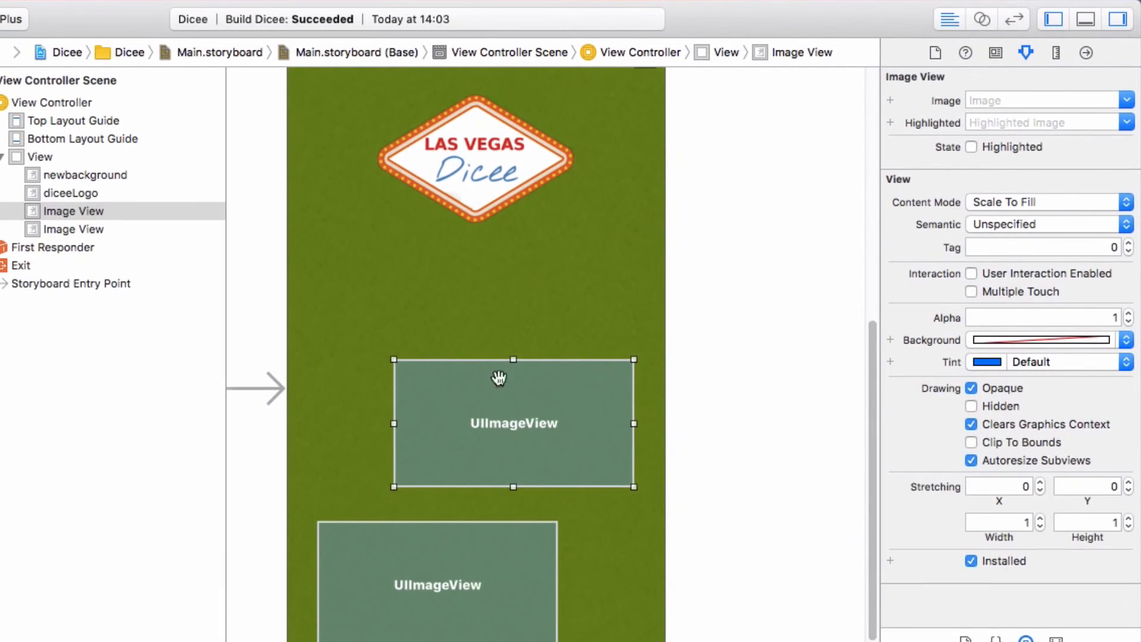
{"action": "mouse_move", "coordinate": [1038, 67]}
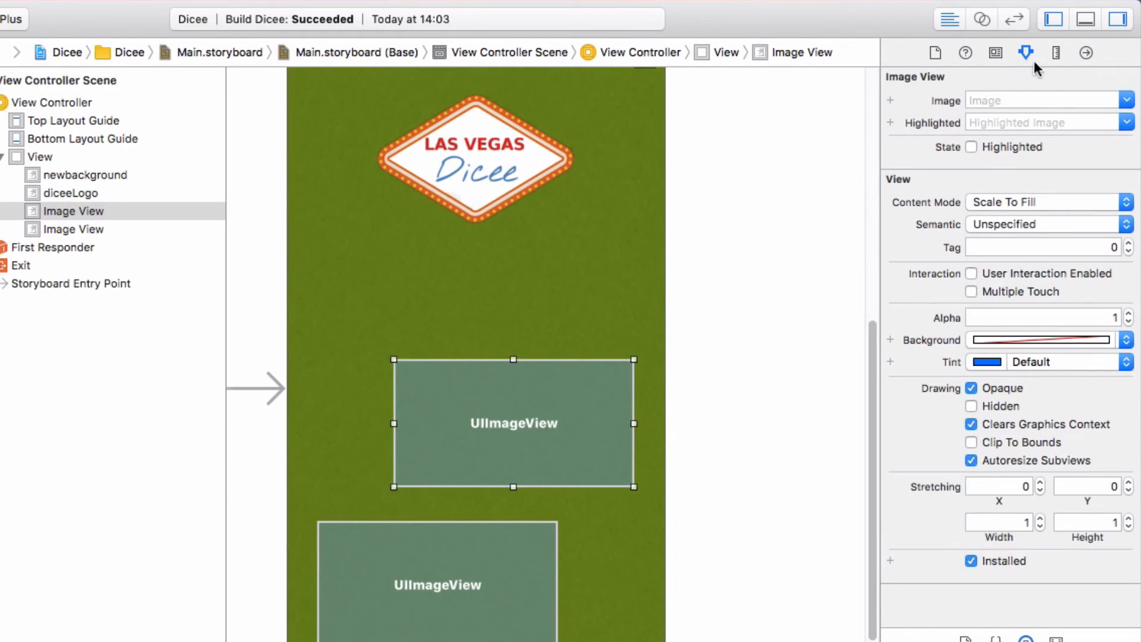
{"action": "mouse_move", "coordinate": [1055, 52]}
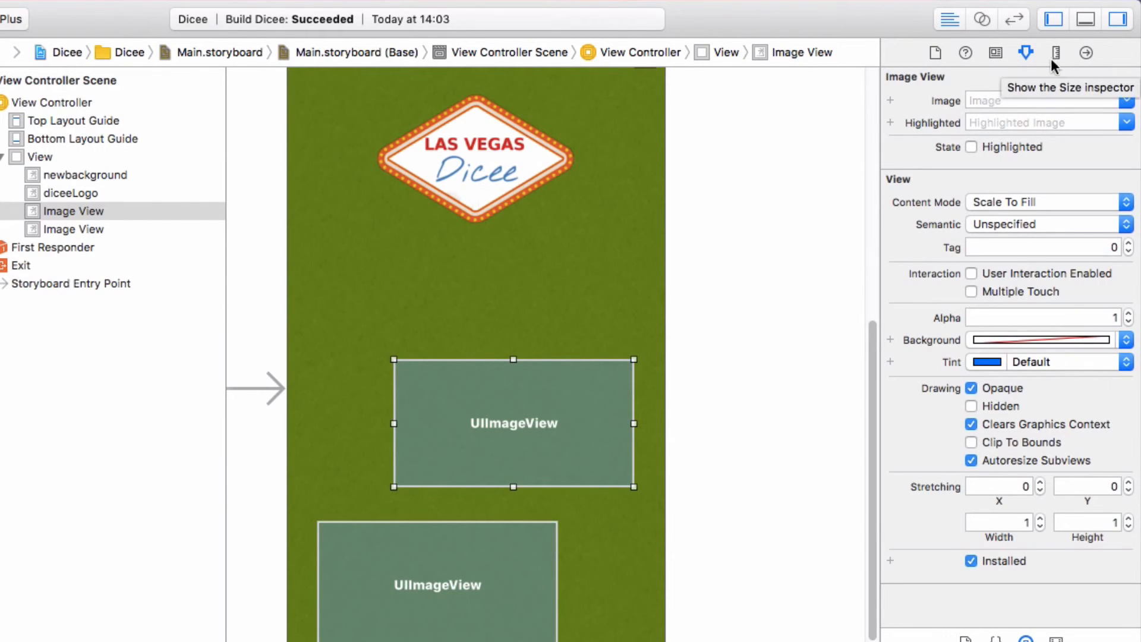
In the Size inspector make both image views 120×120 at Y 273, with X values 0 and 215.
{"action": "left_click", "coordinate": [1054, 52]}
{"action": "type", "text": "4"}
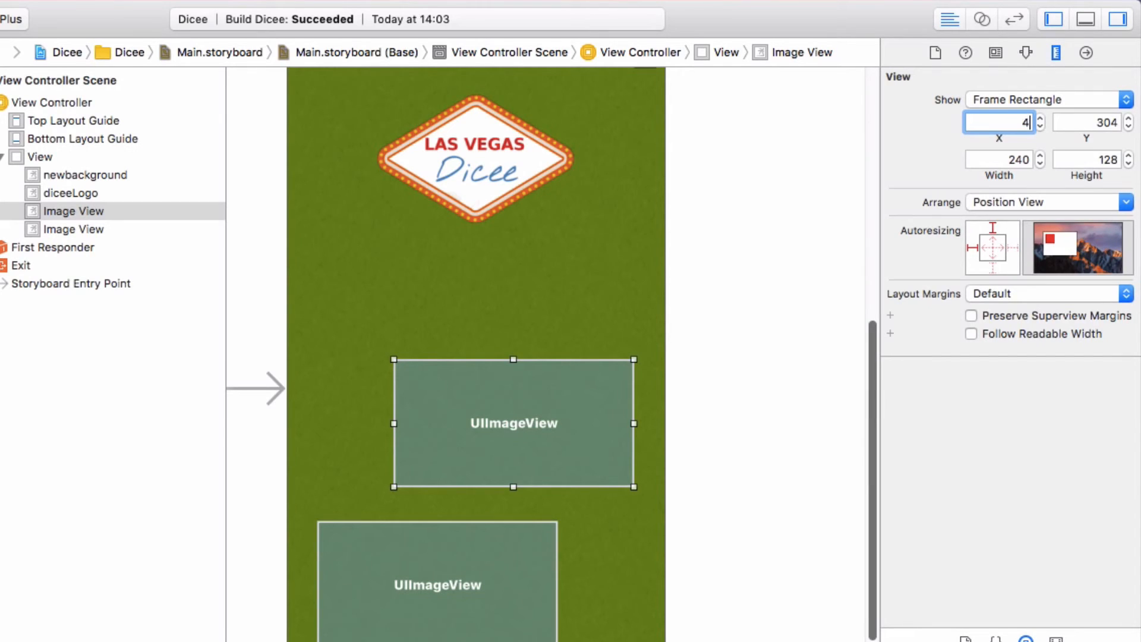
{"action": "type", "text": "0"}
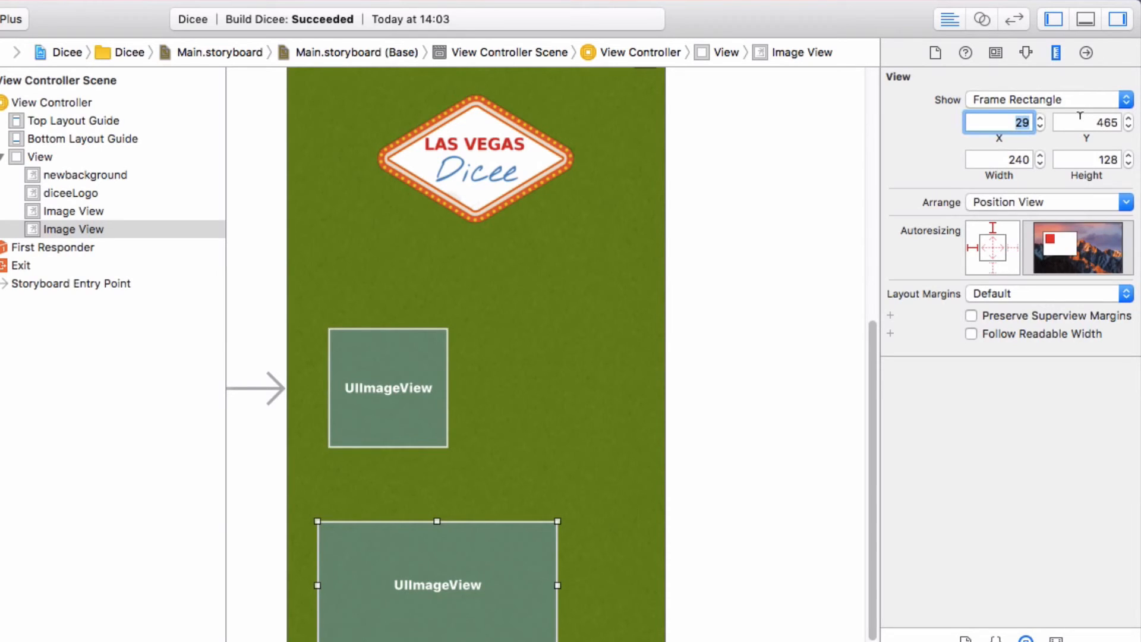
{"action": "type", "text": "215"}
{"action": "left_click", "coordinate": [1089, 160]}
{"action": "type", "text": "120"}
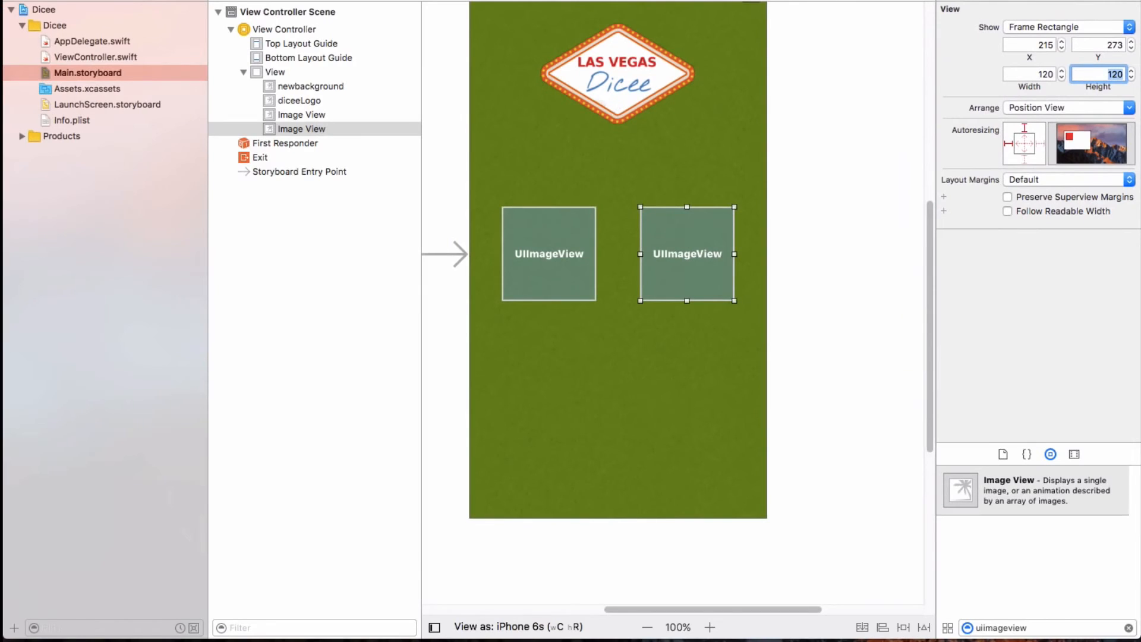
{"action": "mouse_move", "coordinate": [488, 451]}
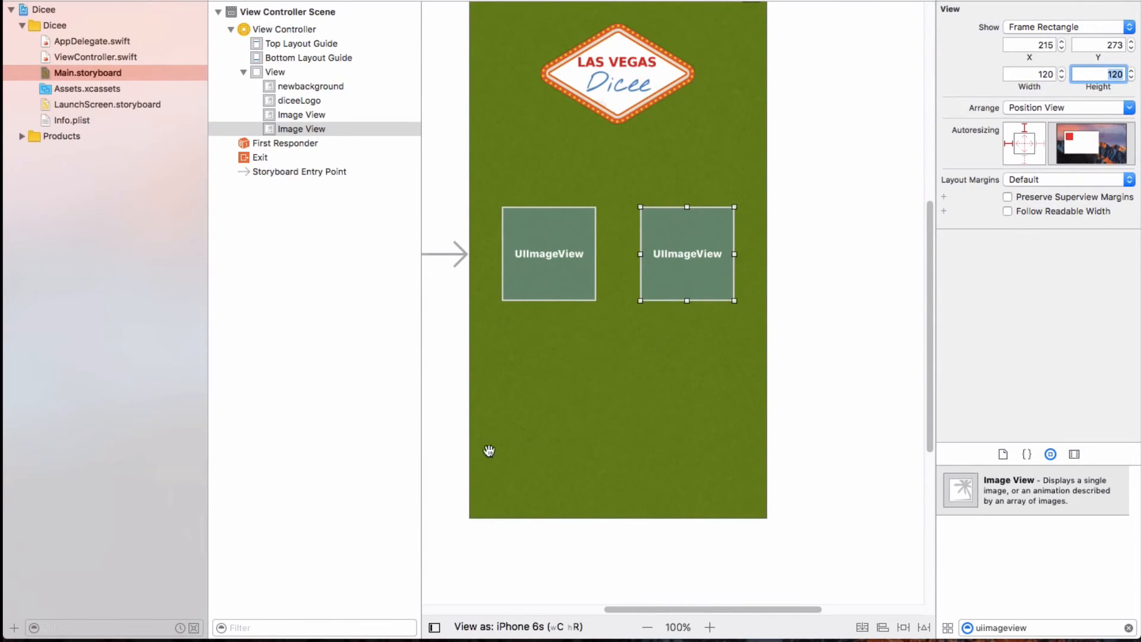
{"action": "mouse_move", "coordinate": [493, 589]}
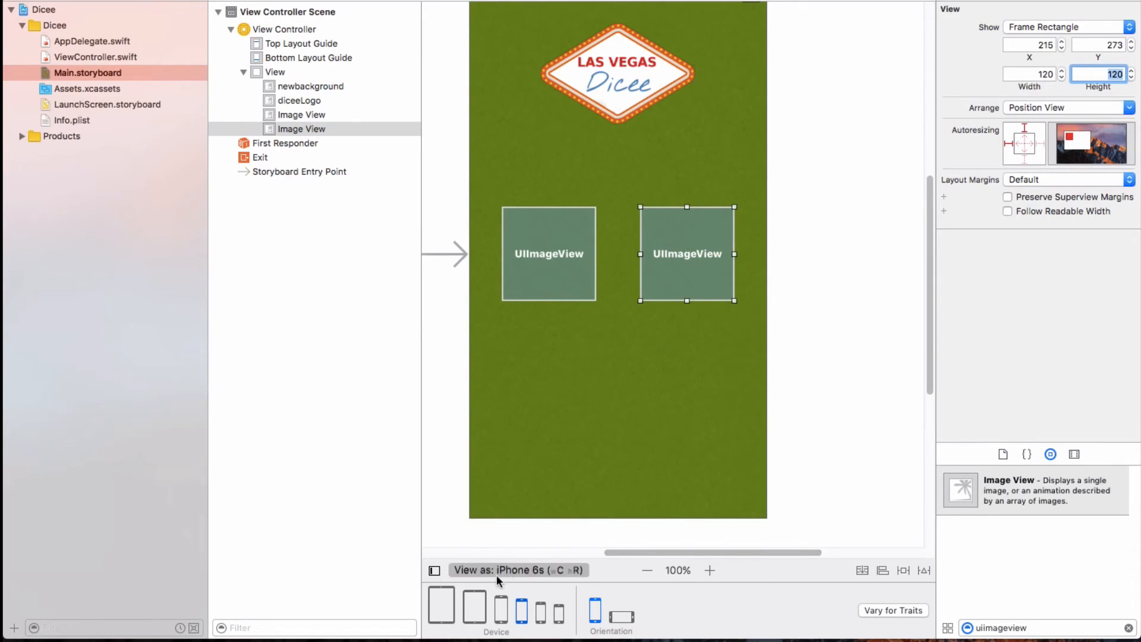
{"action": "mouse_move", "coordinate": [483, 570]}
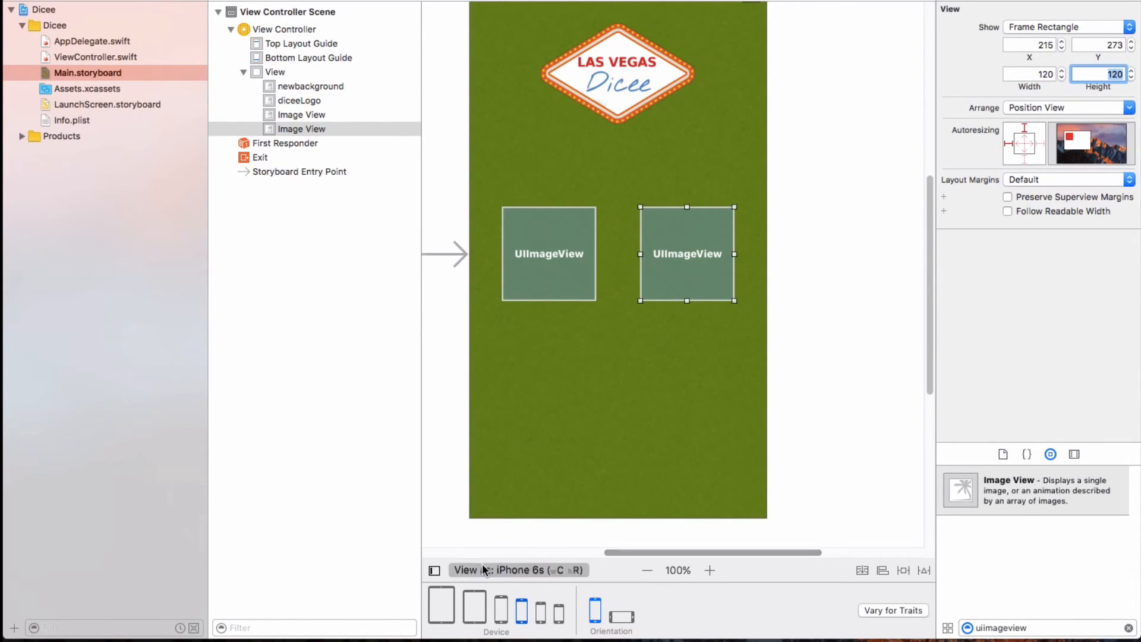
{"action": "mouse_move", "coordinate": [834, 336]}
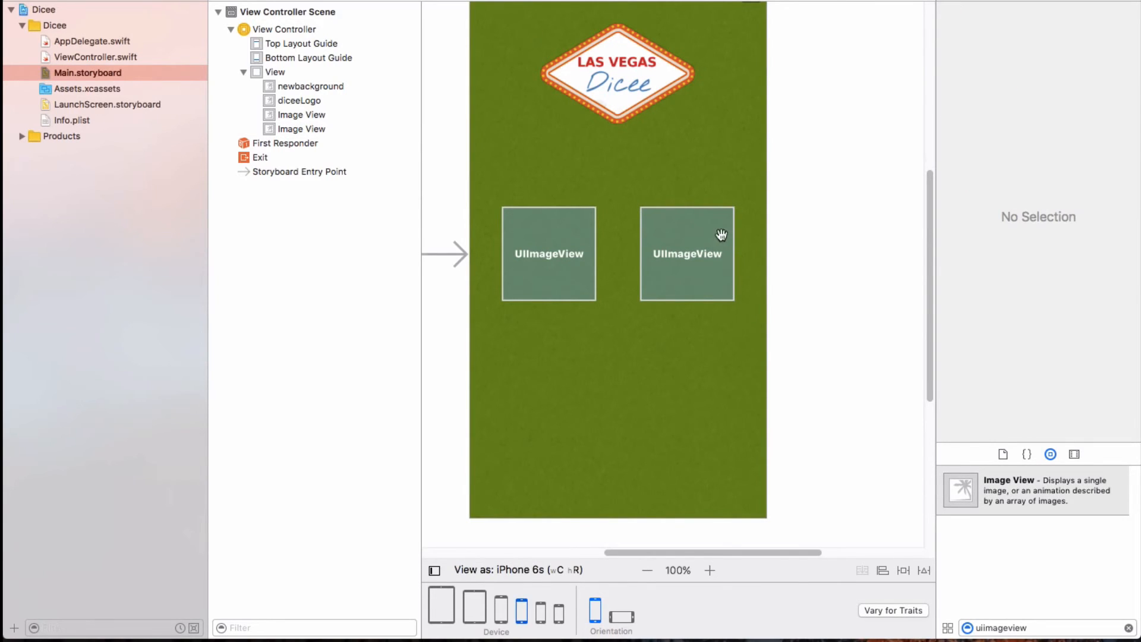
{"action": "left_click", "coordinate": [548, 253]}
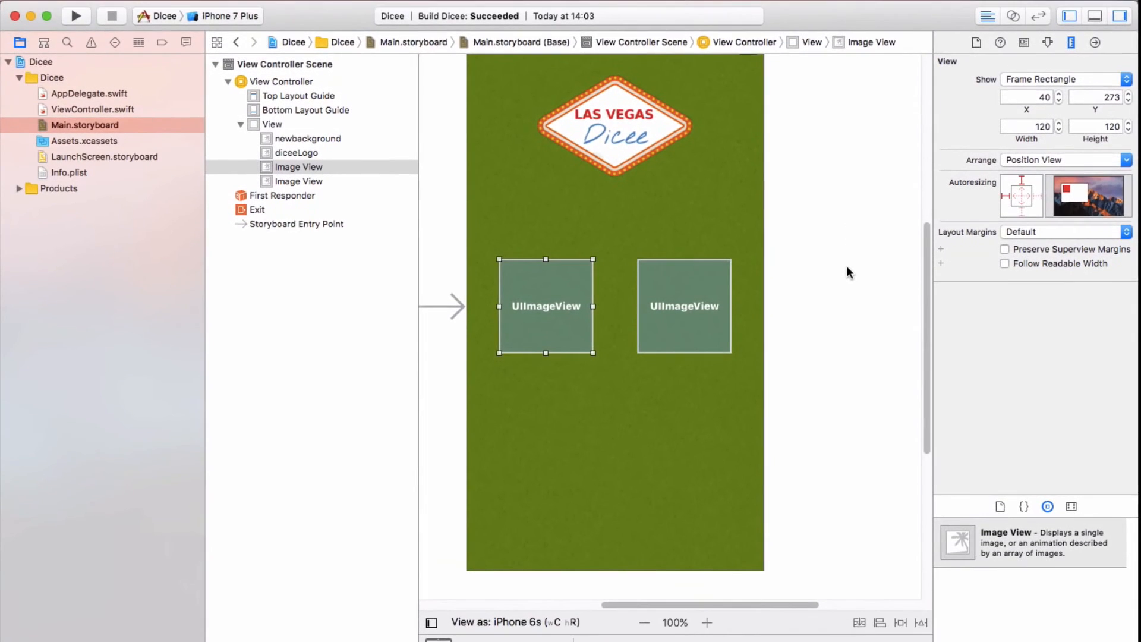
{"action": "mouse_move", "coordinate": [990, 72]}
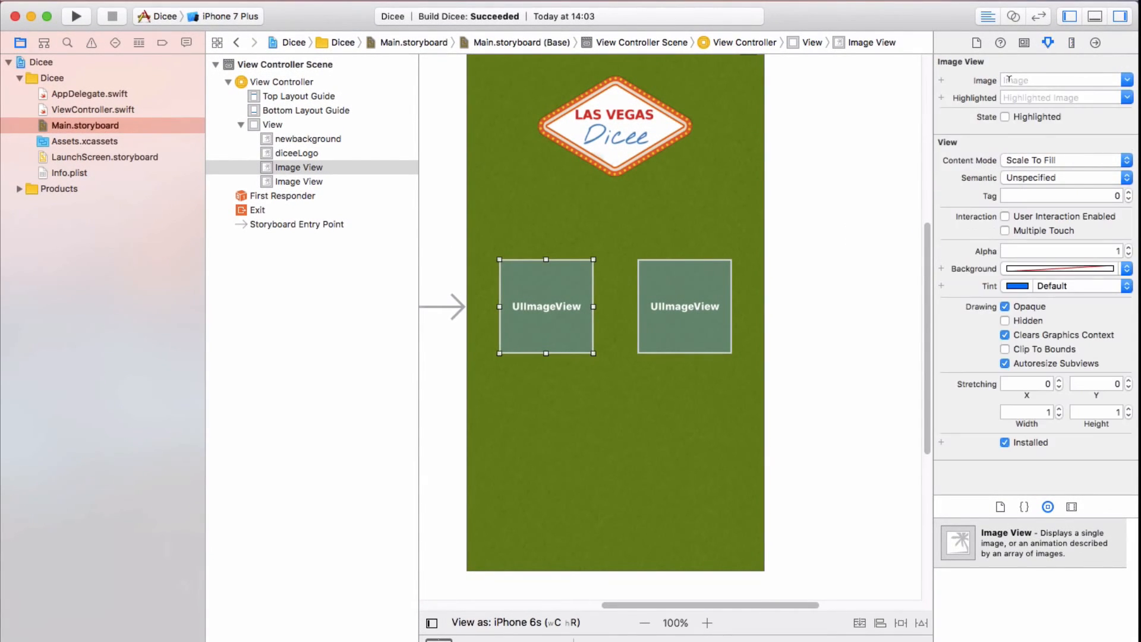
Set both square image views to dice1, then find UIButton in the Object Library.
{"action": "type", "text": "dice1"}
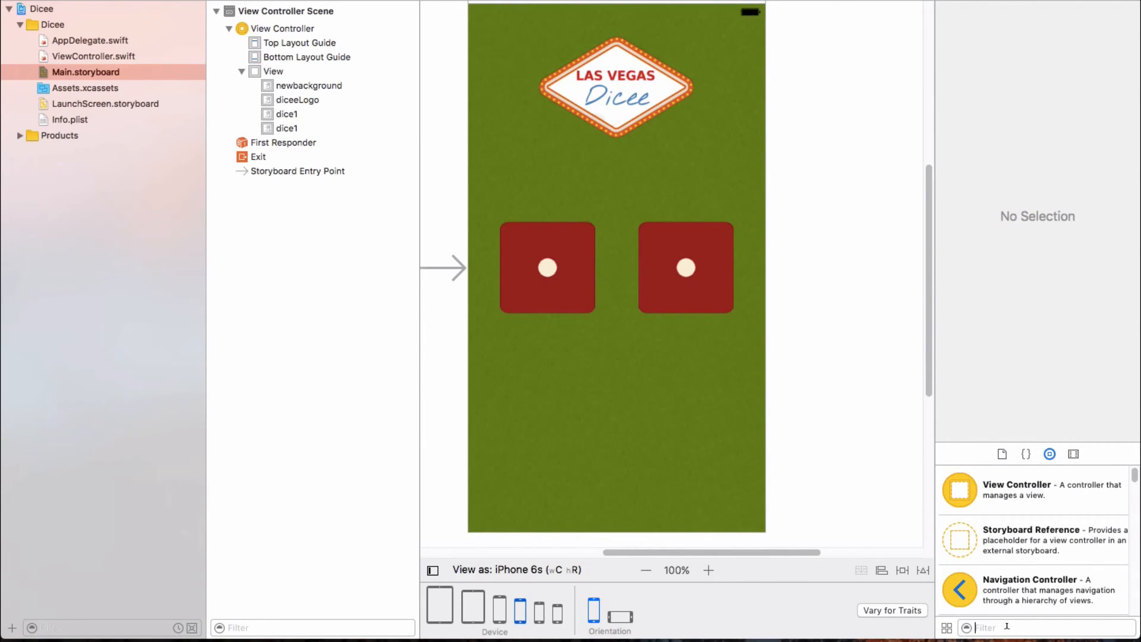
{"action": "type", "text": "uibutton"}
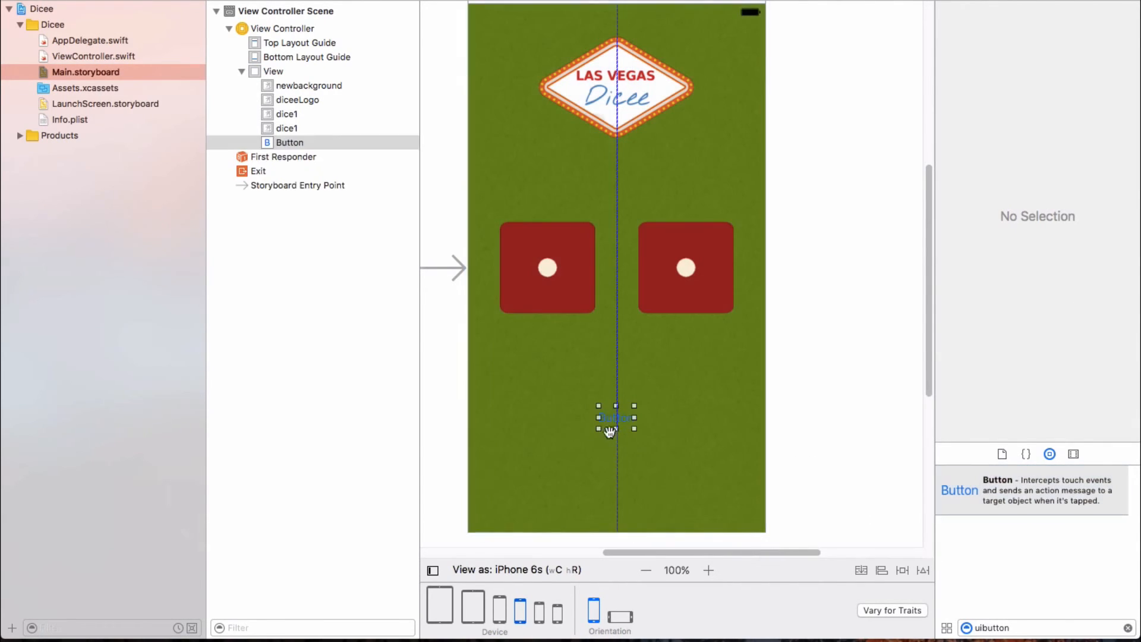
Rename the new button's title from Button to Roll.
{"action": "left_click", "coordinate": [615, 417]}
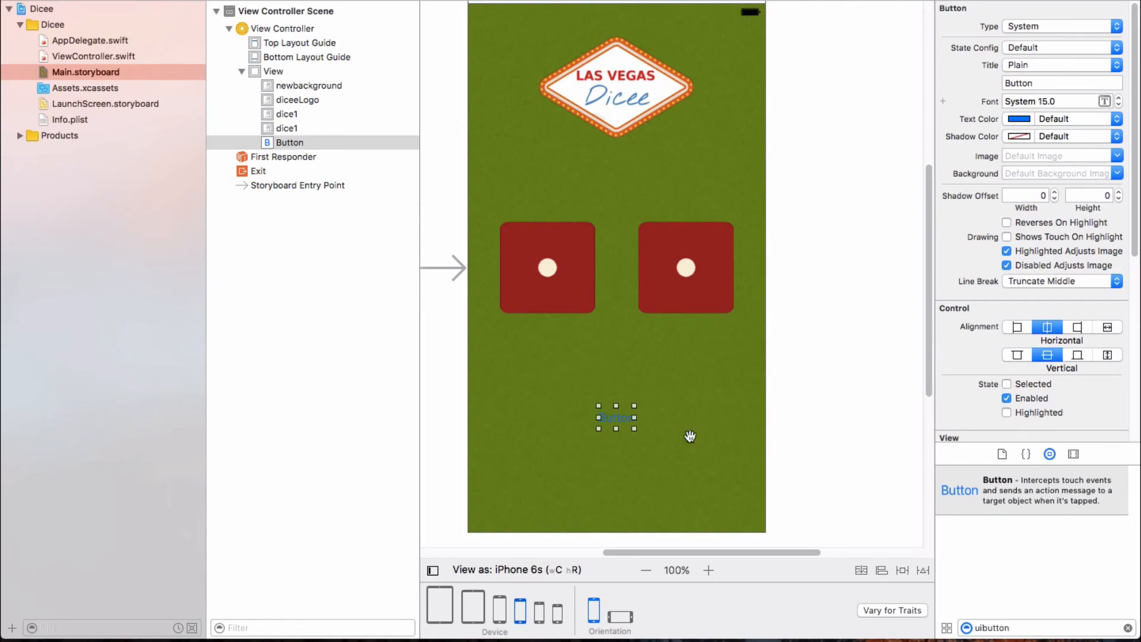
{"action": "mouse_move", "coordinate": [759, 287]}
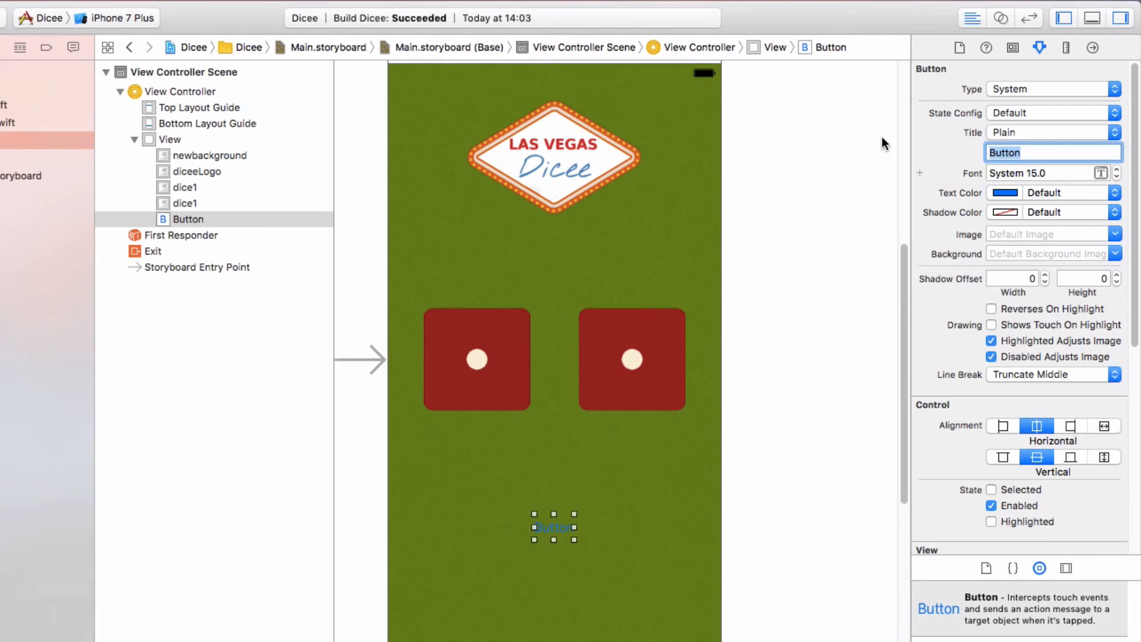
{"action": "type", "text": "R"}
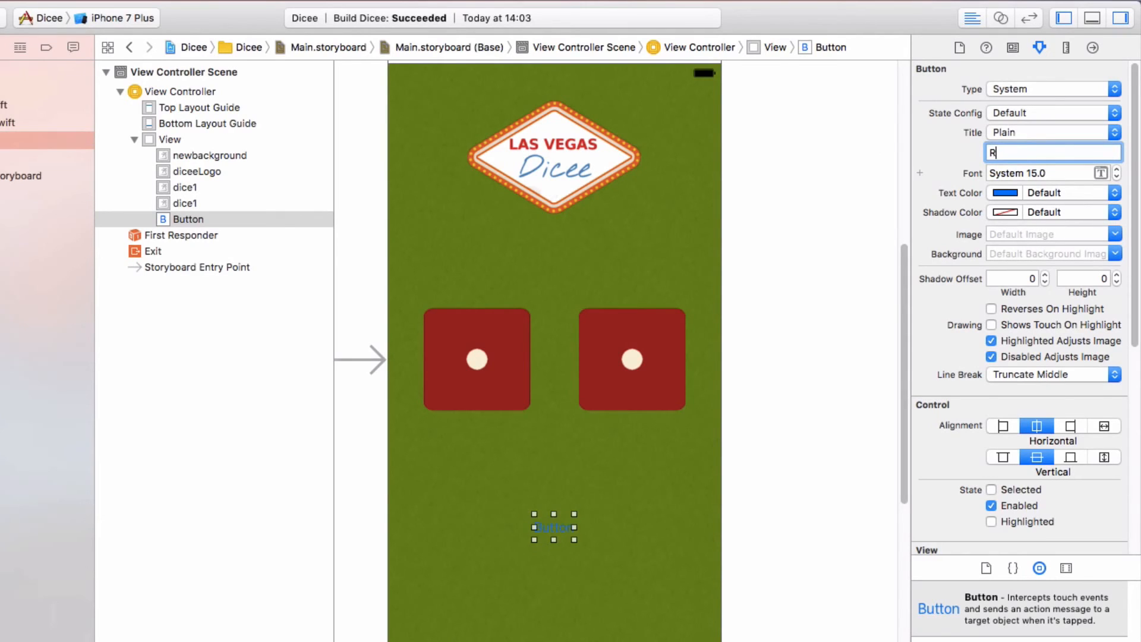
{"action": "type", "text": "oll"}
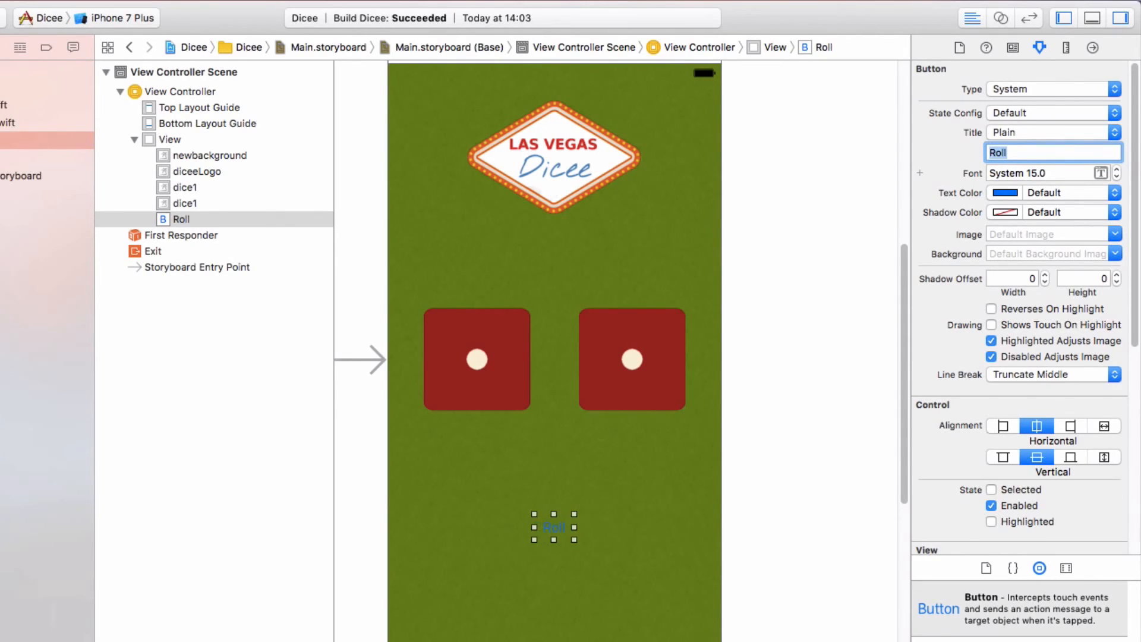
{"action": "mouse_move", "coordinate": [1073, 190]}
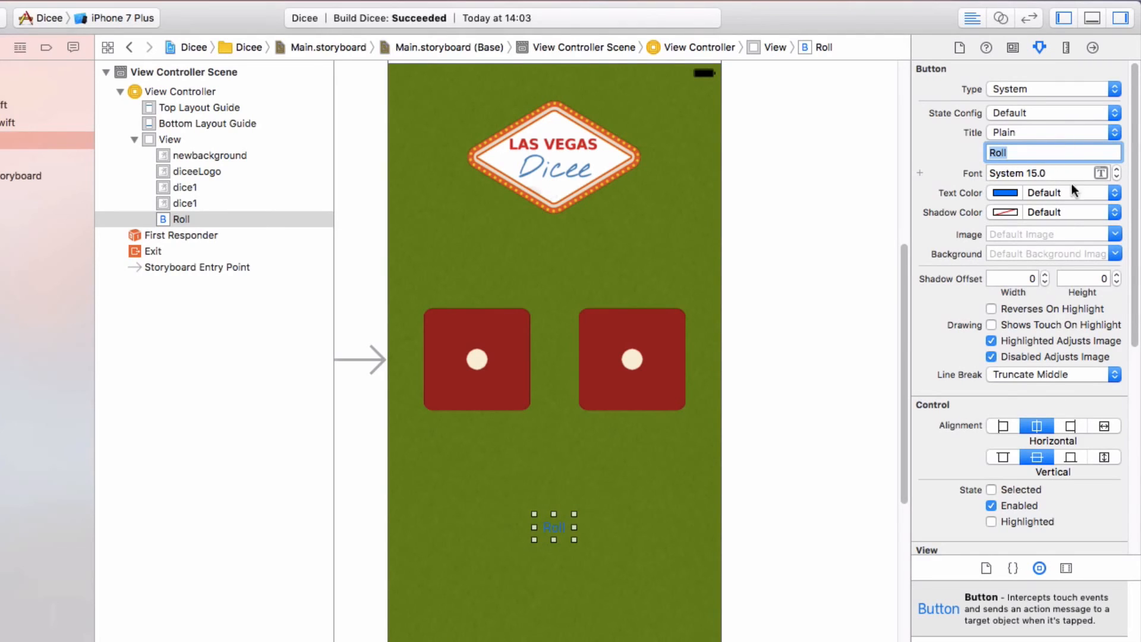
{"action": "mouse_move", "coordinate": [1100, 181]}
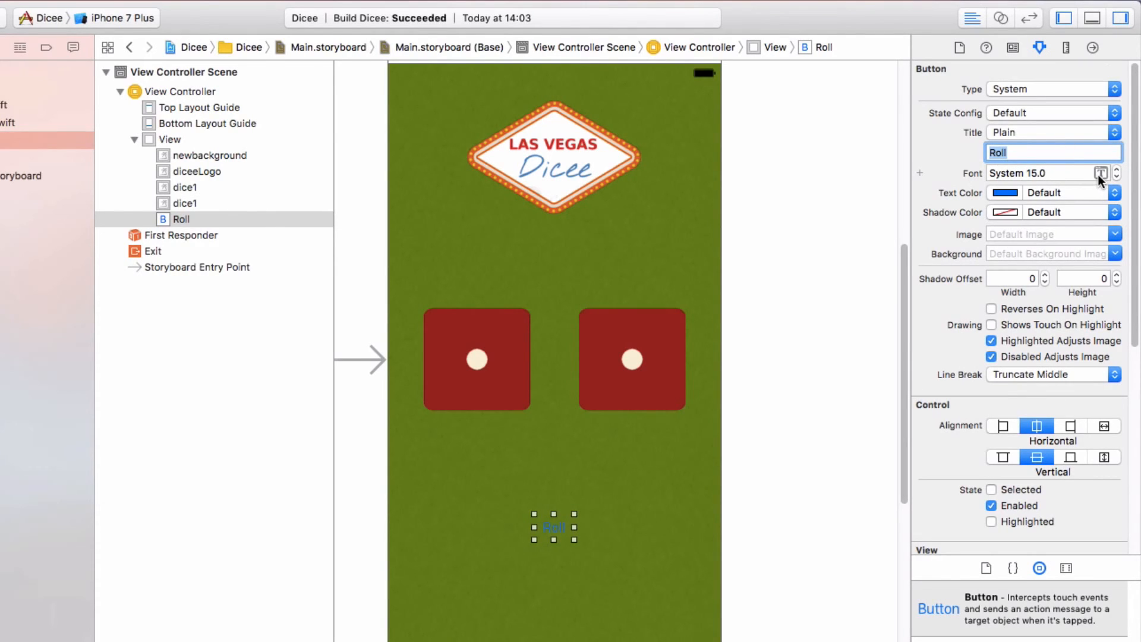
Set the Roll title to custom Helvetica Neue at size 40 and keep the button selected.
{"action": "left_click", "coordinate": [1102, 173]}
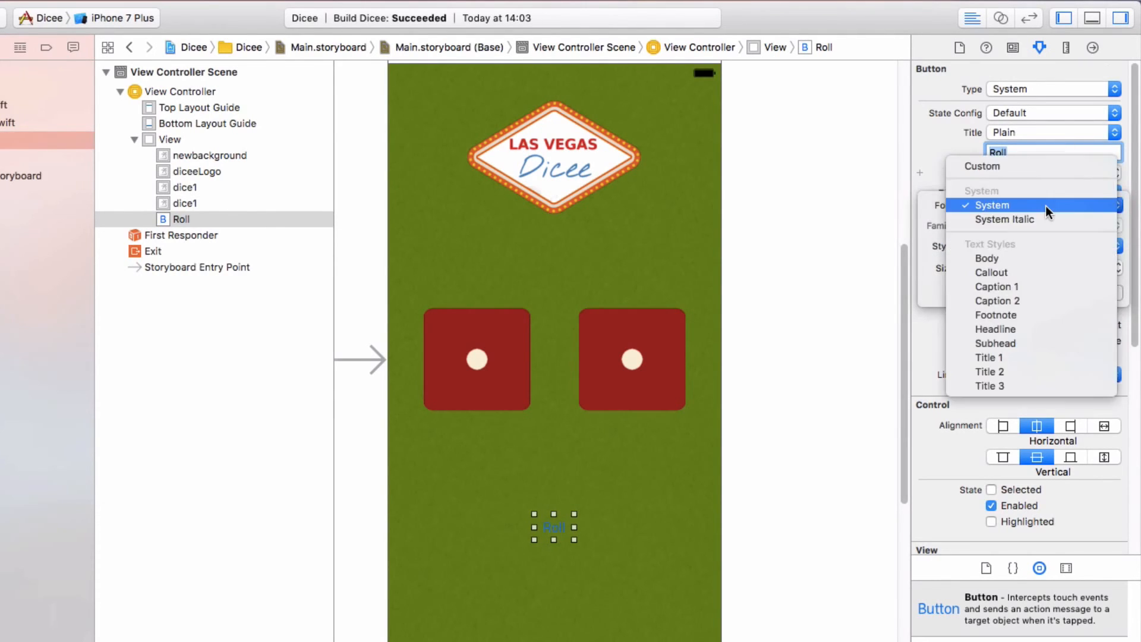
{"action": "left_click", "coordinate": [991, 205]}
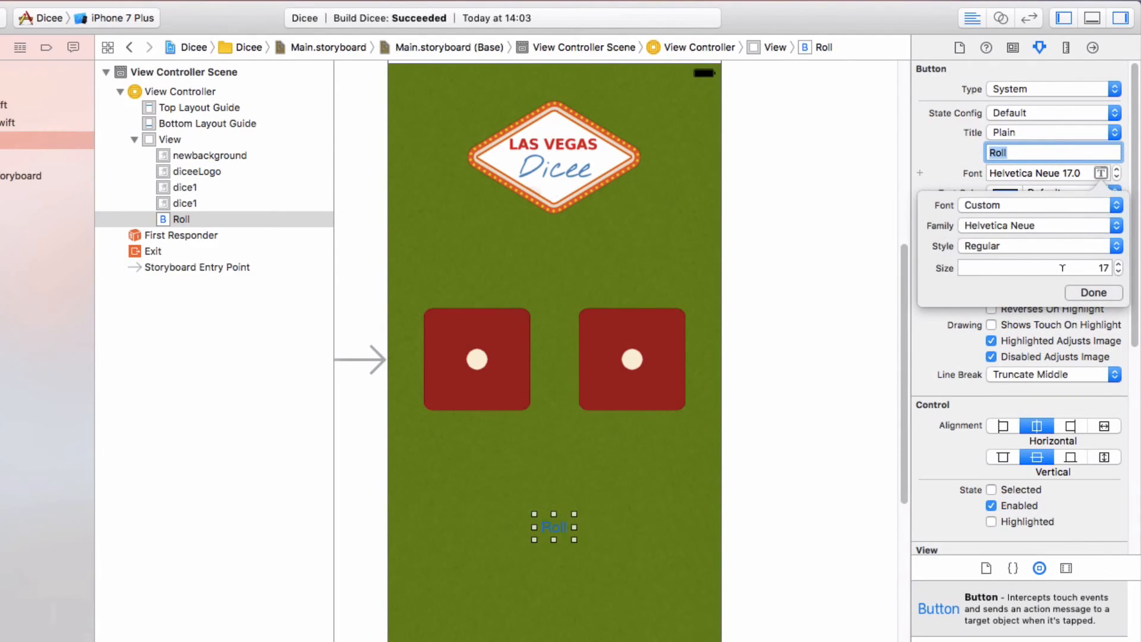
{"action": "left_click", "coordinate": [1033, 268]}
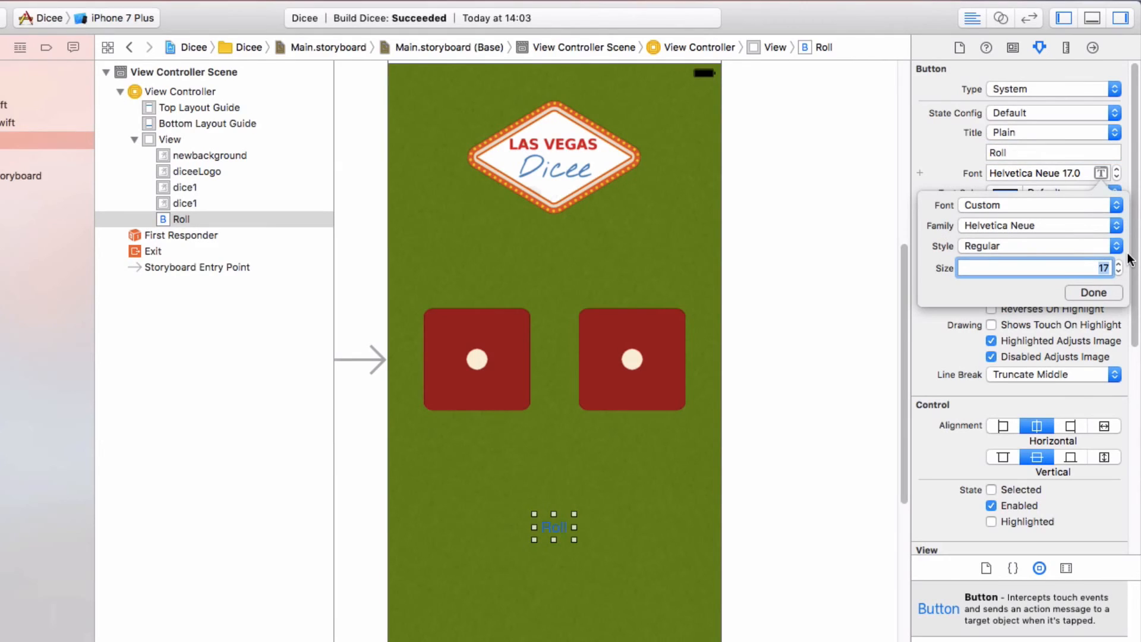
{"action": "type", "text": "40"}
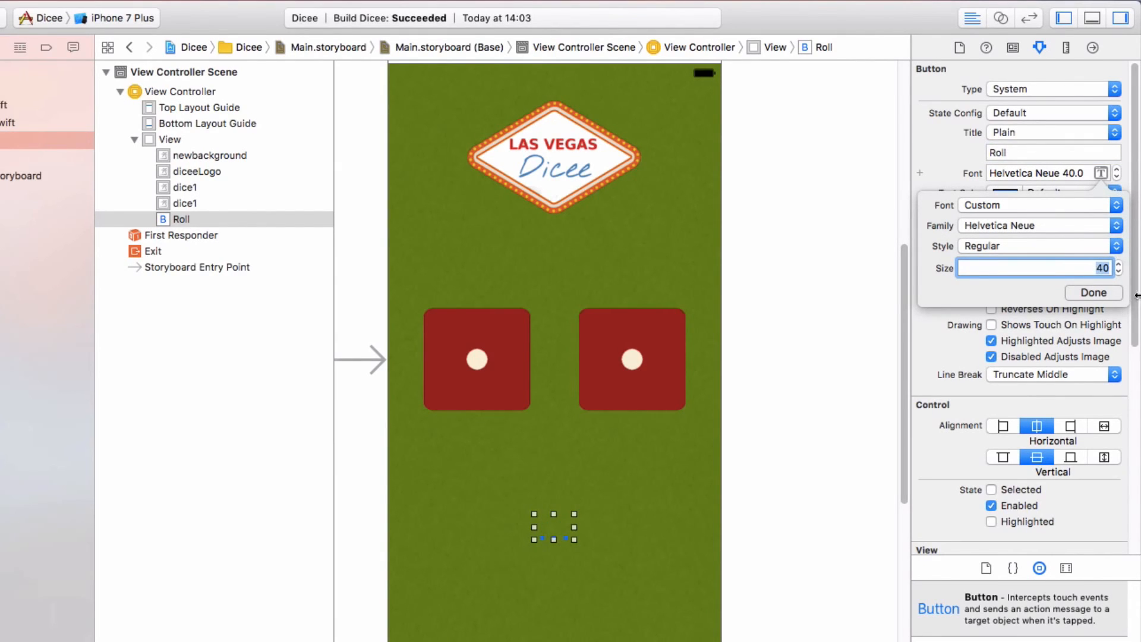
{"action": "left_click", "coordinate": [1090, 293]}
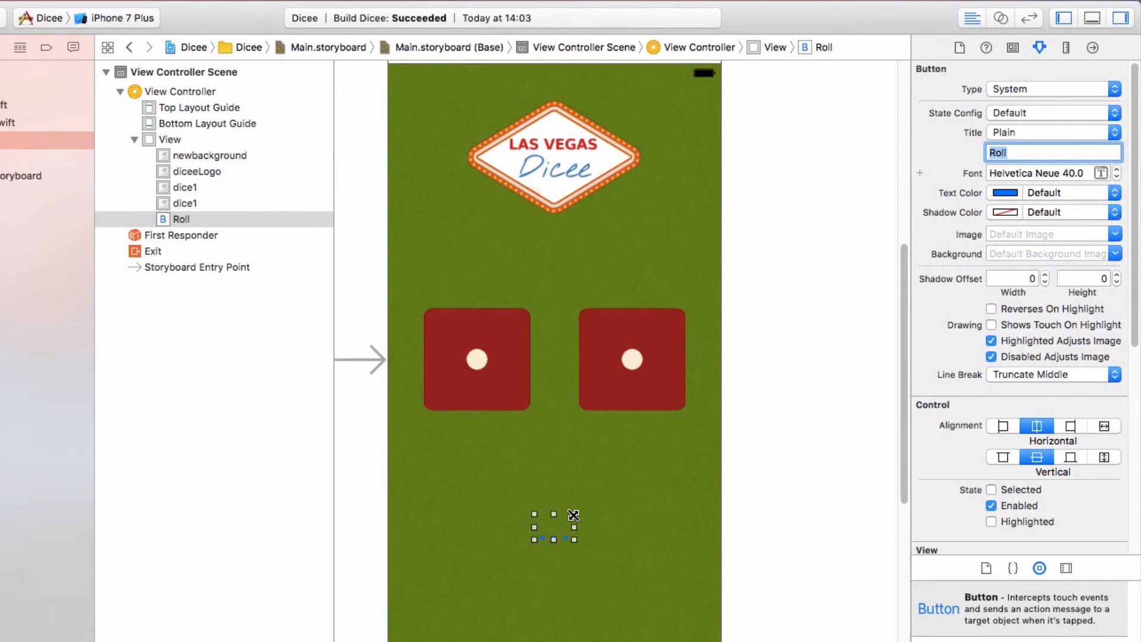
{"action": "mouse_move", "coordinate": [535, 541]}
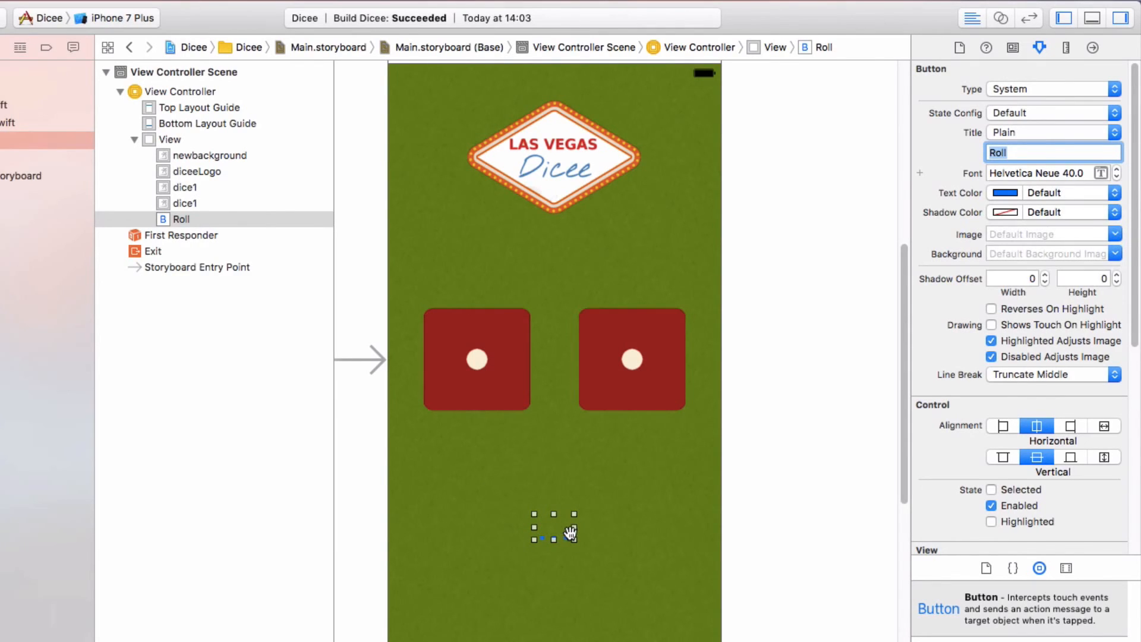
{"action": "mouse_move", "coordinate": [534, 511]}
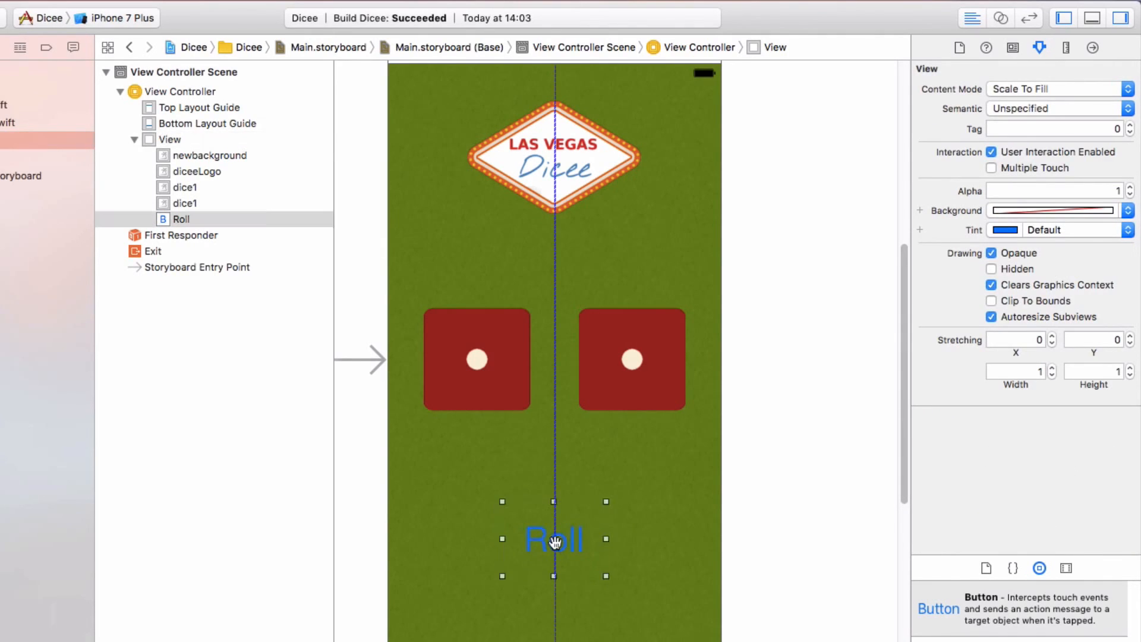
{"action": "left_click", "coordinate": [554, 540]}
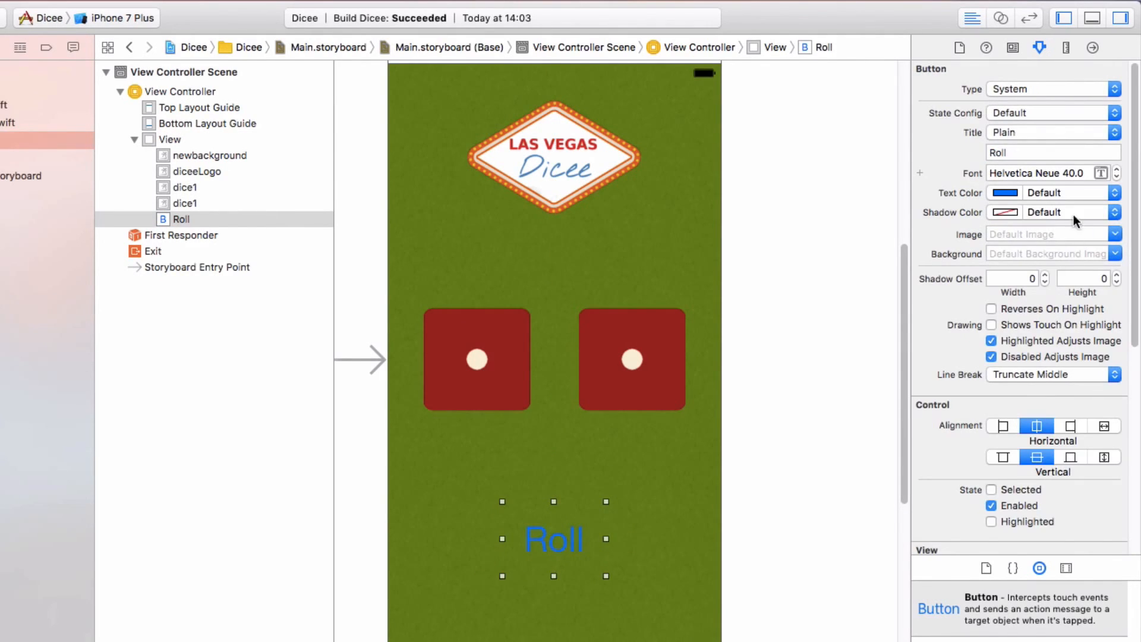
{"action": "mouse_move", "coordinate": [1123, 193]}
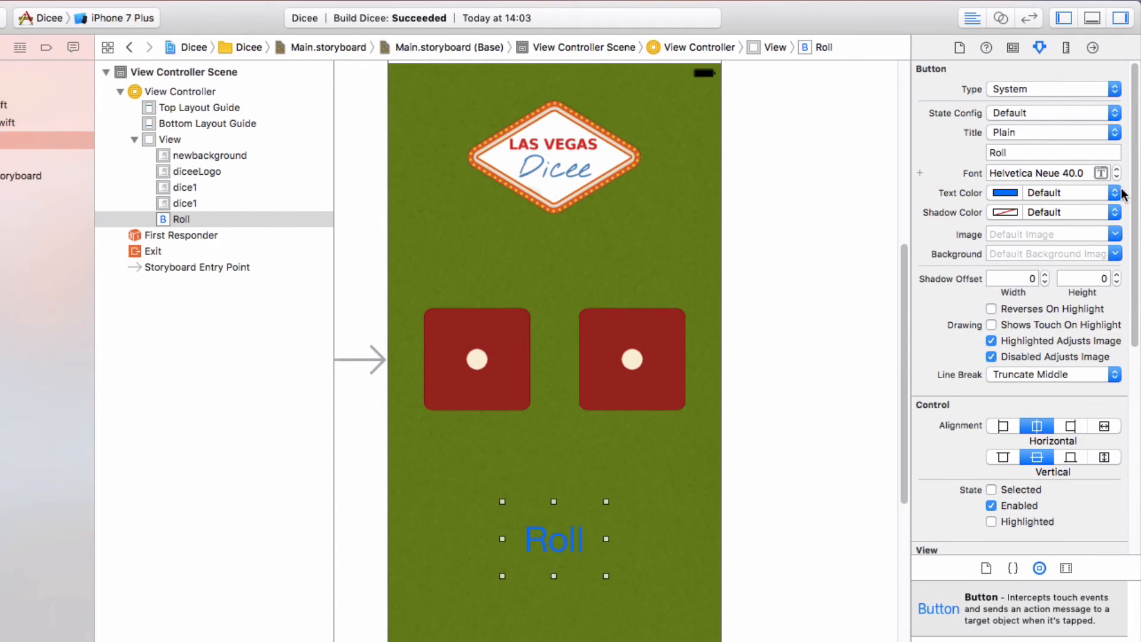
Make the Roll title text White Color and give the button a red background.
{"action": "left_click", "coordinate": [1113, 192]}
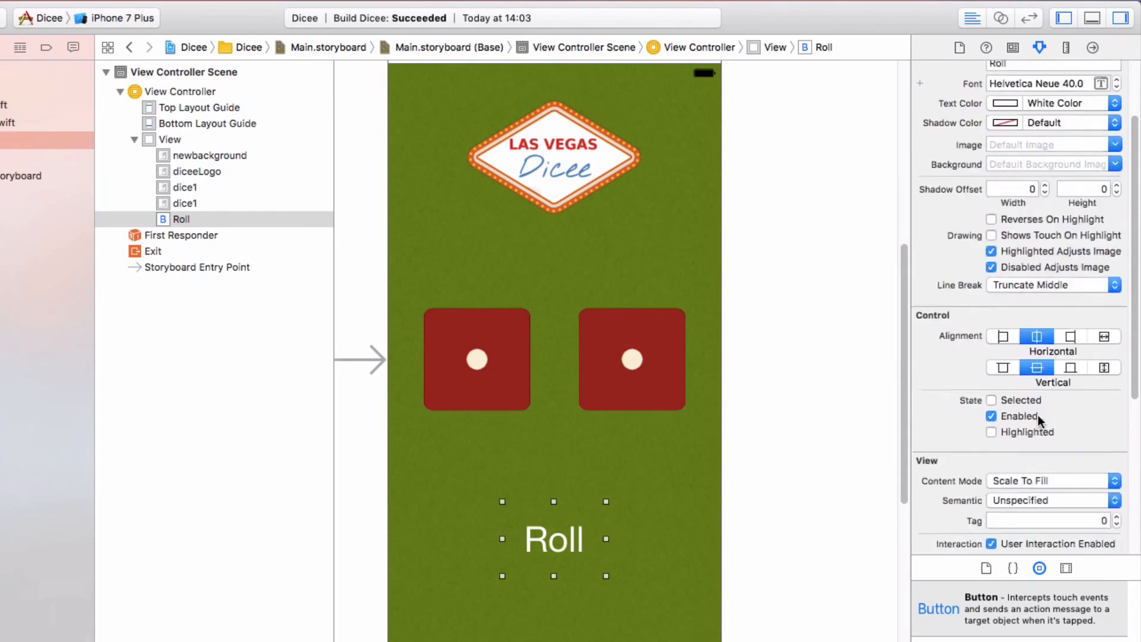
{"action": "scroll", "scroll_direction": "down", "scroll_amount": 3}
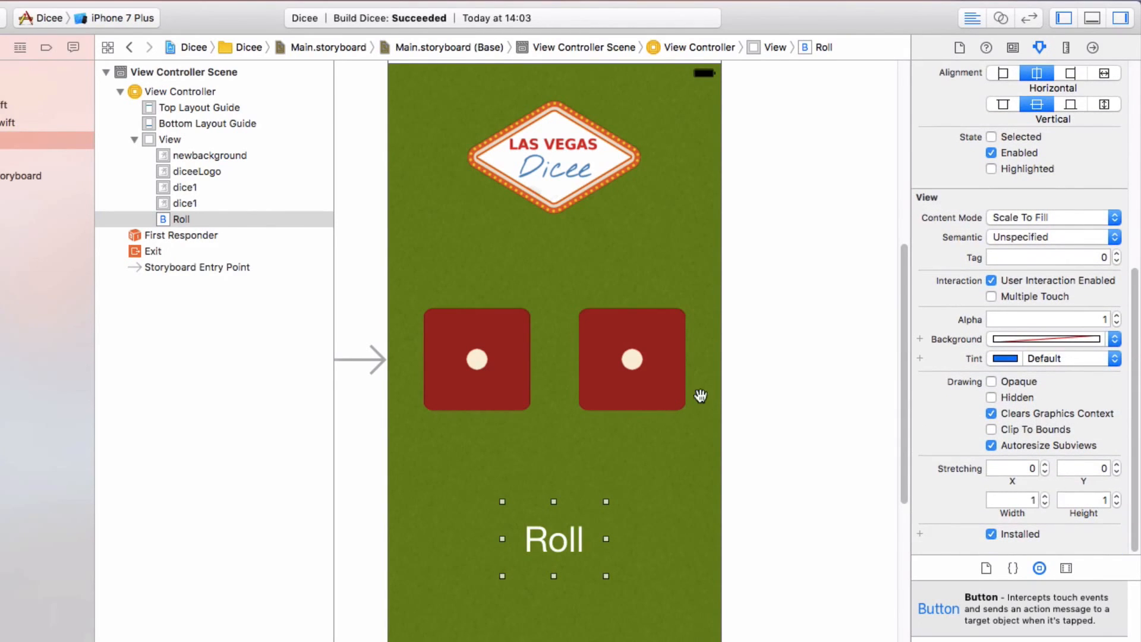
{"action": "scroll", "scroll_direction": "up", "scroll_amount": 3}
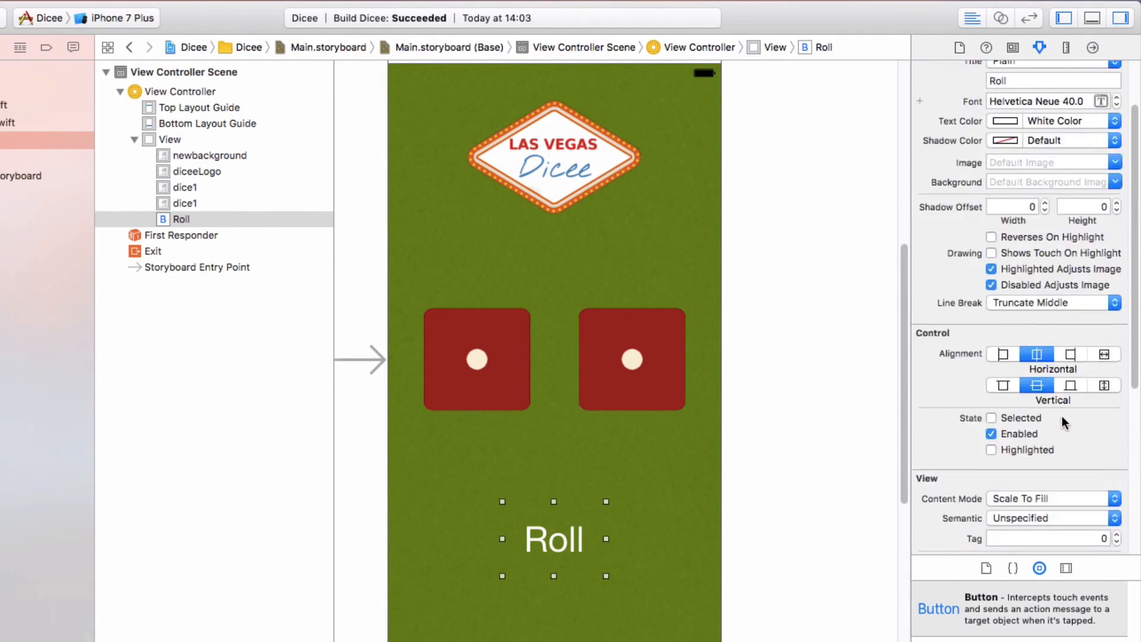
{"action": "scroll", "scroll_direction": "up", "scroll_amount": 3}
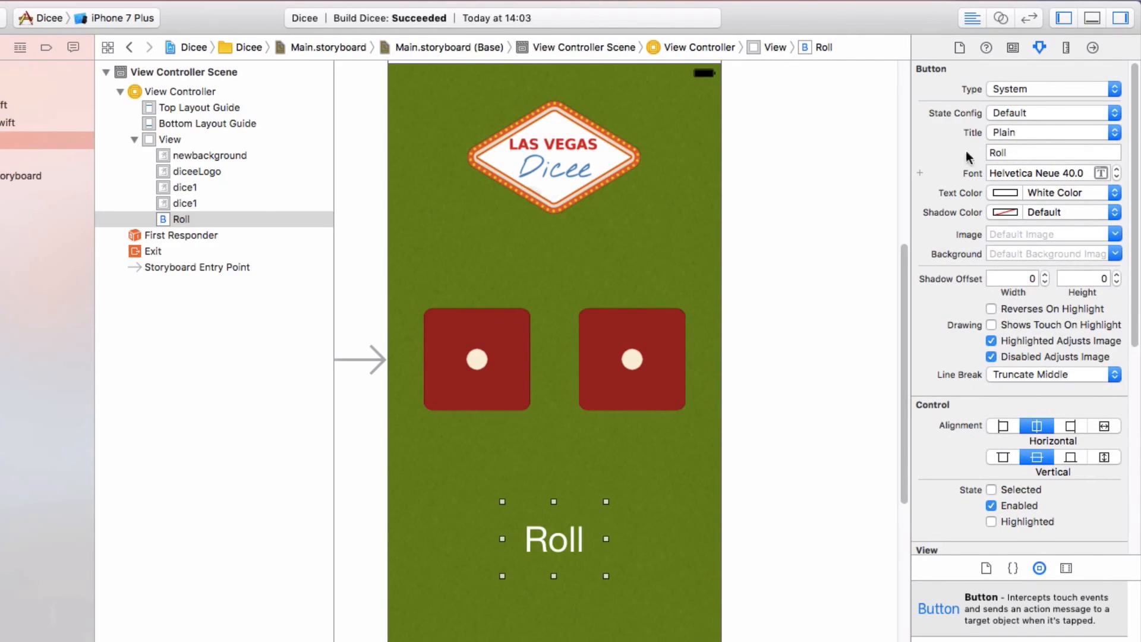
{"action": "mouse_move", "coordinate": [1129, 151]}
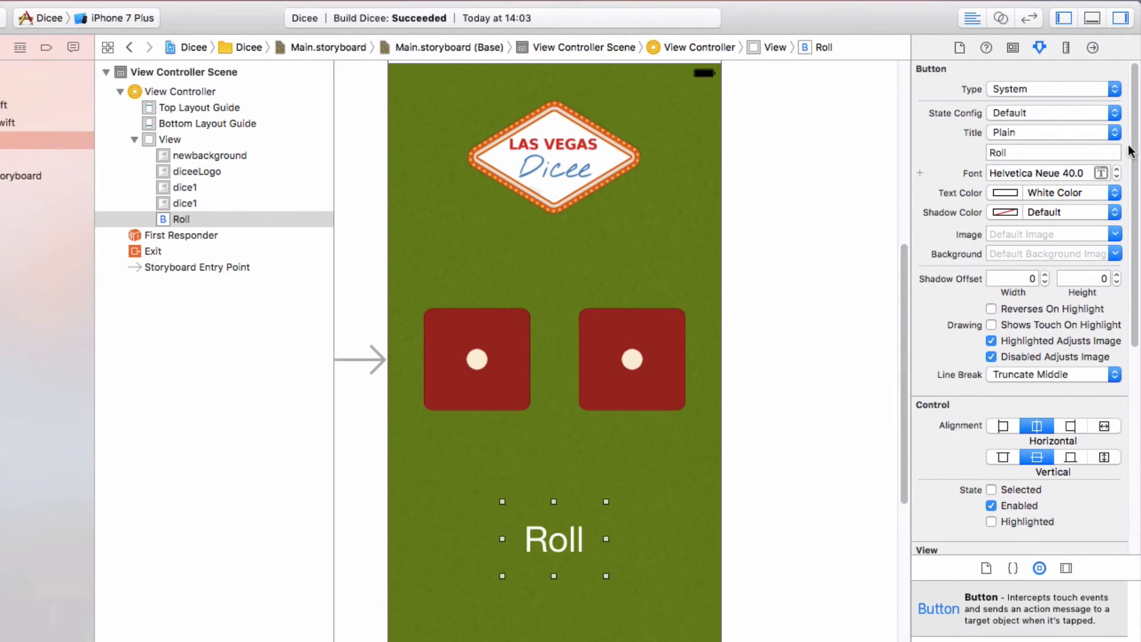
{"action": "mouse_move", "coordinate": [983, 184]}
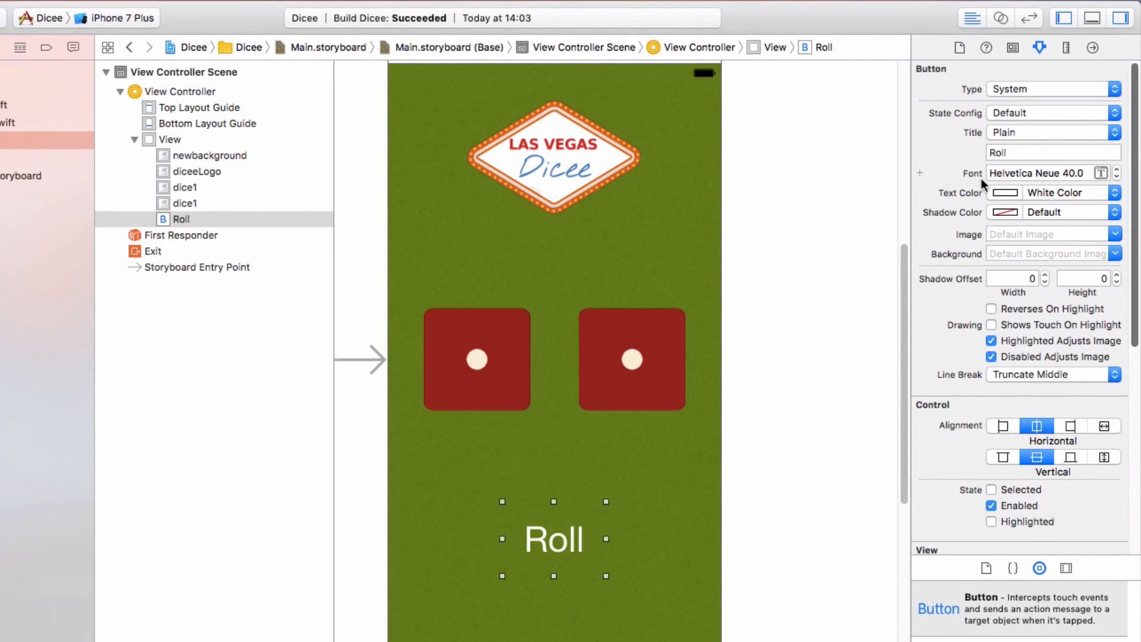
{"action": "mouse_move", "coordinate": [1025, 230]}
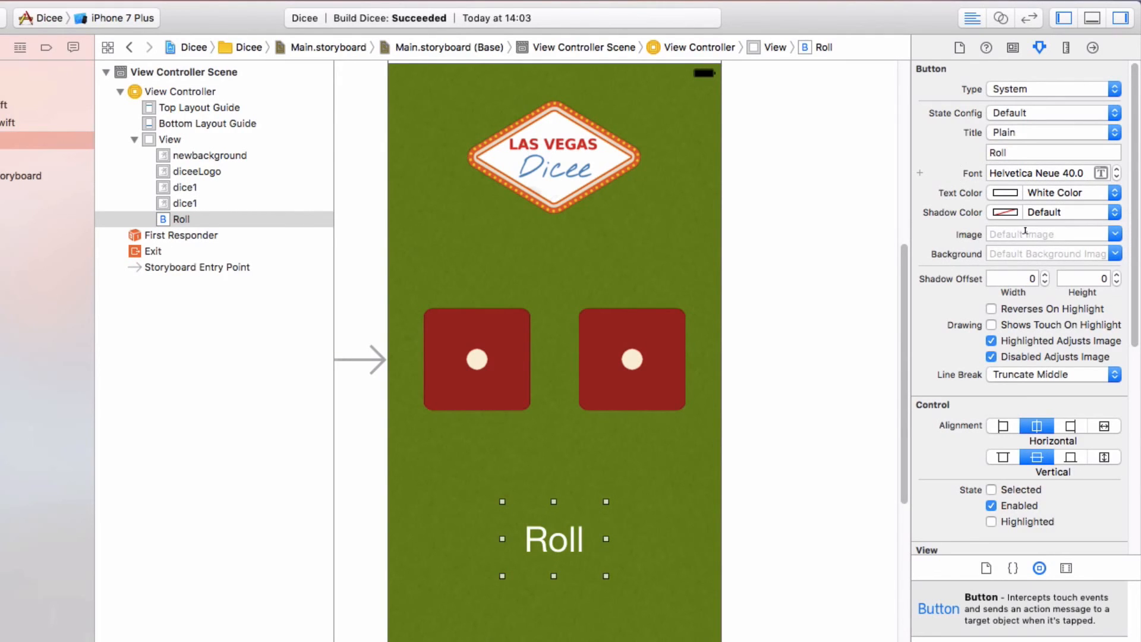
{"action": "scroll", "scroll_direction": "down", "scroll_amount": 3}
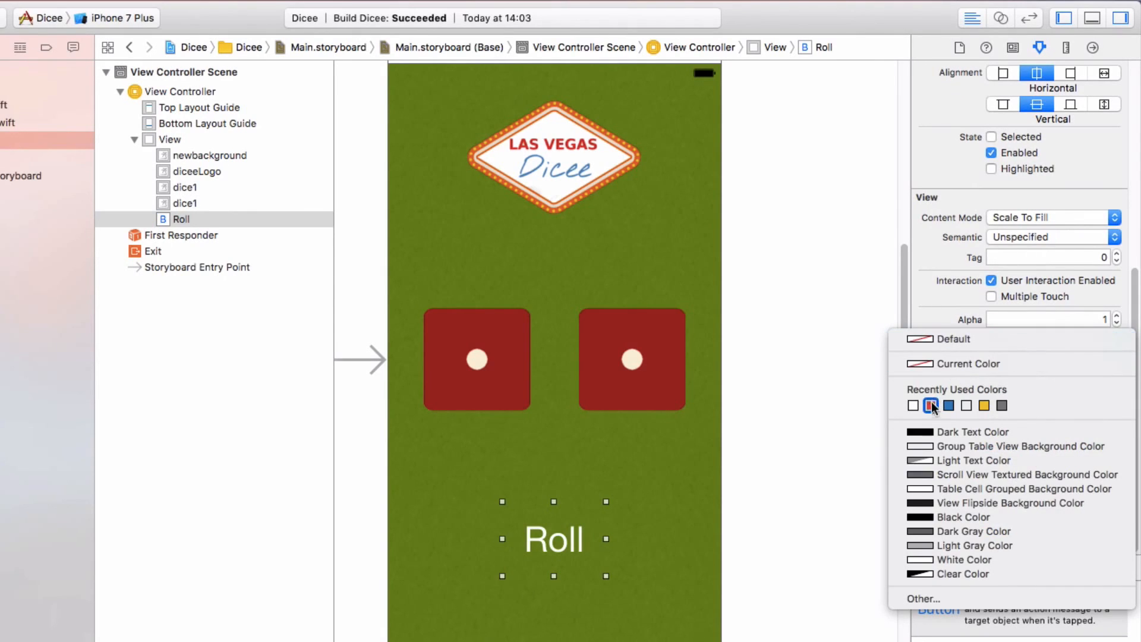
{"action": "left_click", "coordinate": [931, 405]}
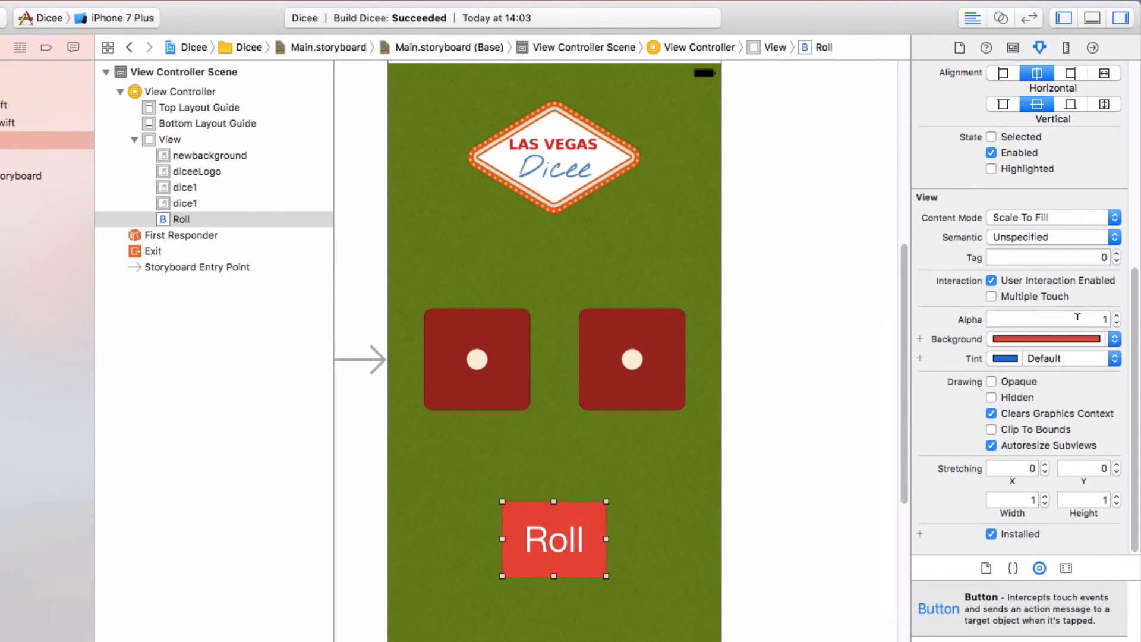
{"action": "mouse_move", "coordinate": [912, 395]}
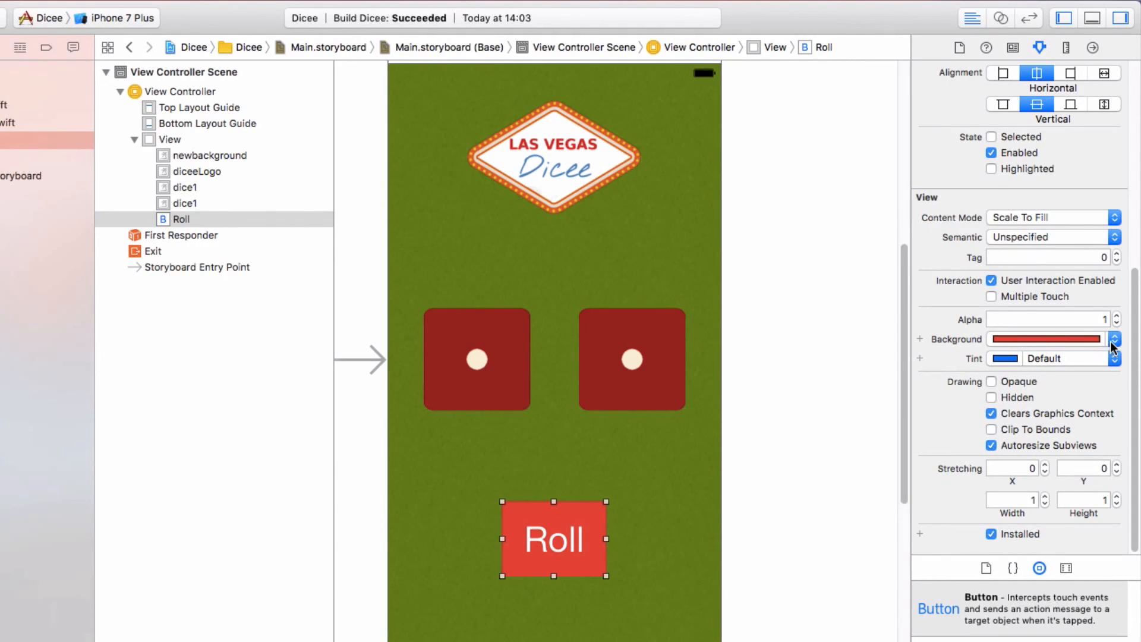
Refine the background to a salmon red via Other… and centre the button below the dice.
{"action": "left_click", "coordinate": [1113, 339]}
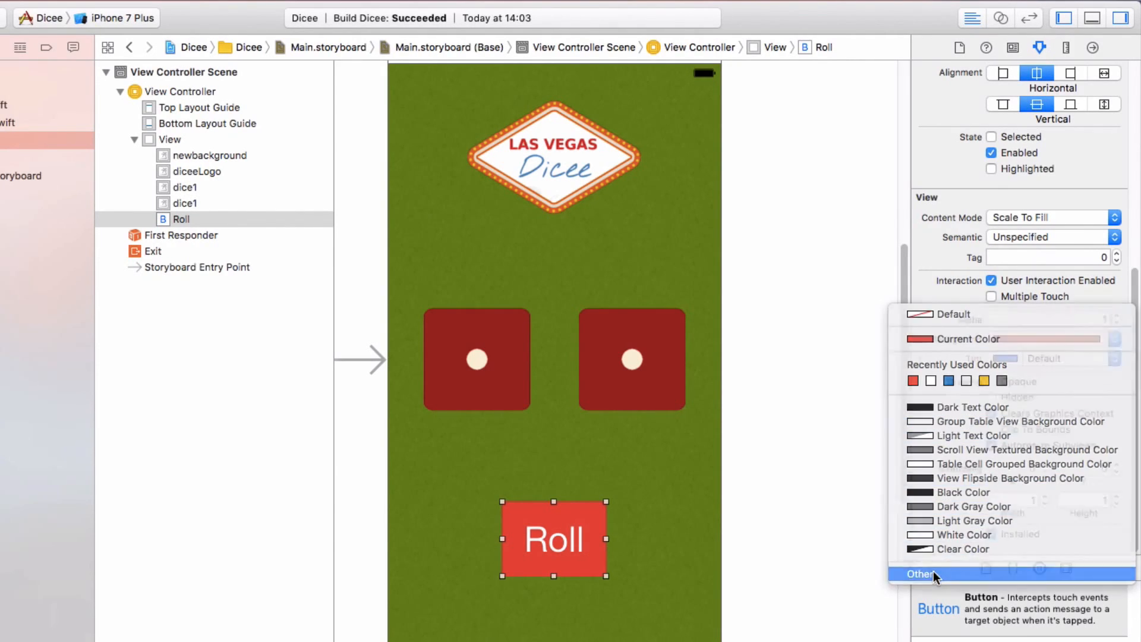
{"action": "left_click", "coordinate": [918, 572]}
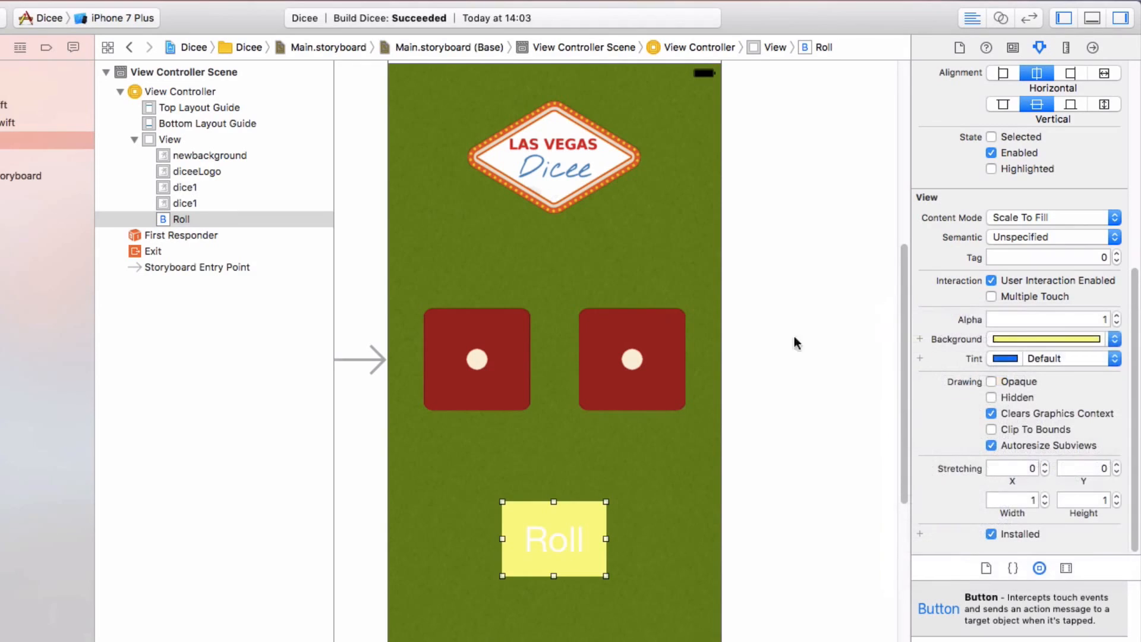
{"action": "left_click", "coordinate": [1045, 339]}
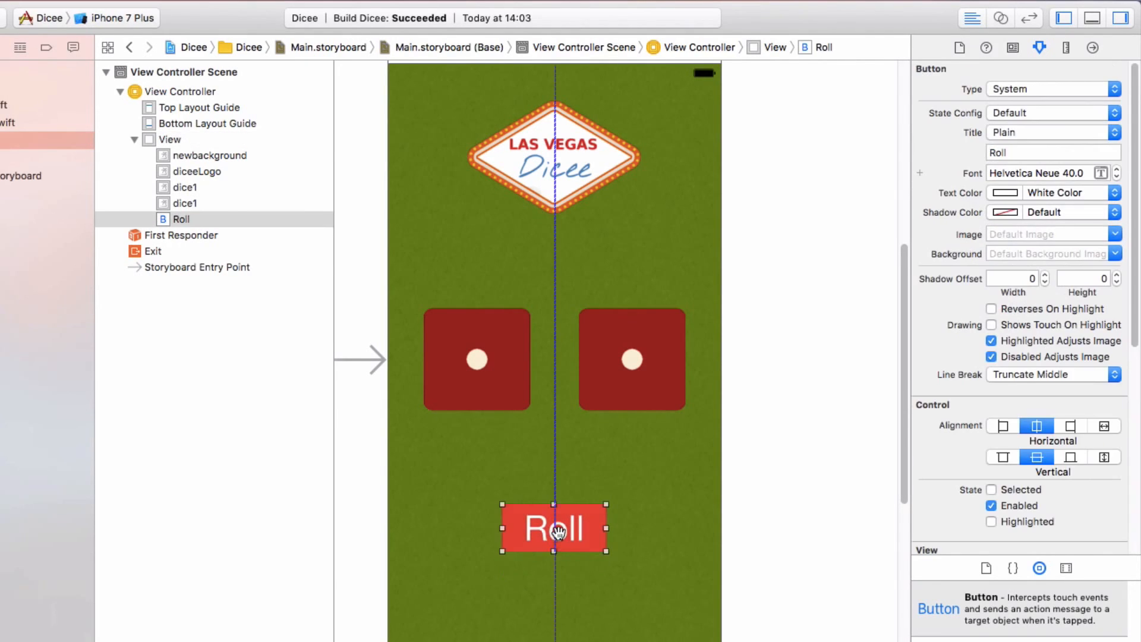
{"action": "left_click", "coordinate": [170, 139]}
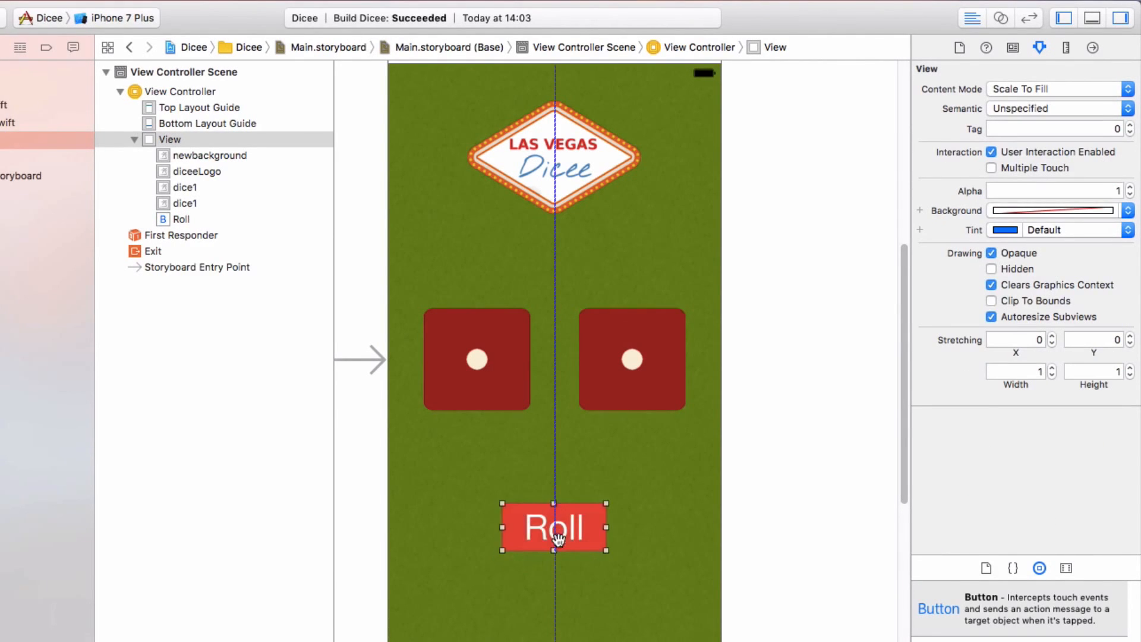